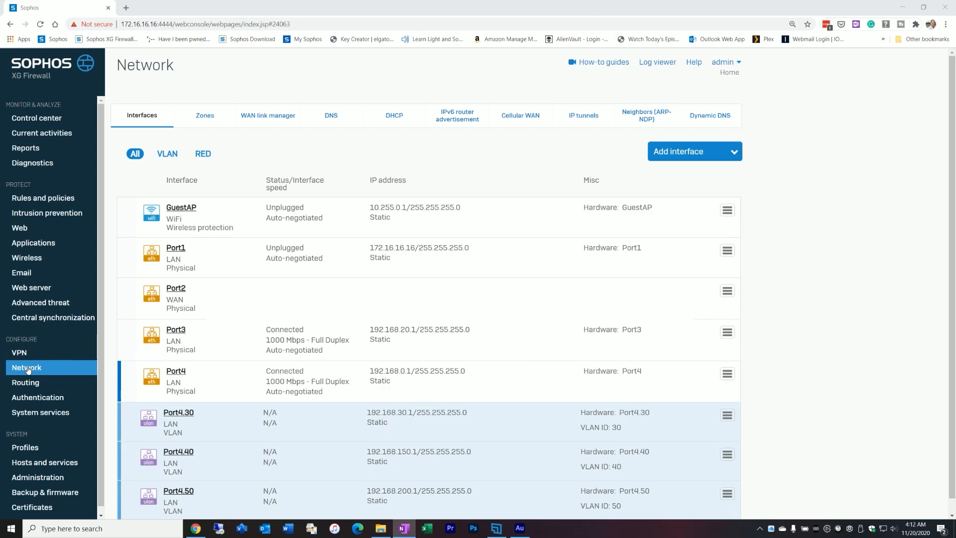
mouse_move(28, 358)
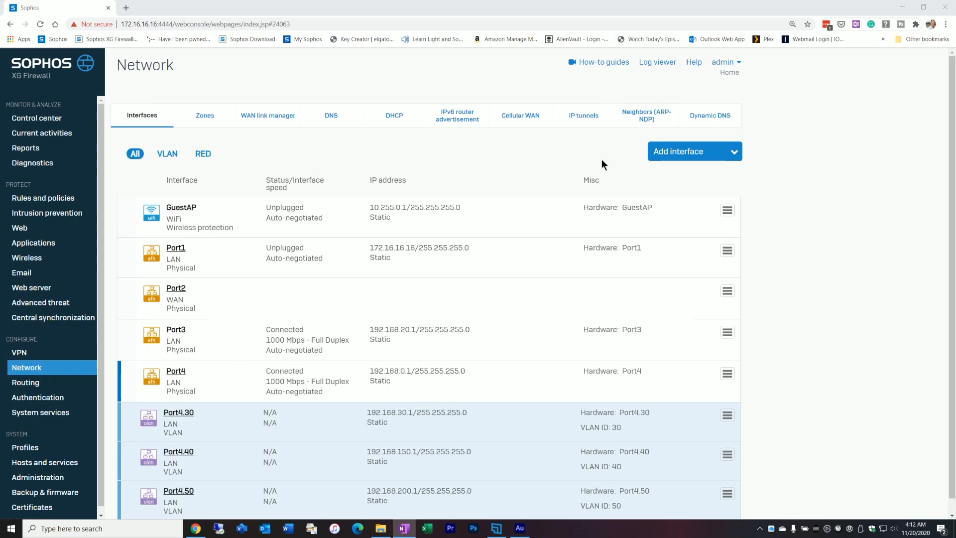
Show the Add interface options: bridge, alias, VLAN, LAG and RED
click(694, 151)
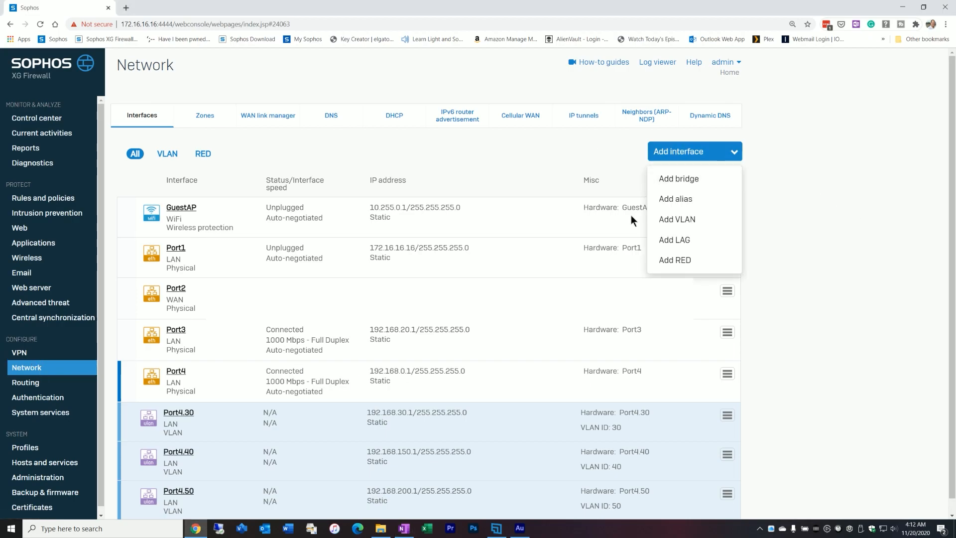
Add VLAN 'Test Network' on Port4, VLAN ID 100, IPv4 192.168.100.1/24, and save it
click(677, 219)
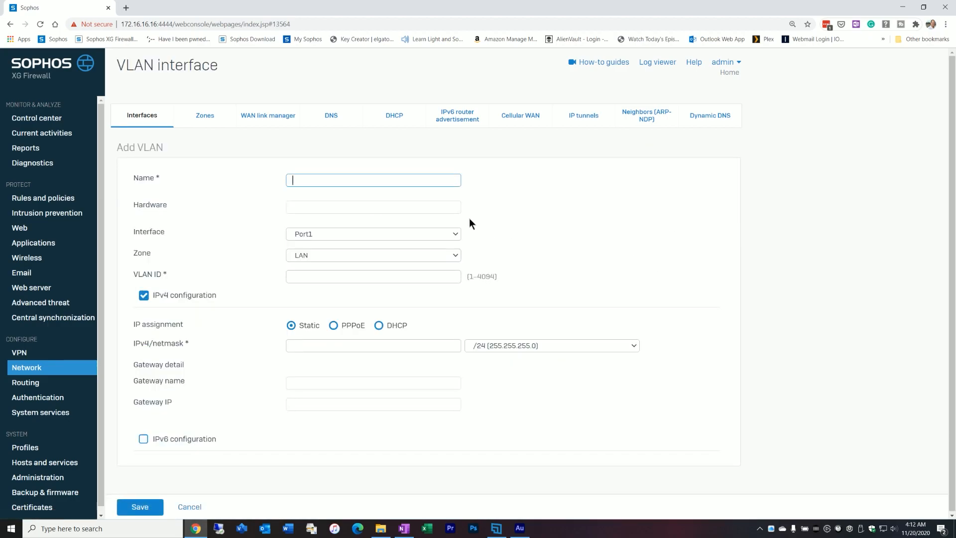
text(Test Network)
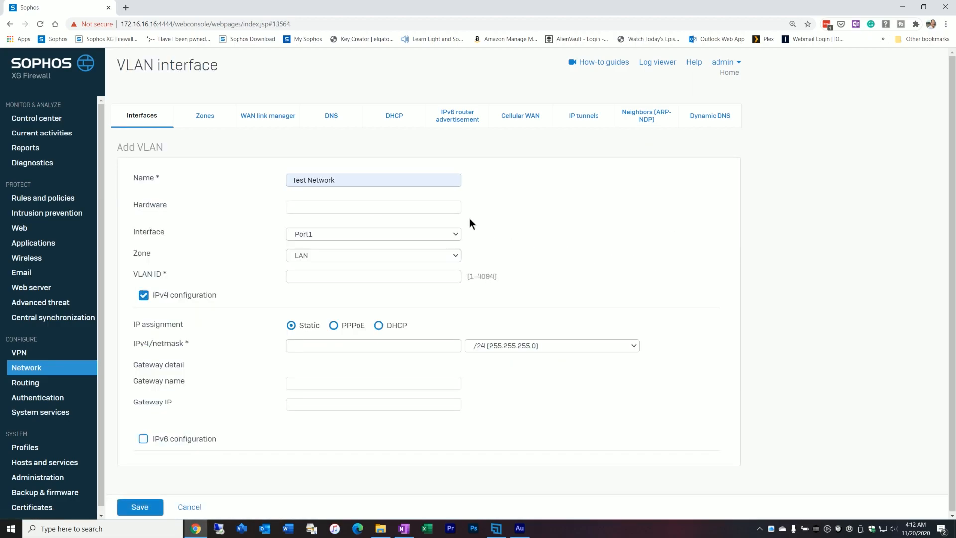
mouse_move(382, 258)
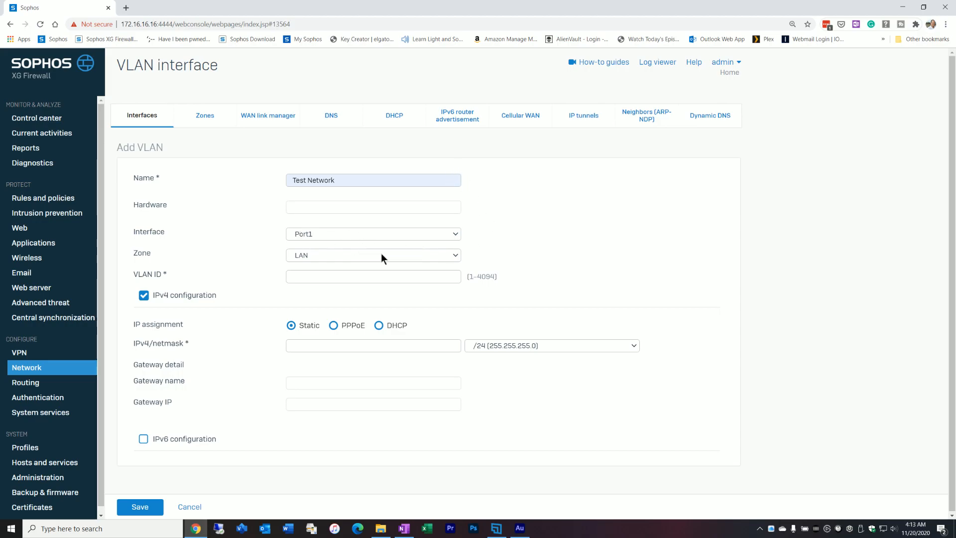
mouse_move(318, 243)
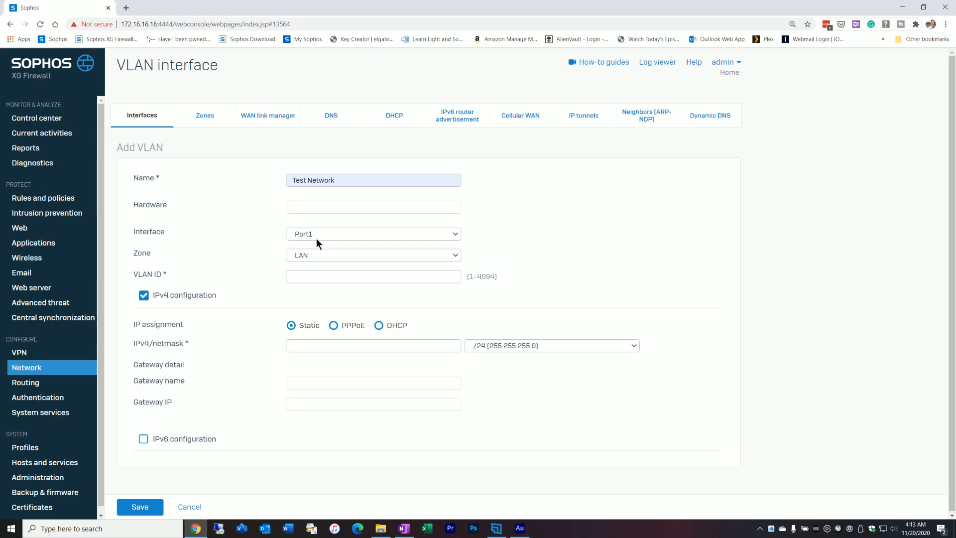
mouse_move(357, 231)
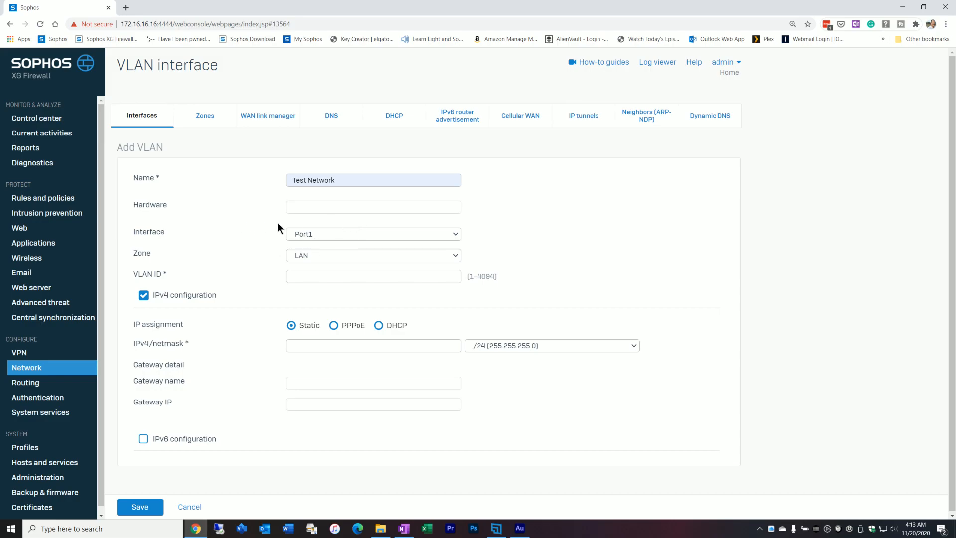
mouse_move(365, 249)
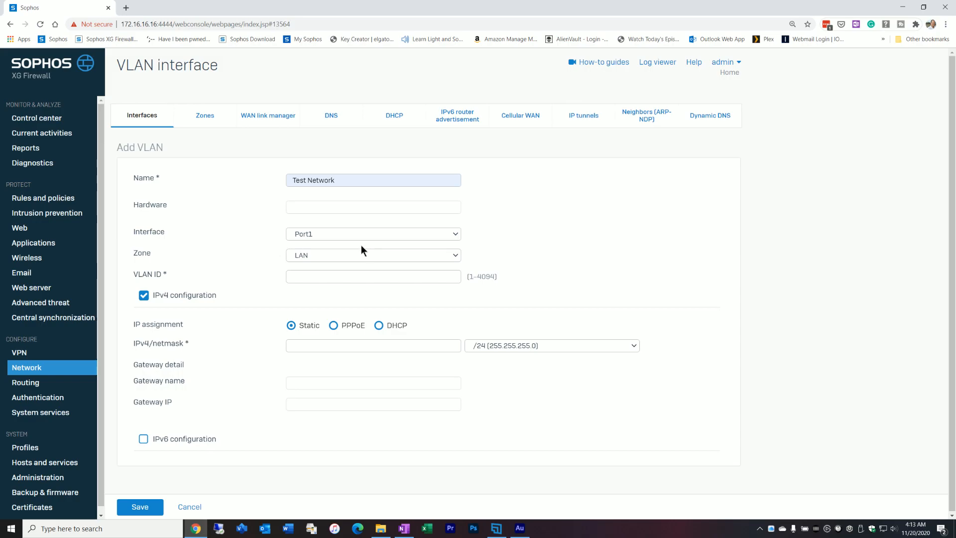
mouse_move(358, 255)
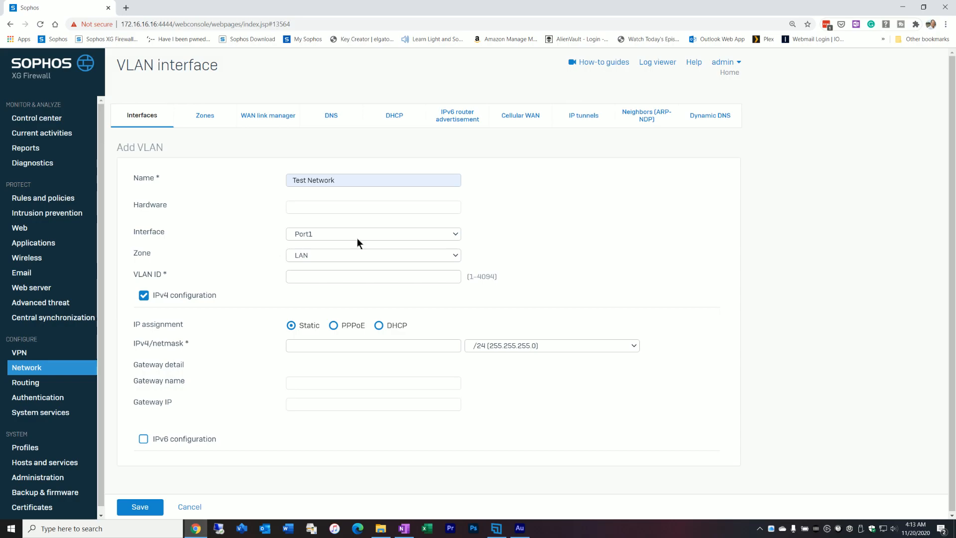
mouse_move(369, 235)
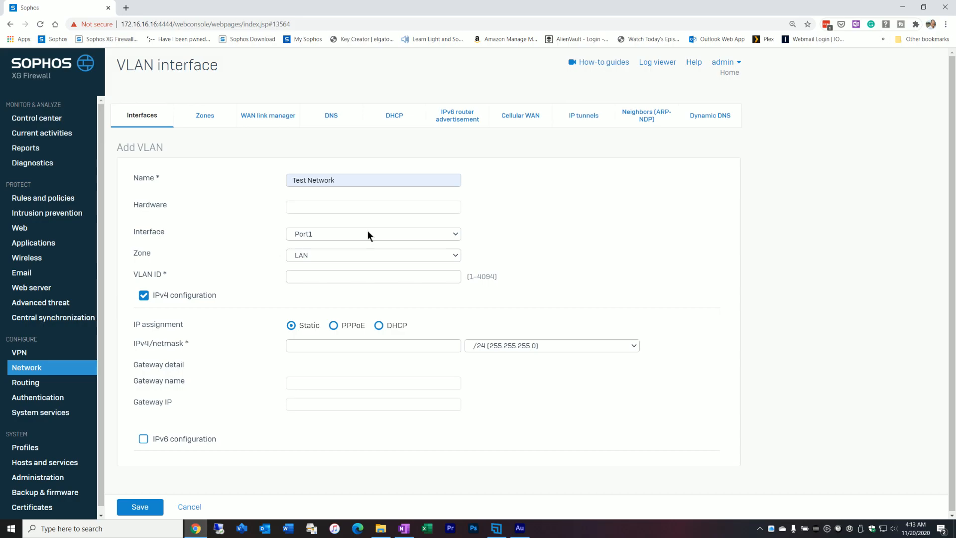
click(373, 234)
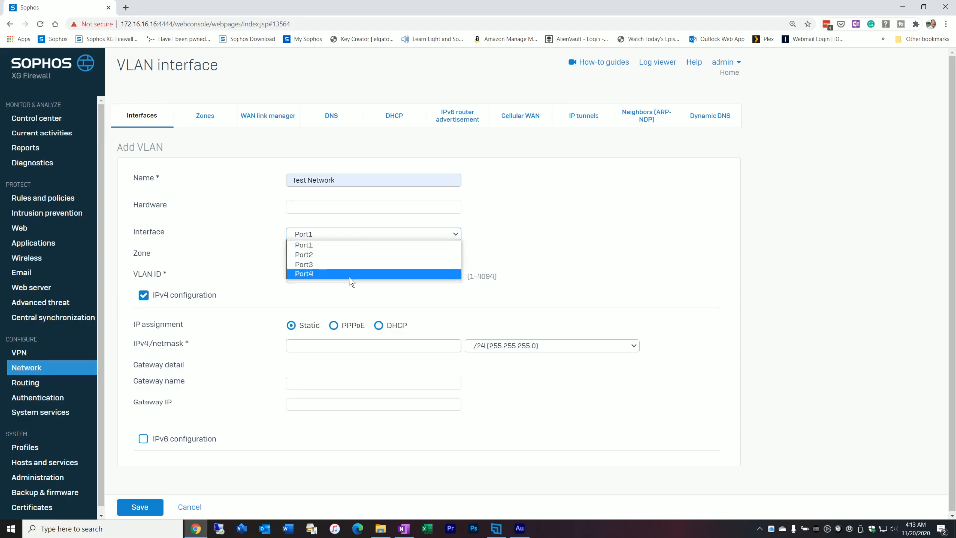
click(303, 274)
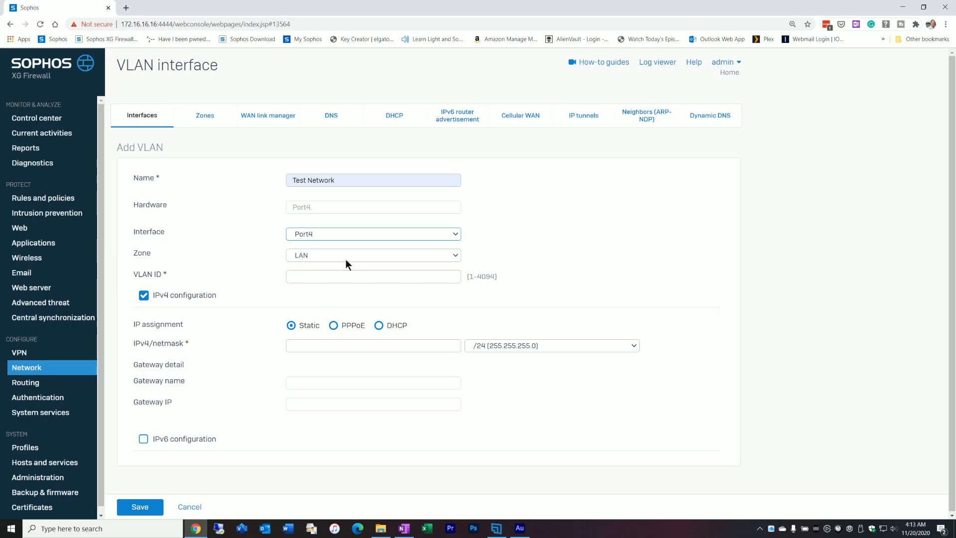
mouse_move(317, 257)
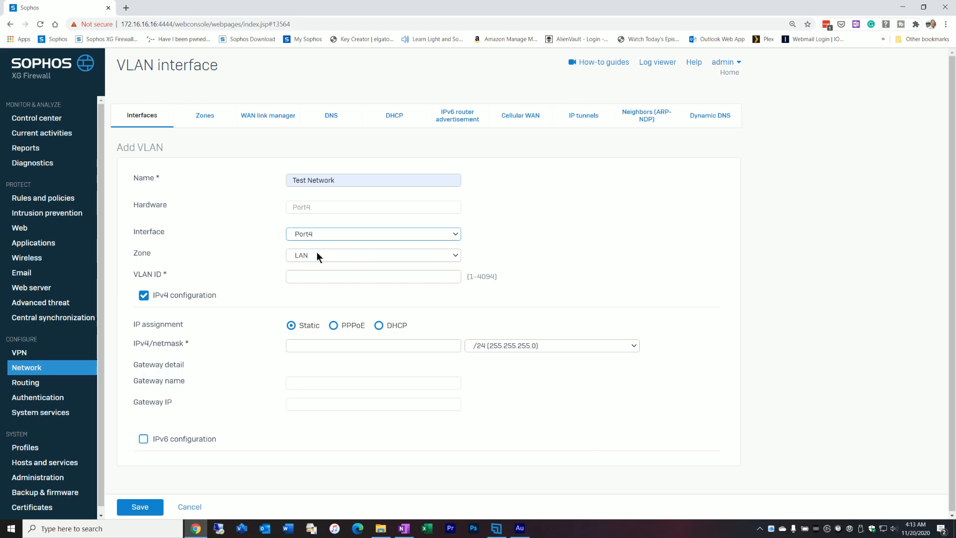
click(373, 276)
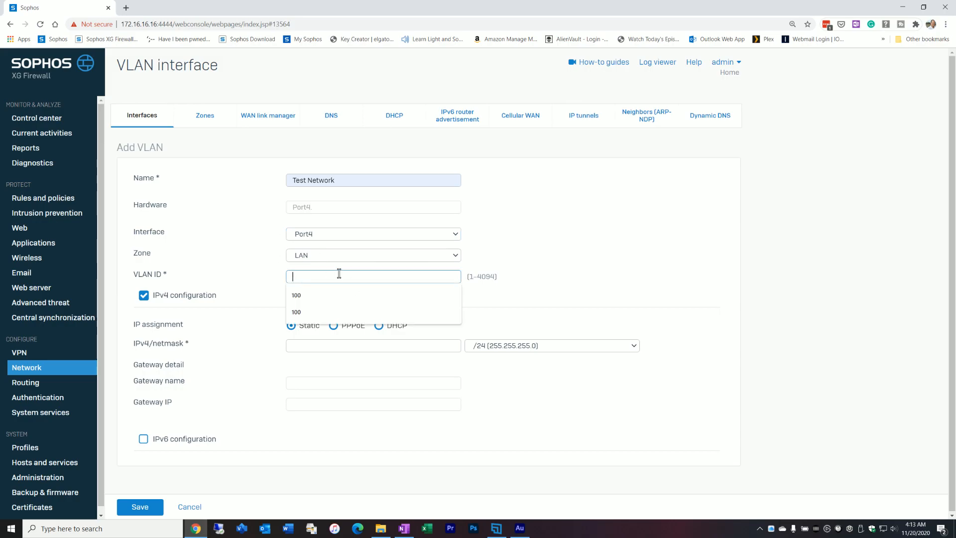
click(310, 296)
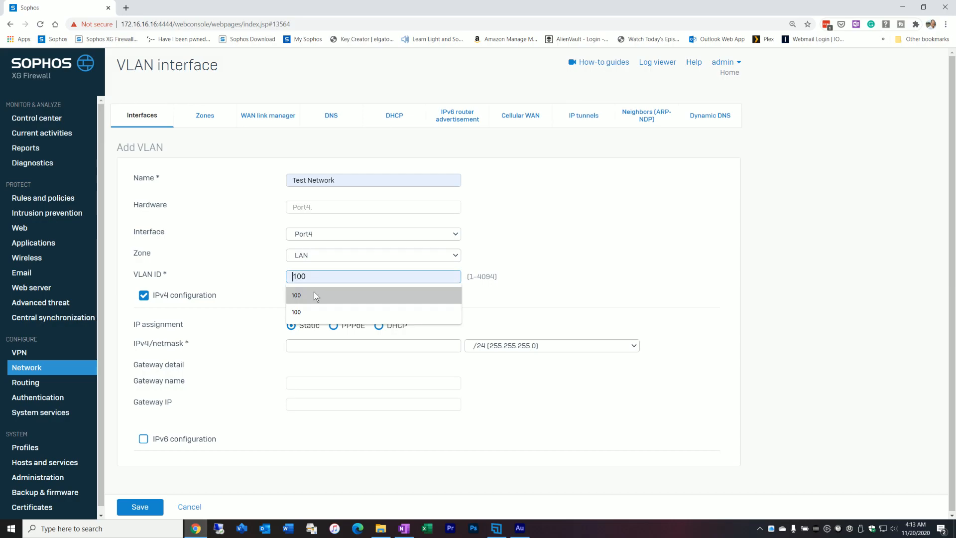
click(296, 295)
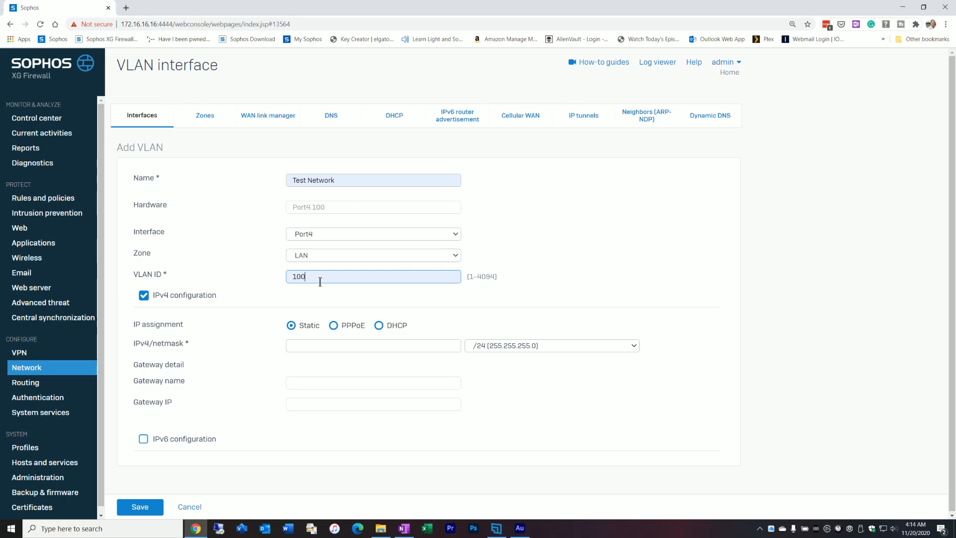
click(373, 346)
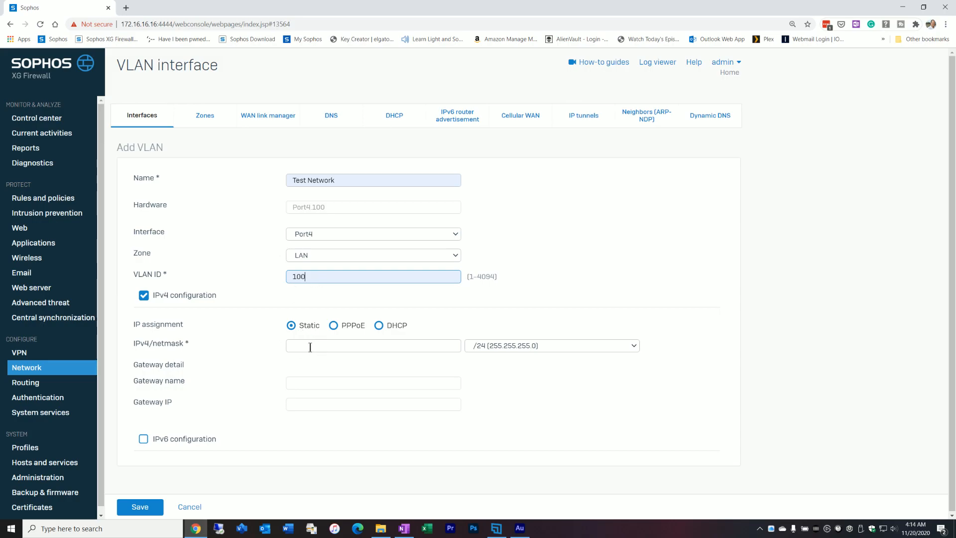
text(192.168.100.1)
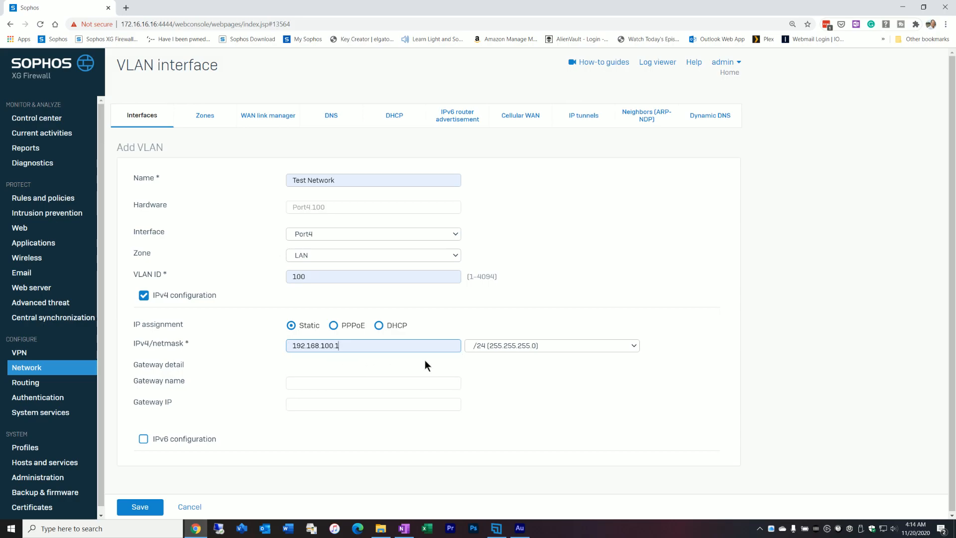
mouse_move(471, 454)
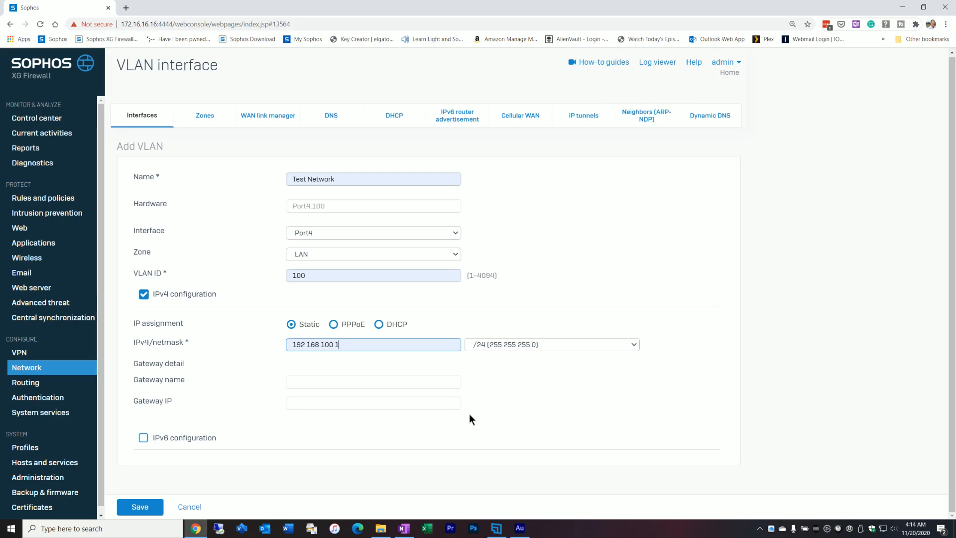
click(140, 506)
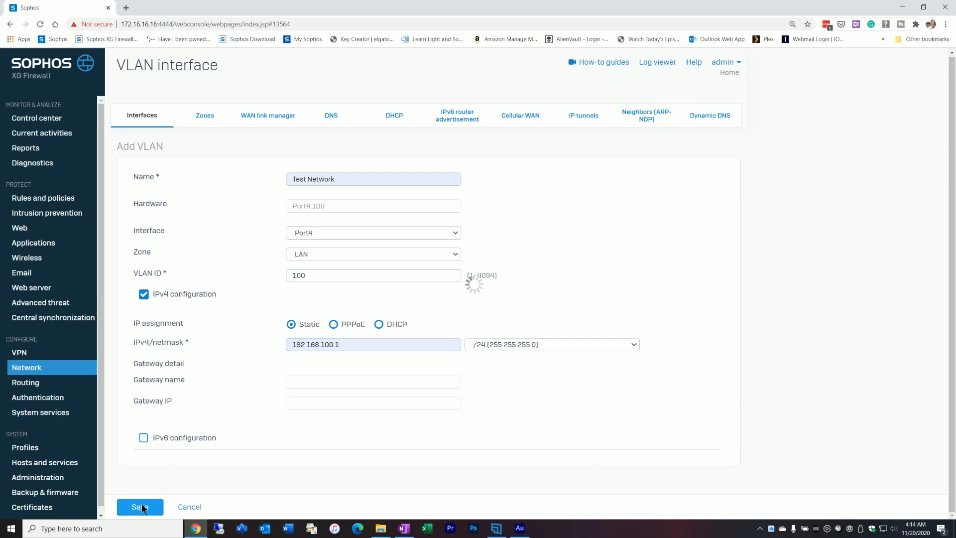
Confirm Test Network (Port4.100) is listed, then go to the DHCP server list
click(140, 507)
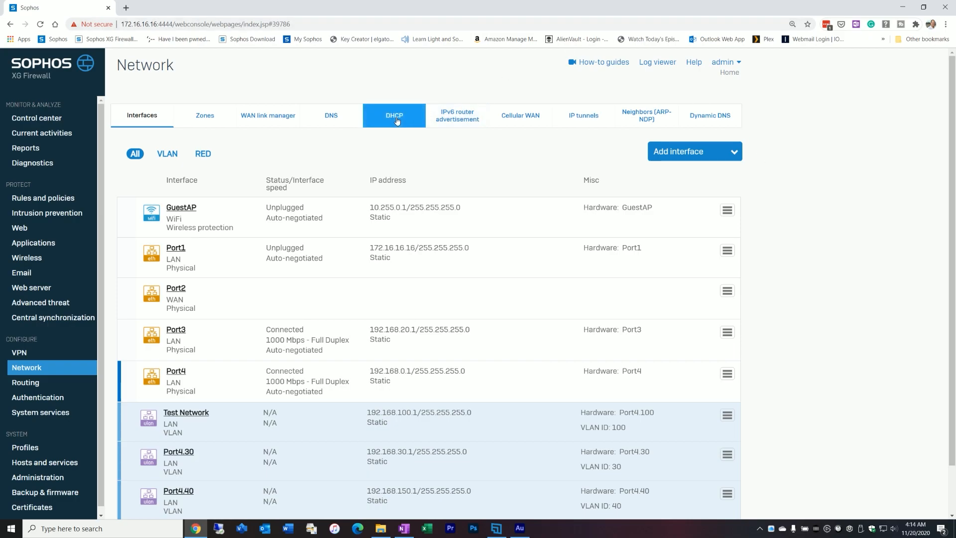
click(394, 115)
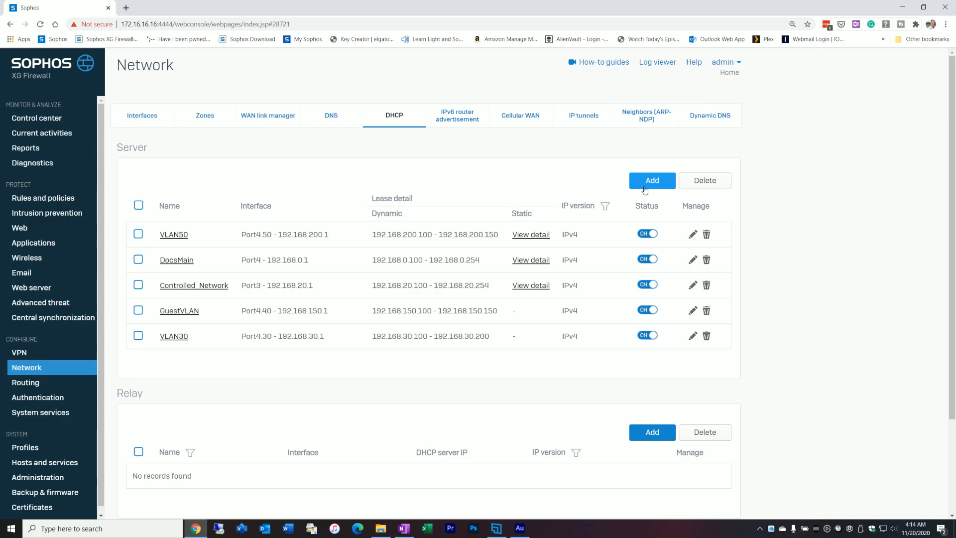
Define DHCP server Test_Network on Test Network, range 192.168.100.100–254, DNS 192.168.100.1
click(651, 181)
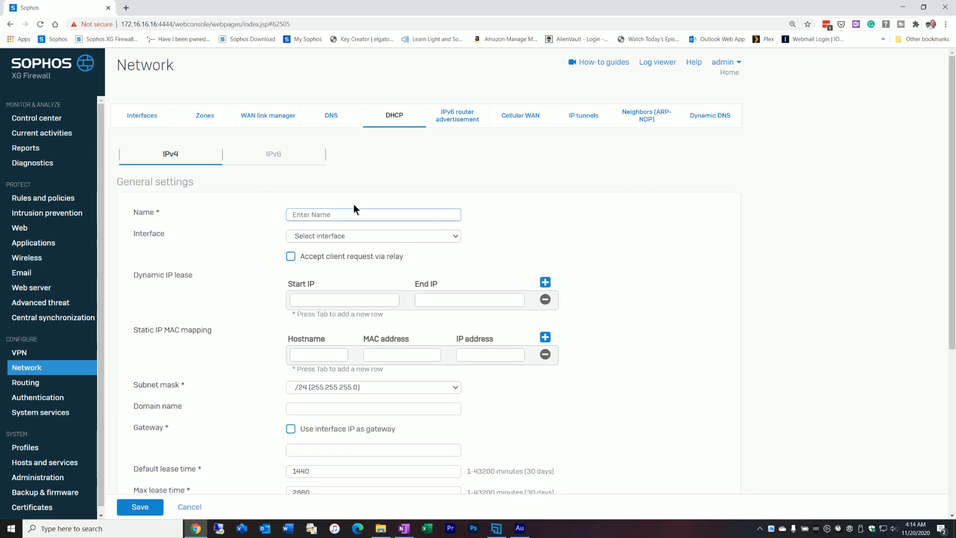
text(Test_Network)
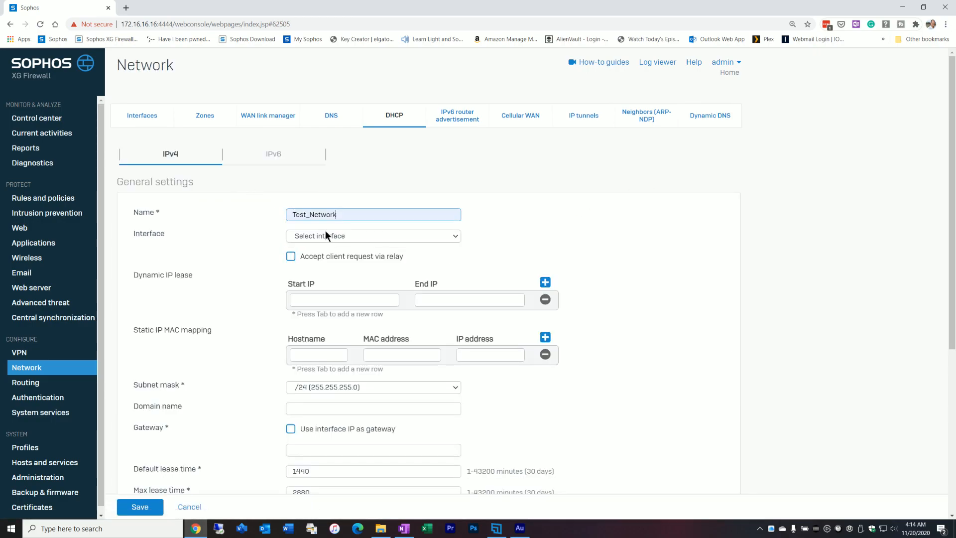
click(373, 236)
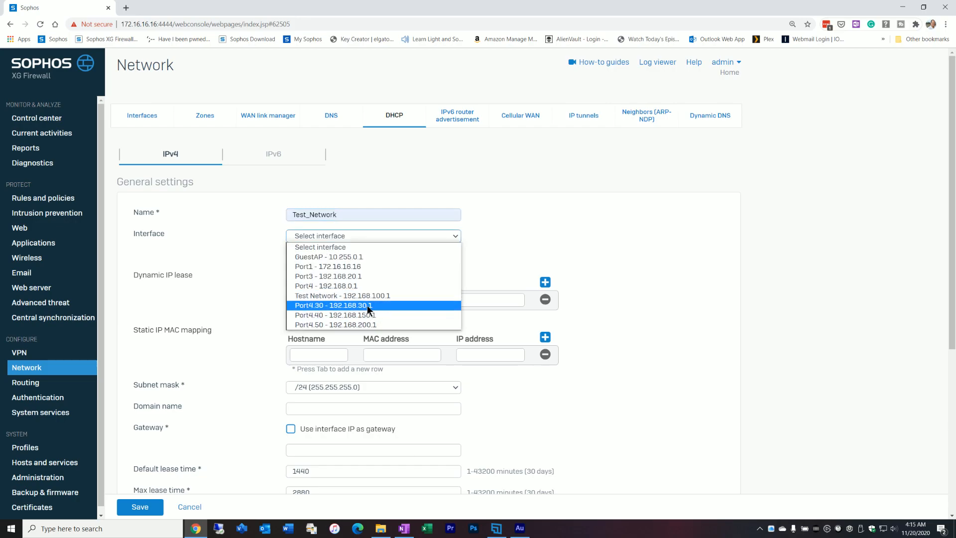
mouse_move(375, 318)
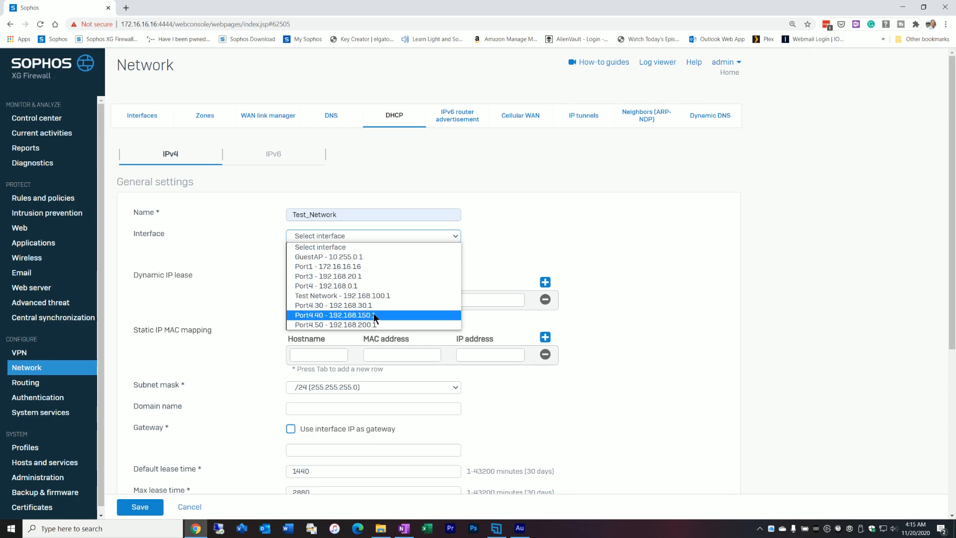
mouse_move(417, 299)
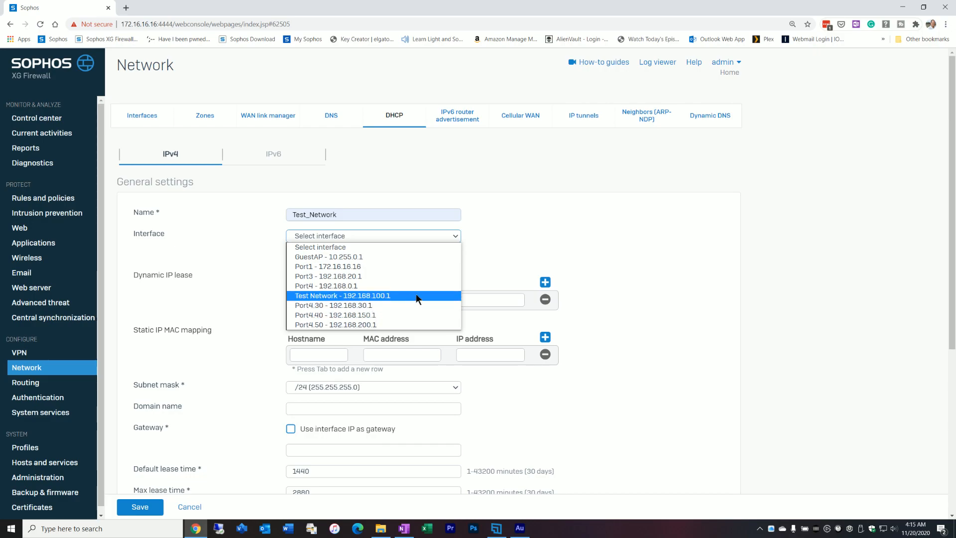
click(342, 296)
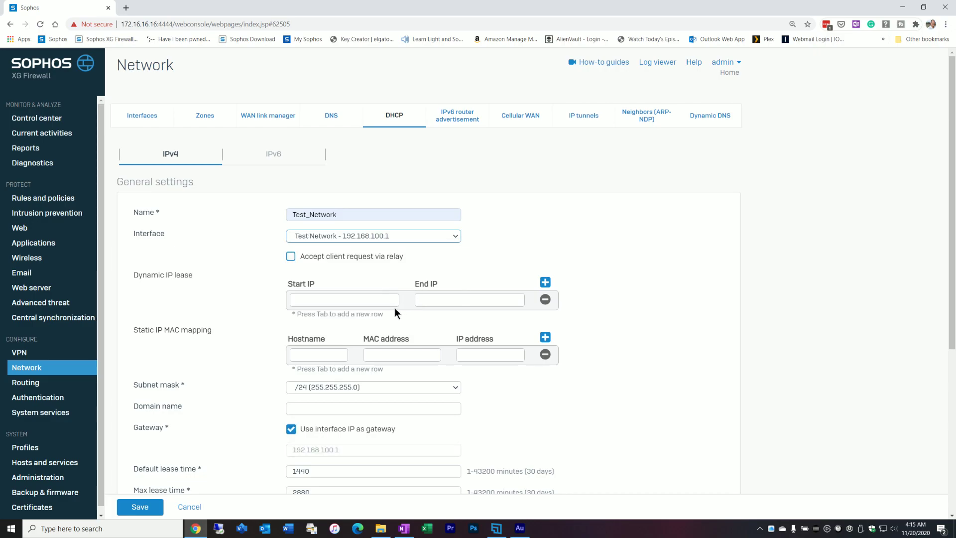
click(344, 299)
text(192.168.100.100)
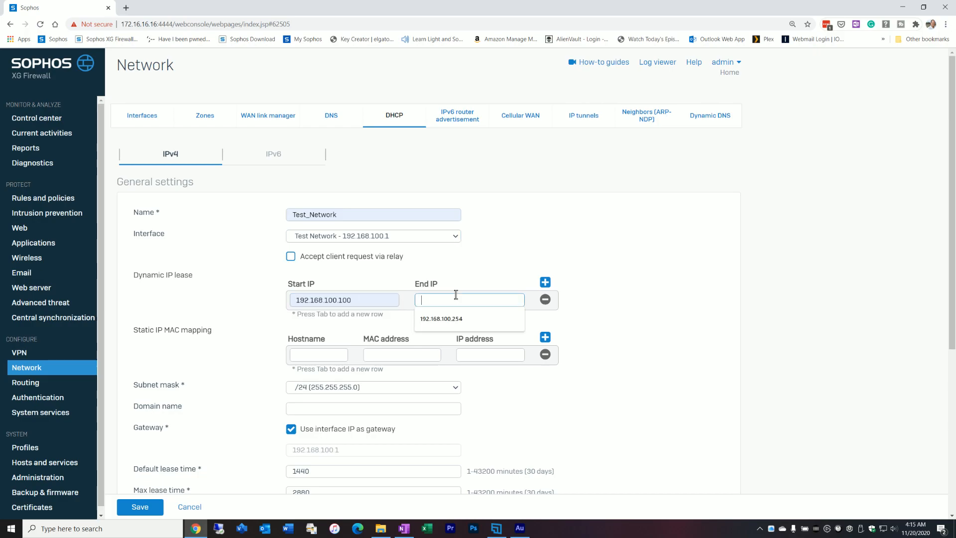
click(440, 319)
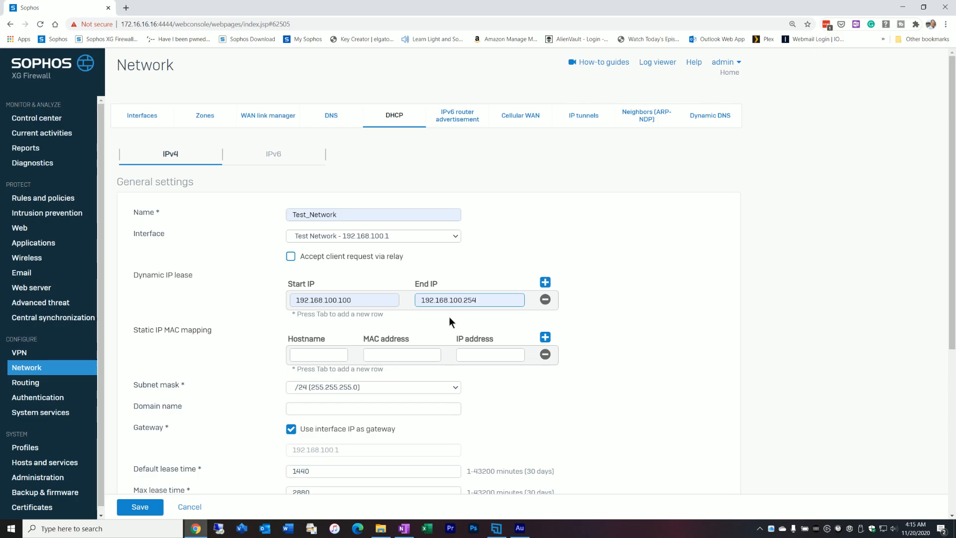
mouse_move(480, 371)
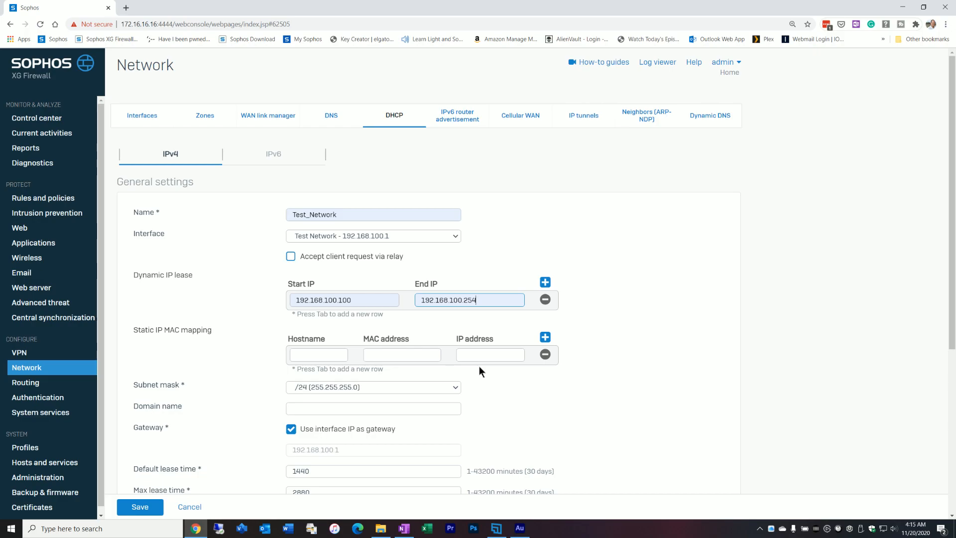
mouse_move(478, 376)
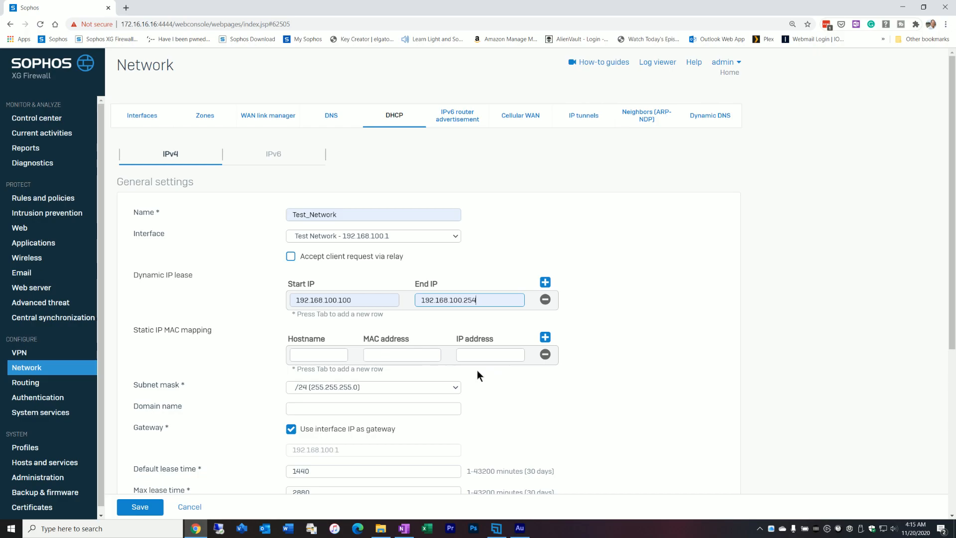
scroll(down, 3)
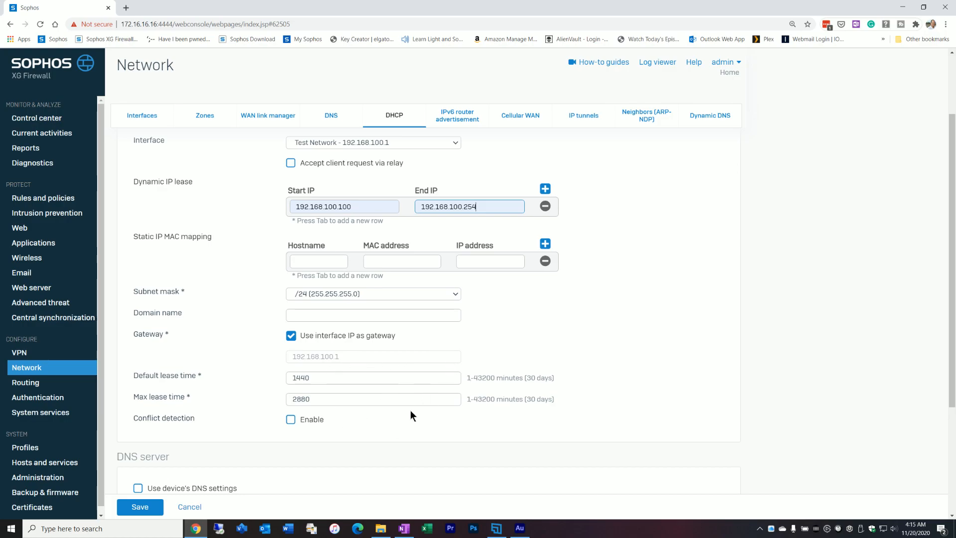
scroll(down, 3)
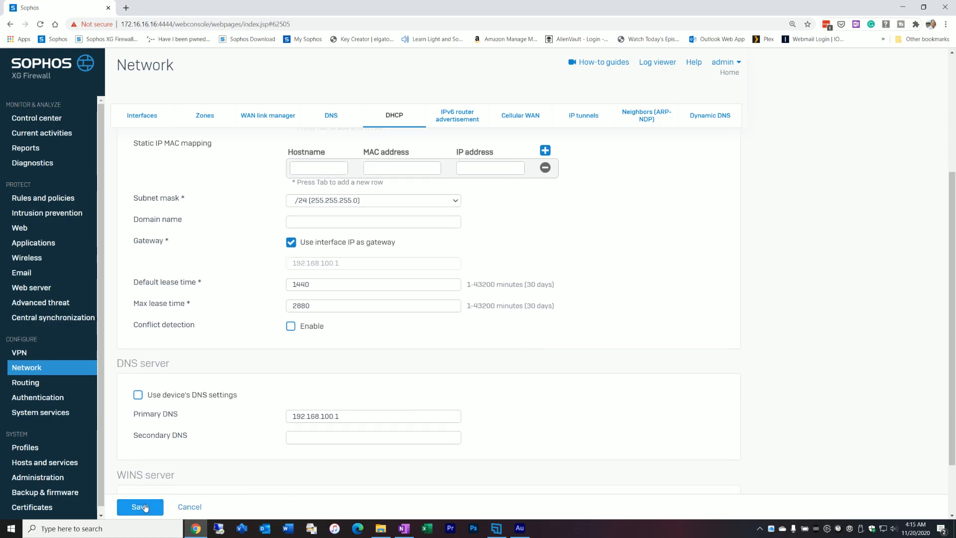
Save the Test_Network DHCP server and check it is listed and switched on
click(140, 507)
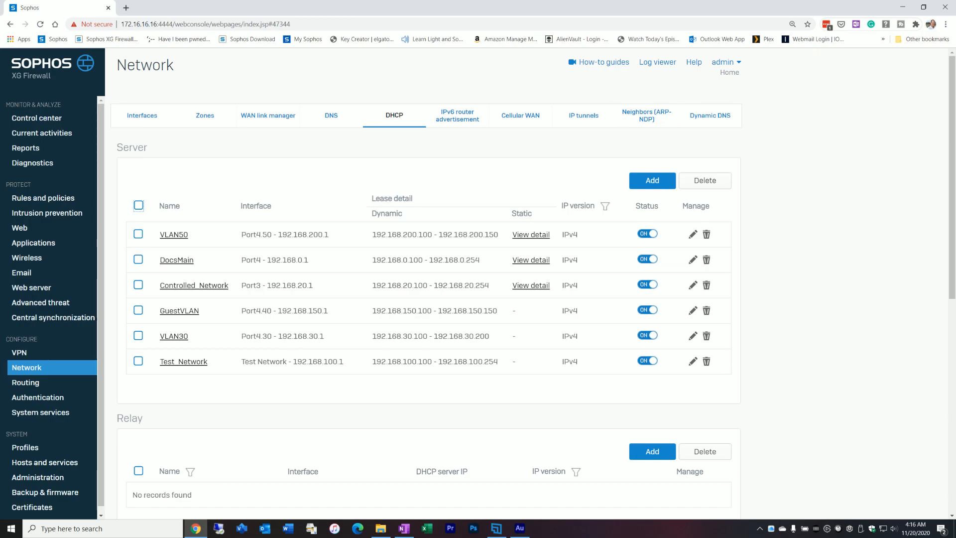
mouse_move(798, 329)
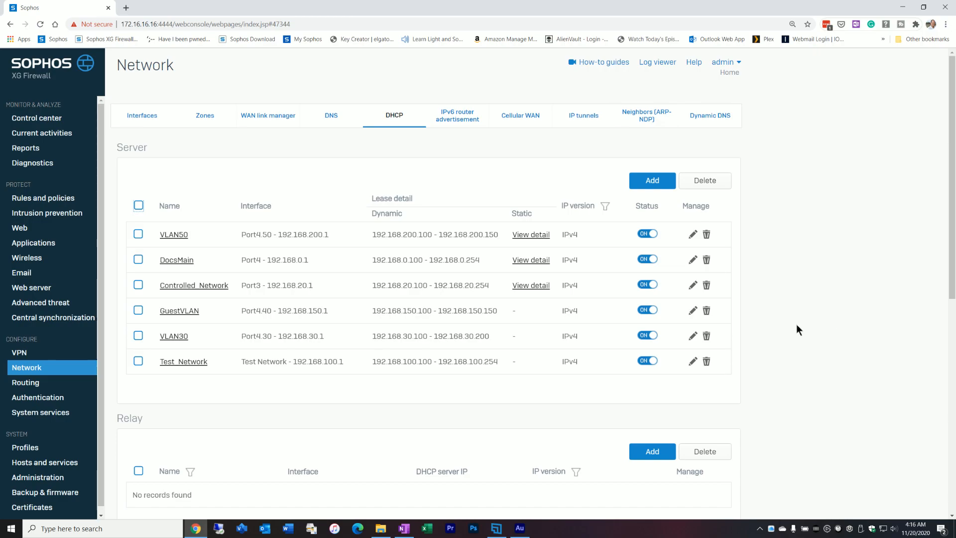
mouse_move(59, 467)
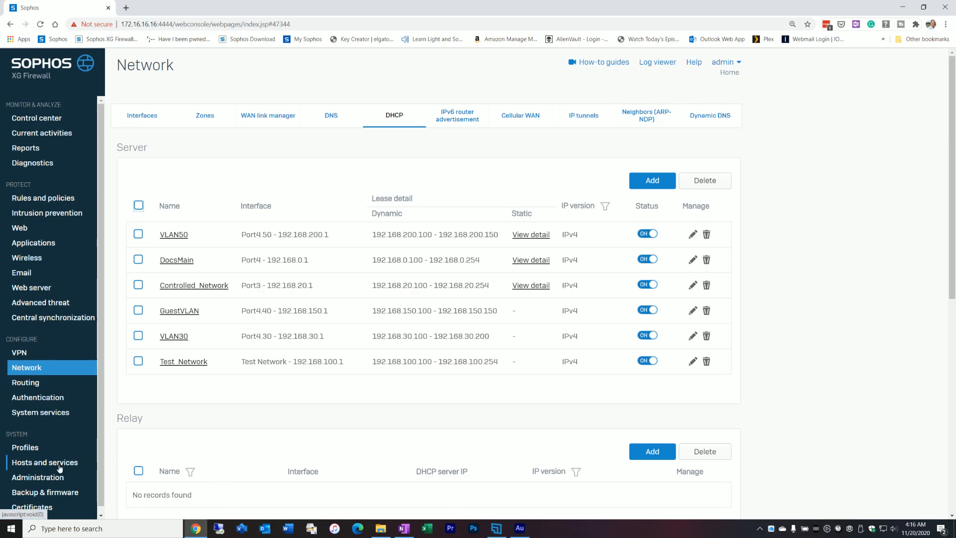
Add IP host Test_Network, type Network, 192.168.100.0/24, and save it
click(44, 462)
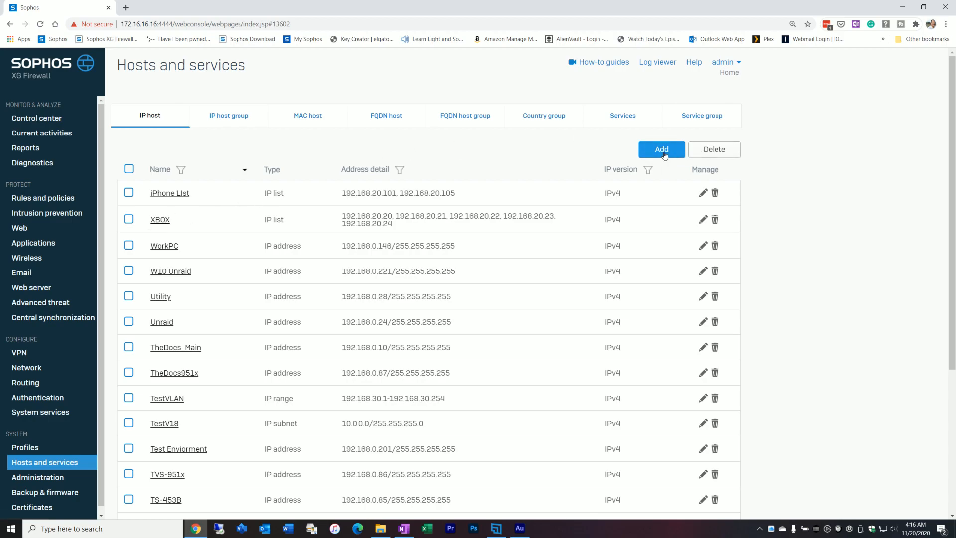
click(661, 149)
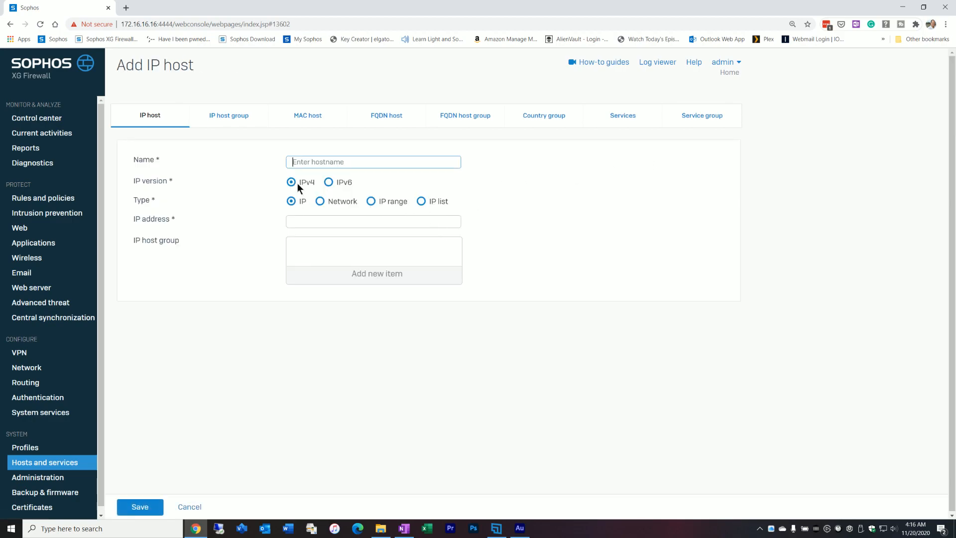
click(373, 162)
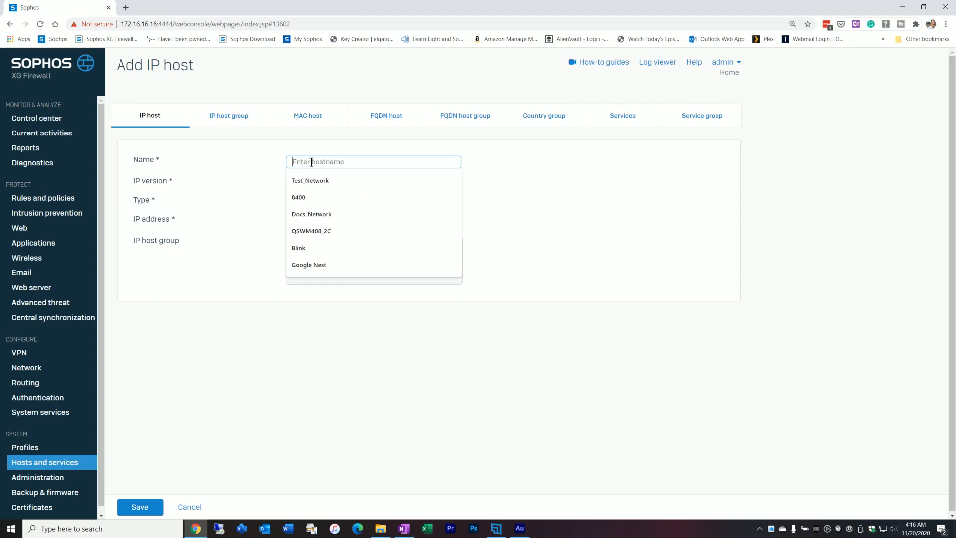
click(310, 180)
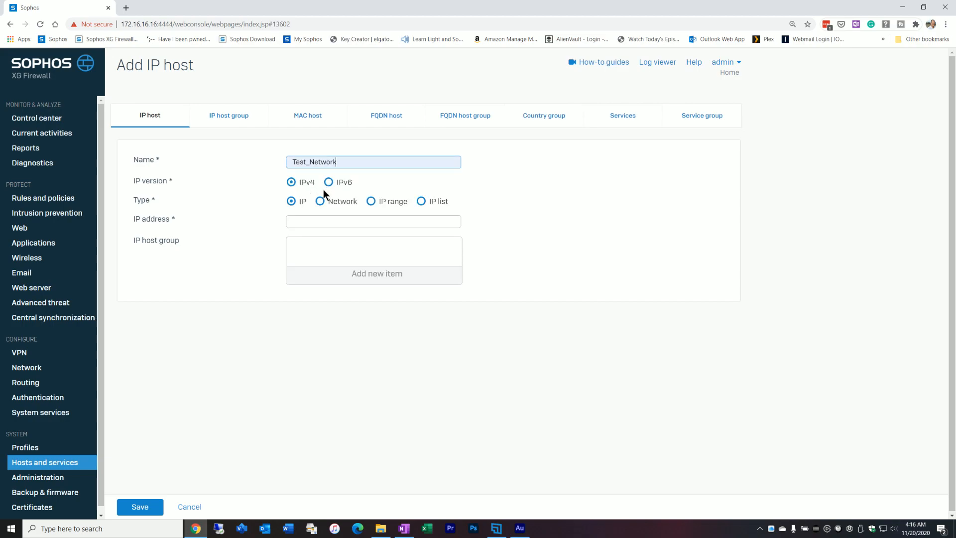
mouse_move(303, 199)
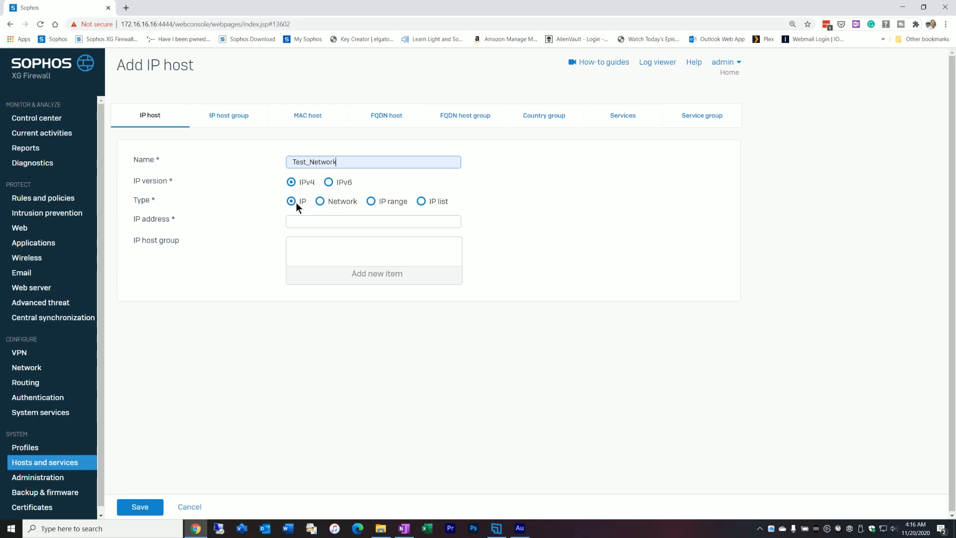
mouse_move(312, 217)
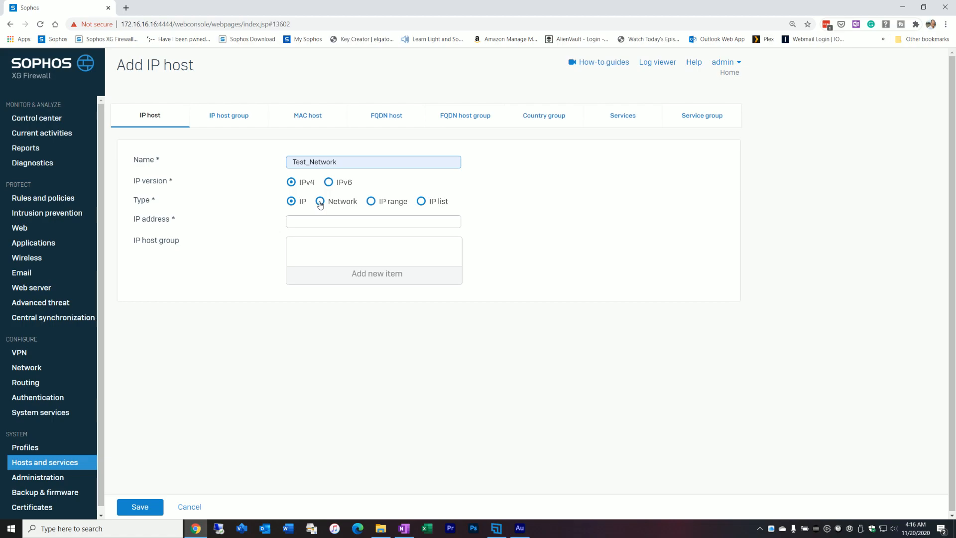
click(319, 201)
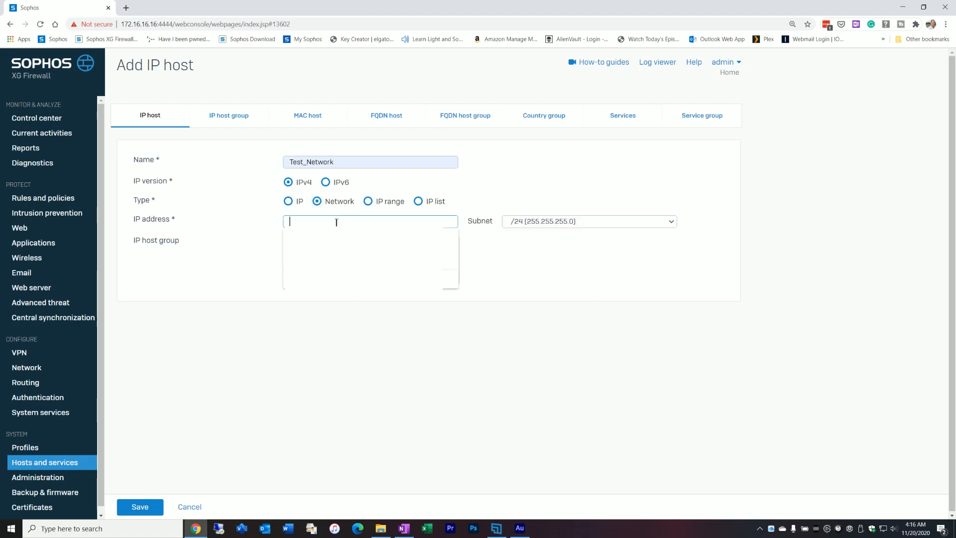
text(1)
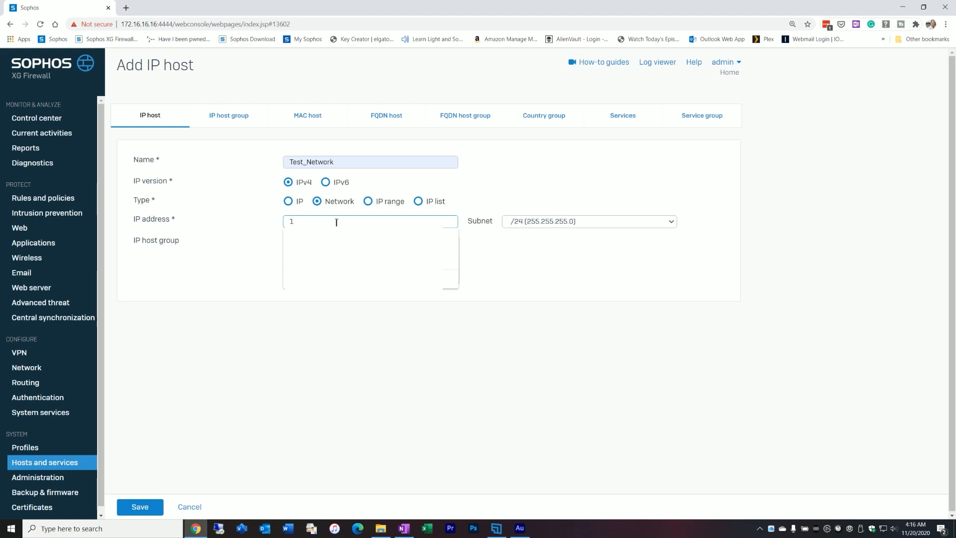
text(92.168.100.0)
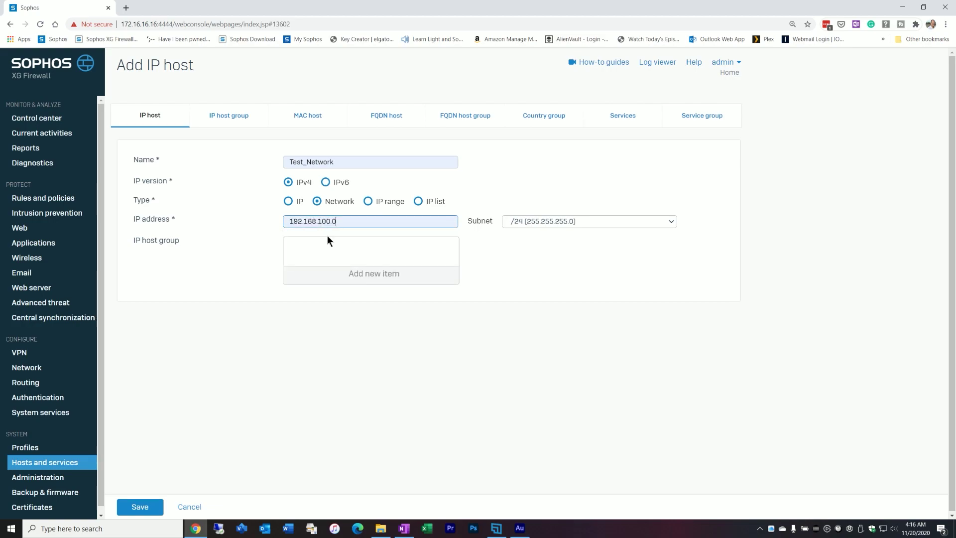
mouse_move(393, 255)
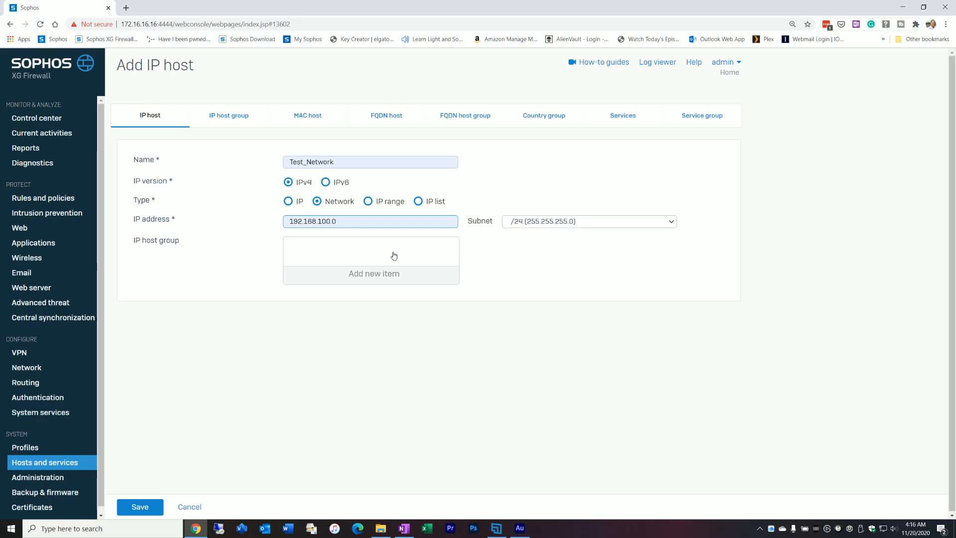
mouse_move(451, 205)
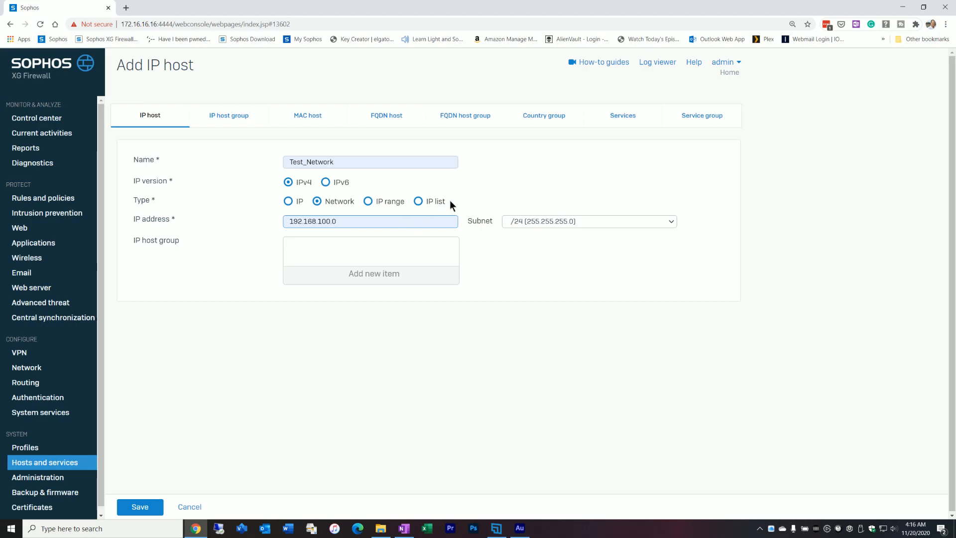
mouse_move(159, 504)
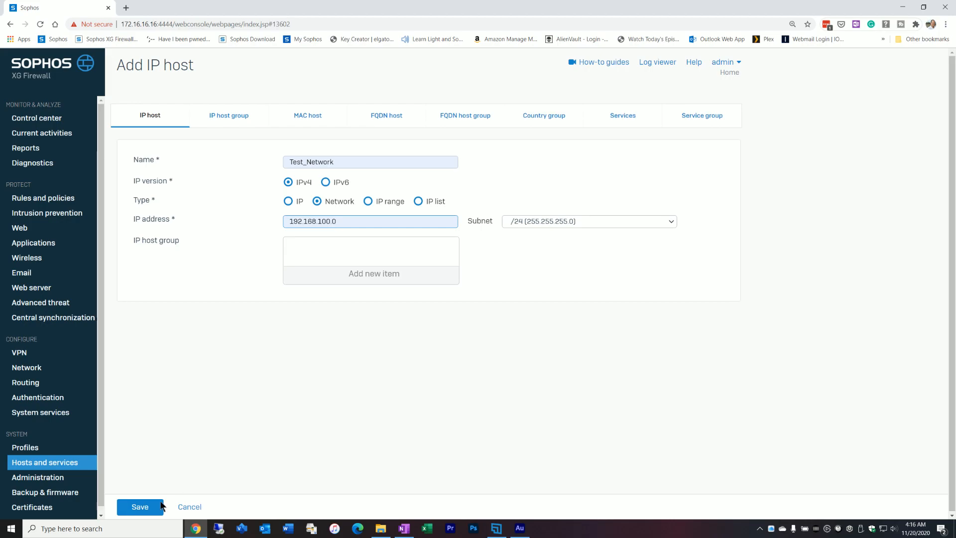
click(140, 507)
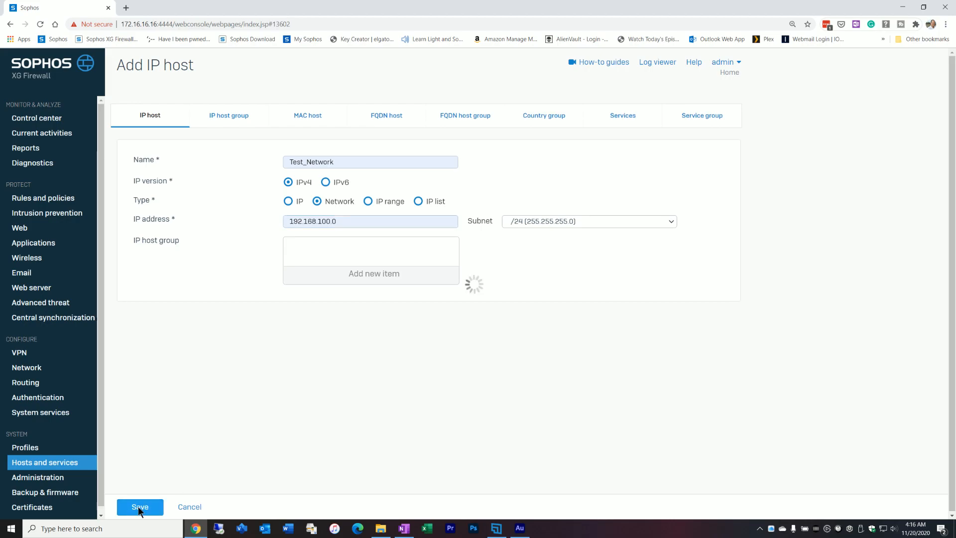
click(140, 507)
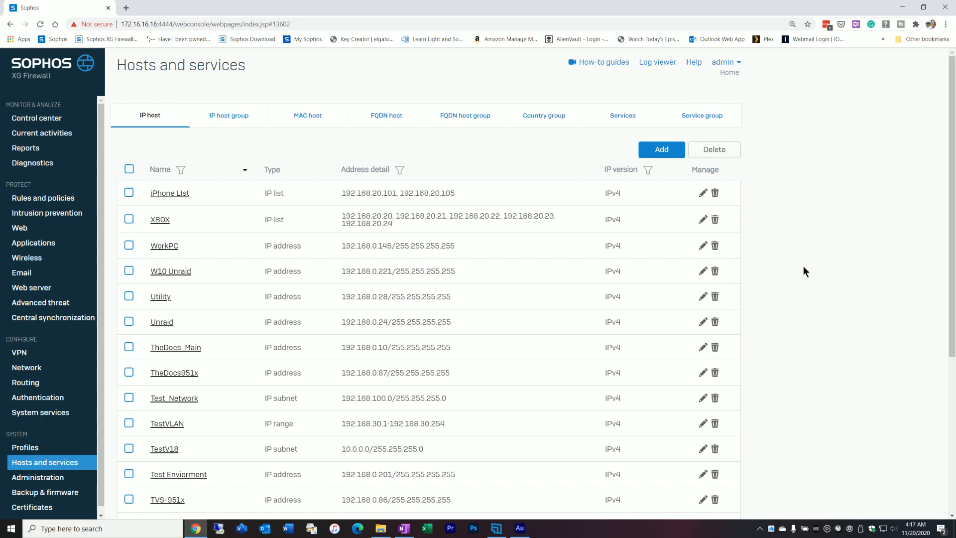
Start a blank new firewall rule from the Rules and policies list
click(43, 198)
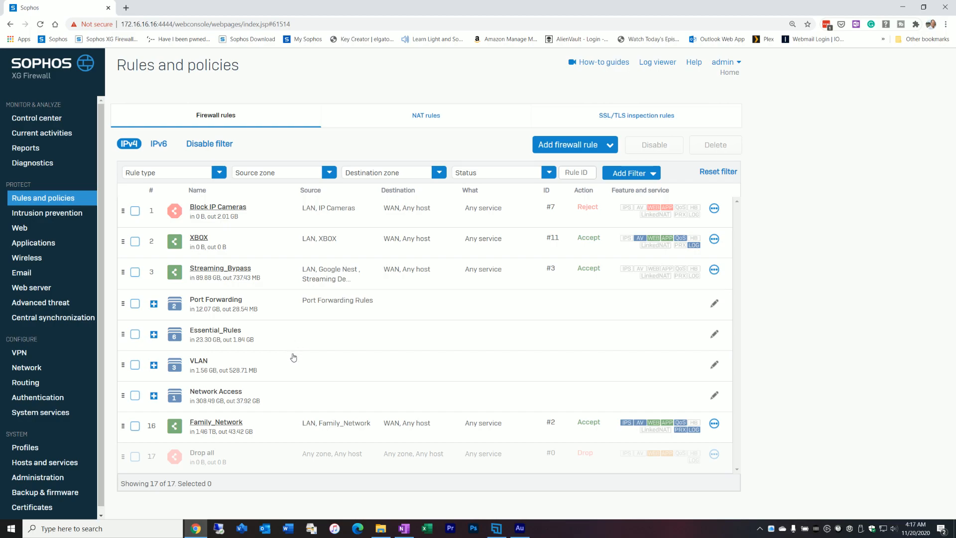
mouse_move(263, 221)
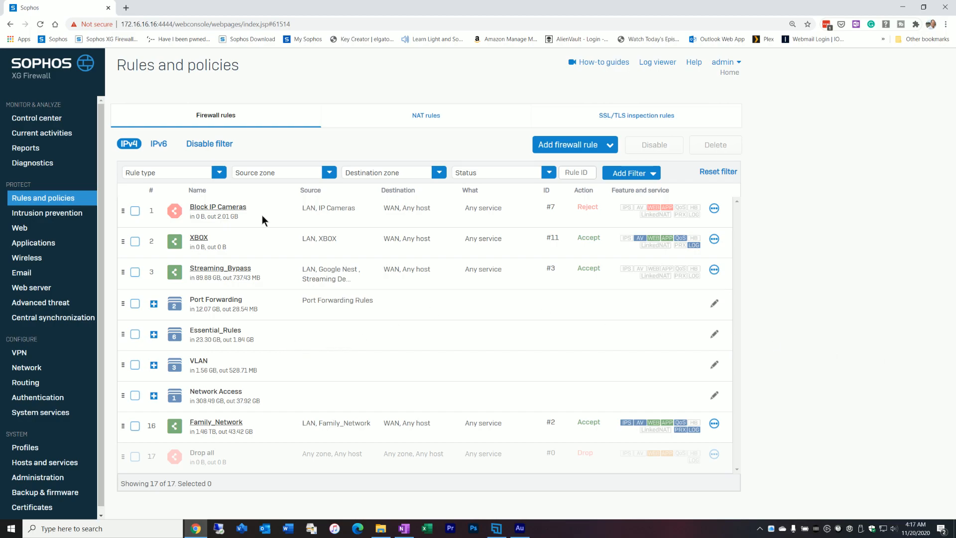
mouse_move(252, 241)
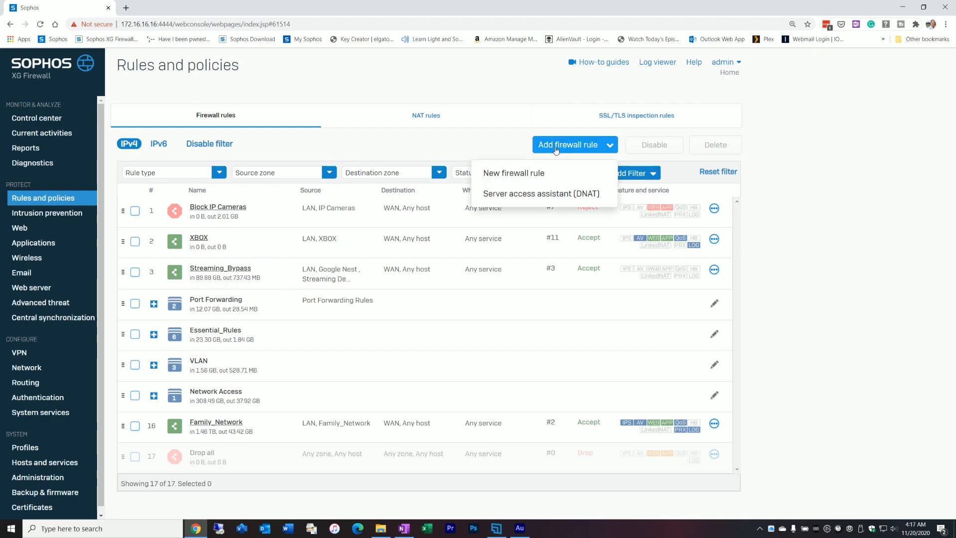
click(513, 173)
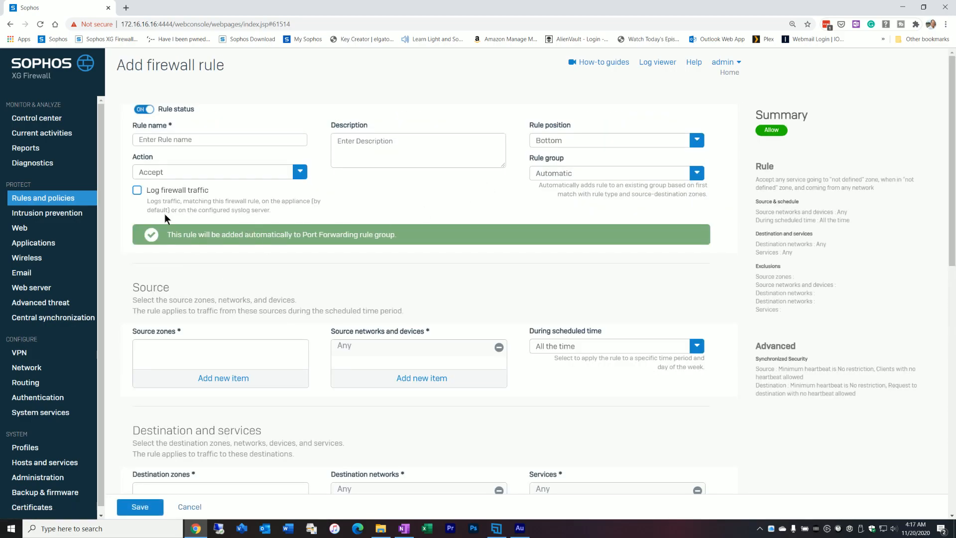
Name the rule Test_Network, positioned at Top with rule group None
text(Test_Network)
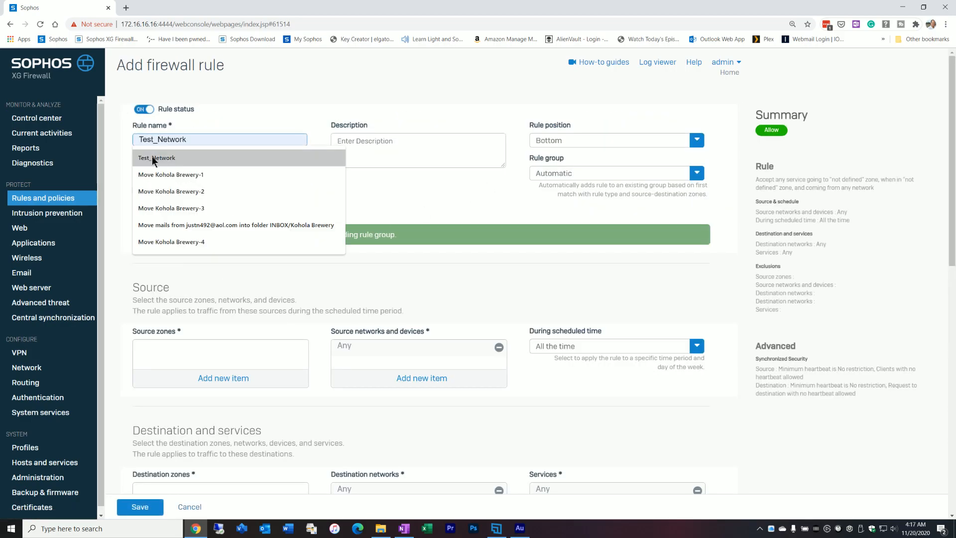
click(156, 158)
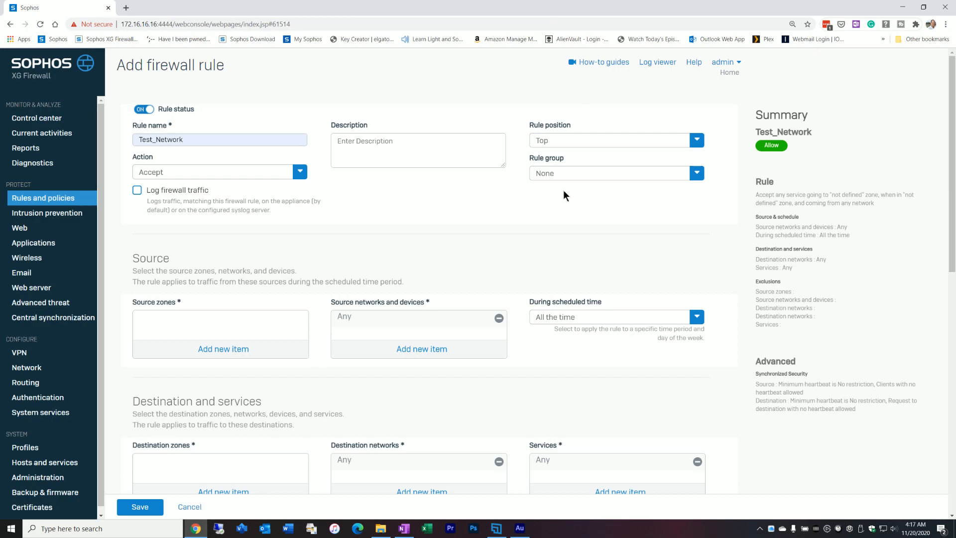
mouse_move(151, 188)
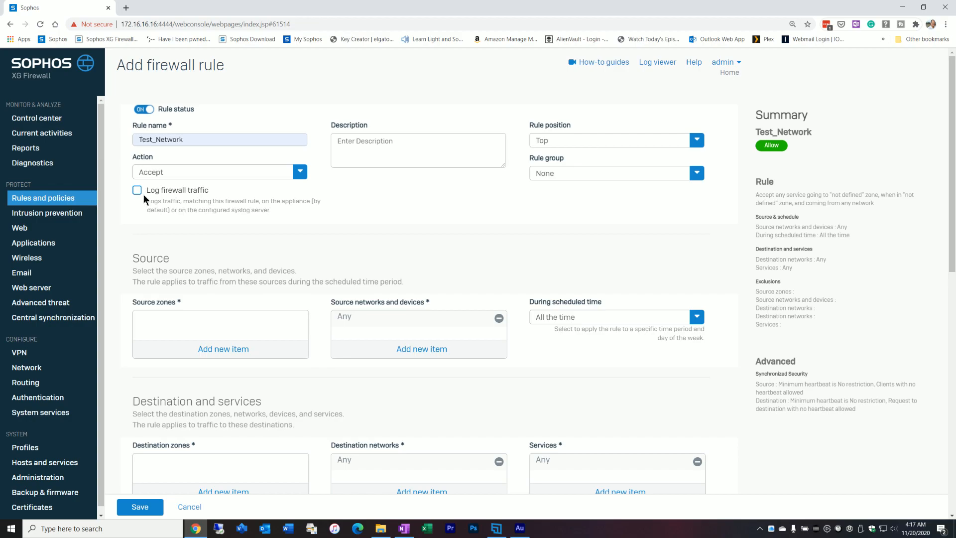
mouse_move(199, 264)
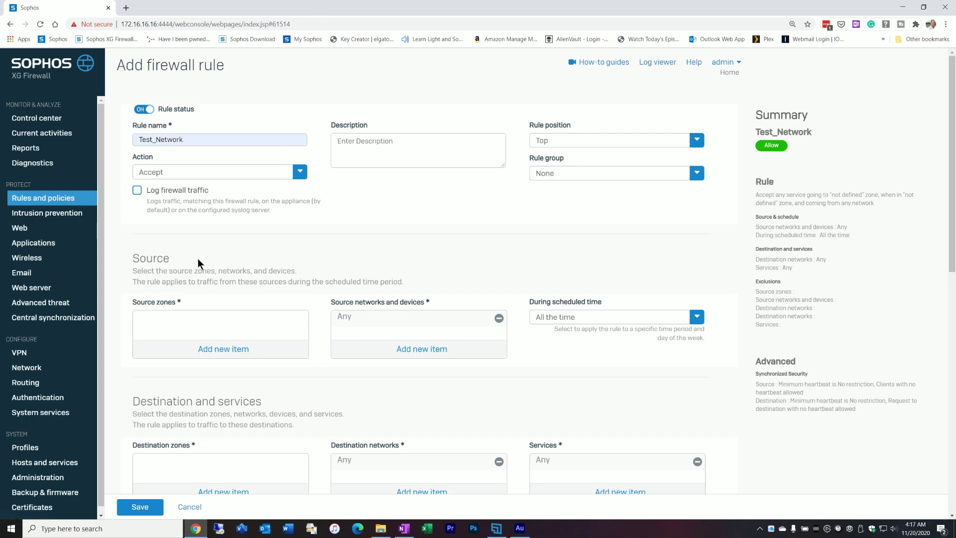
scroll(down, 3)
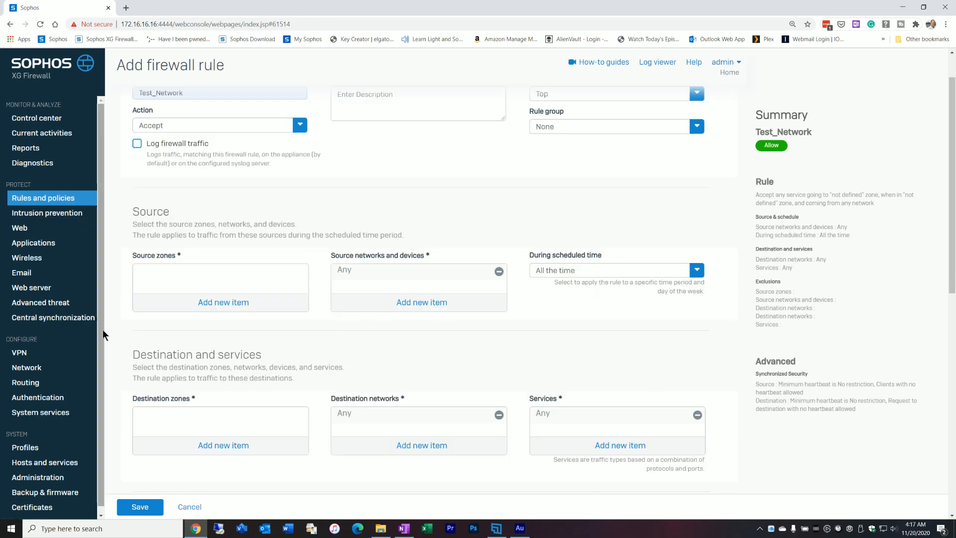
Set the rule's source zone to LAN and source network to Test_Network
click(222, 303)
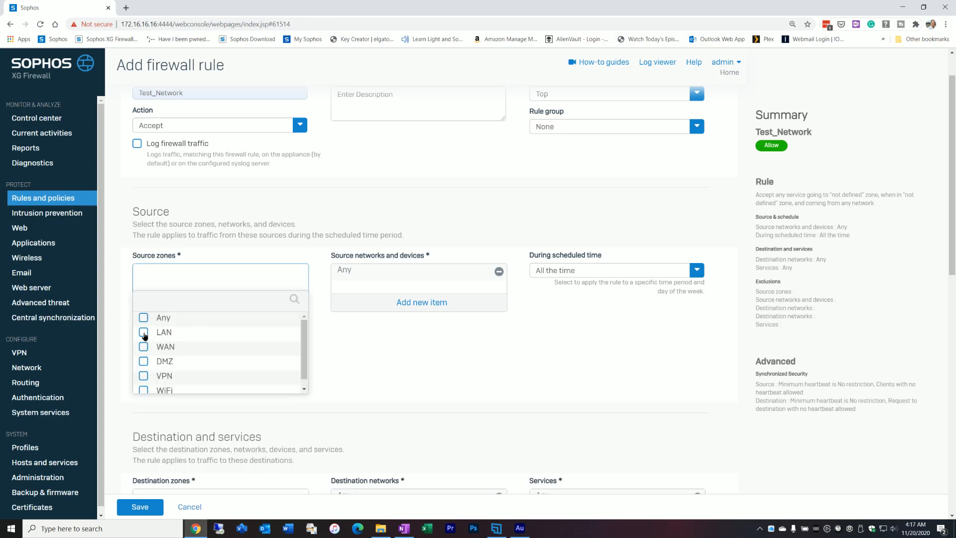
click(143, 332)
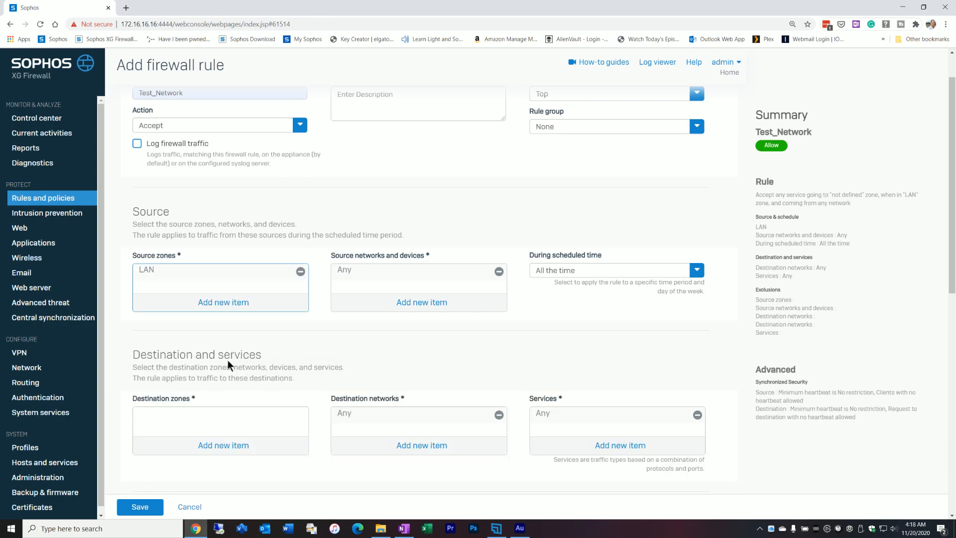
mouse_move(416, 301)
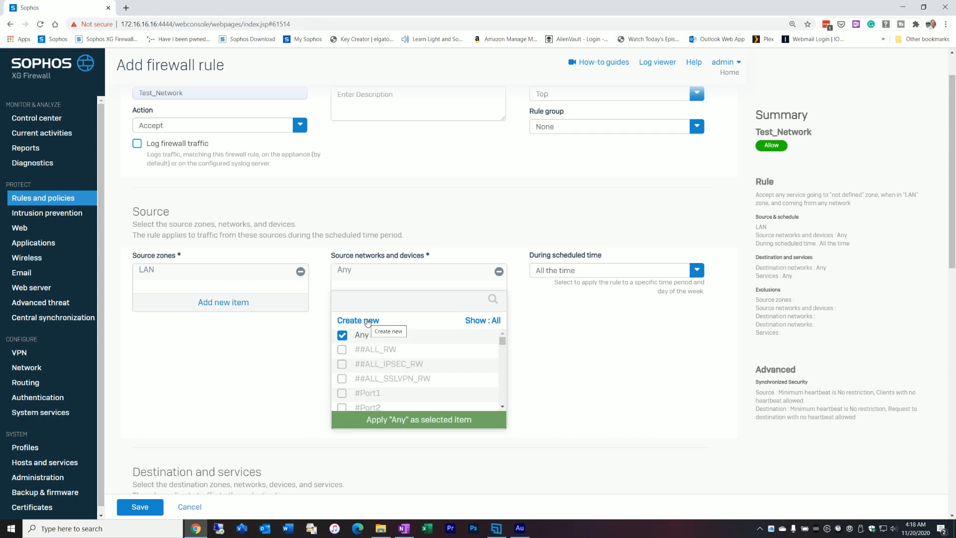
text(tes)
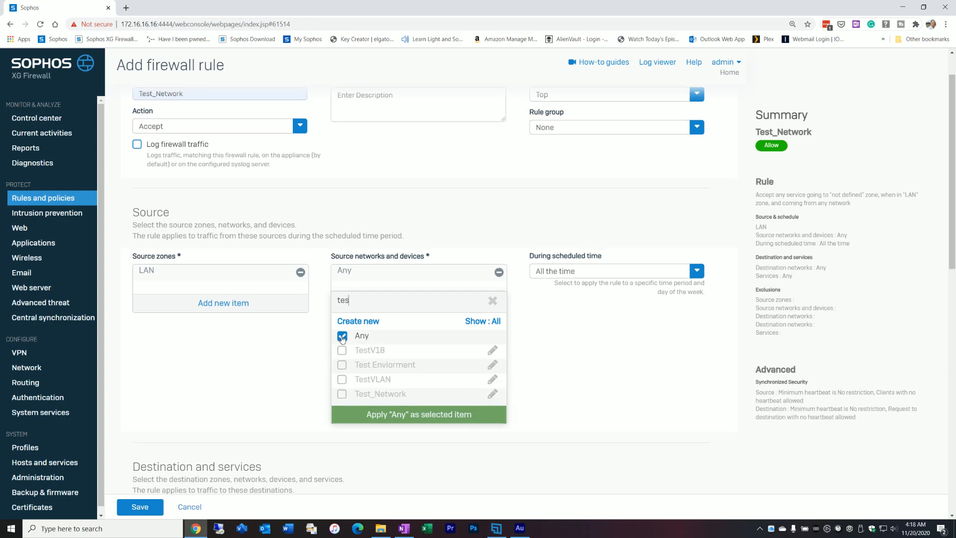
click(342, 394)
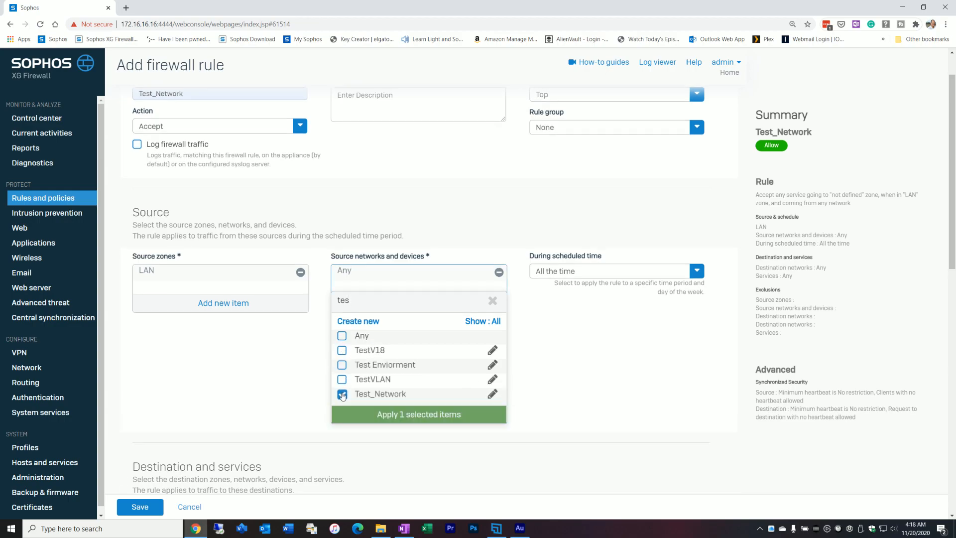
click(419, 415)
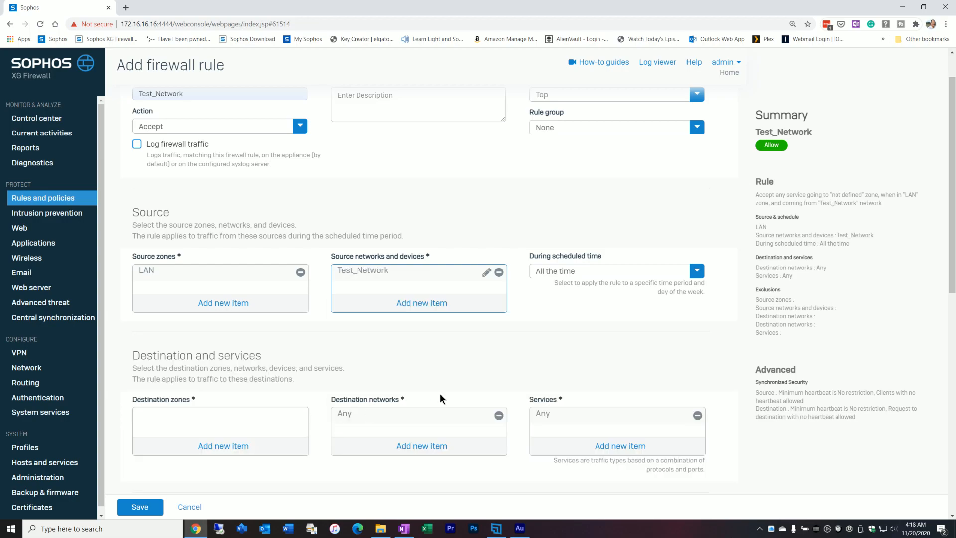
mouse_move(562, 304)
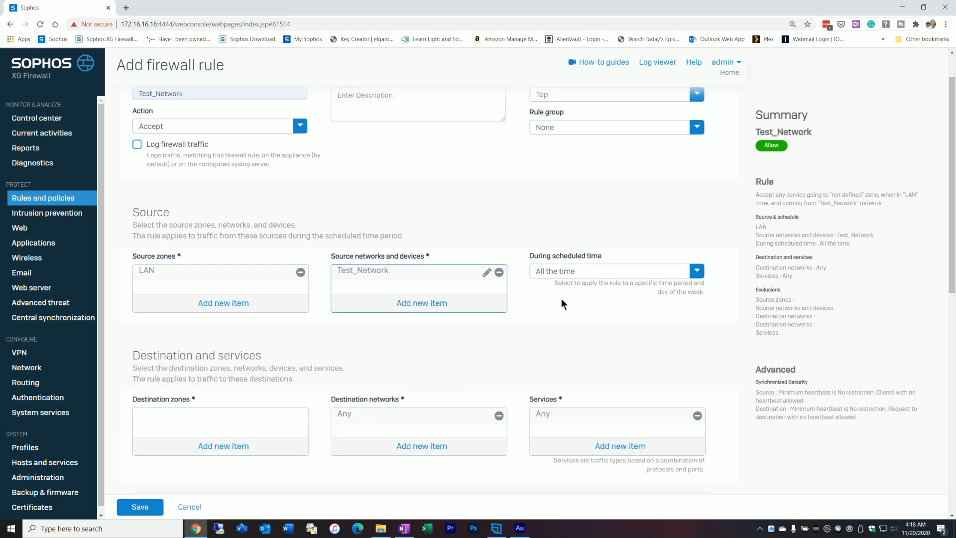
mouse_move(562, 291)
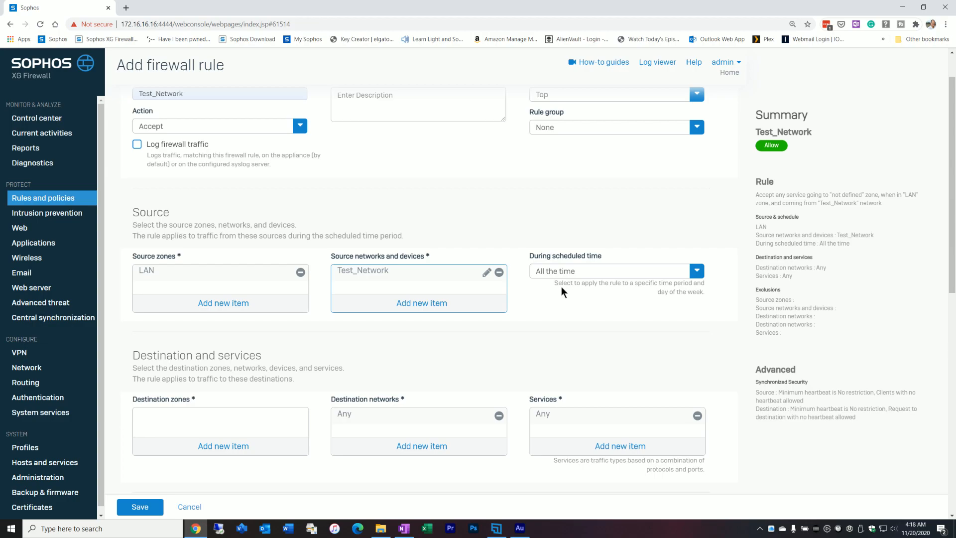
mouse_move(544, 289)
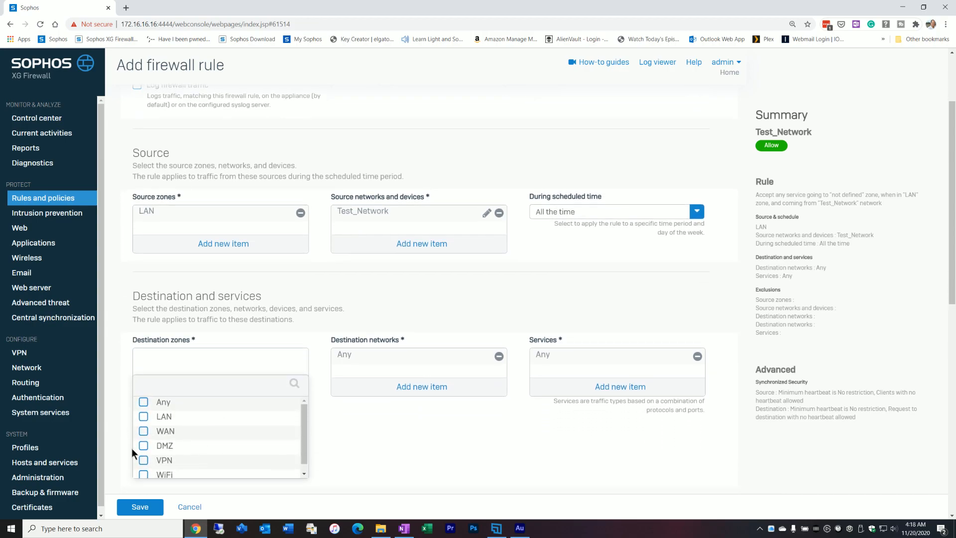
Set the rule's destination zone to WAN
click(143, 431)
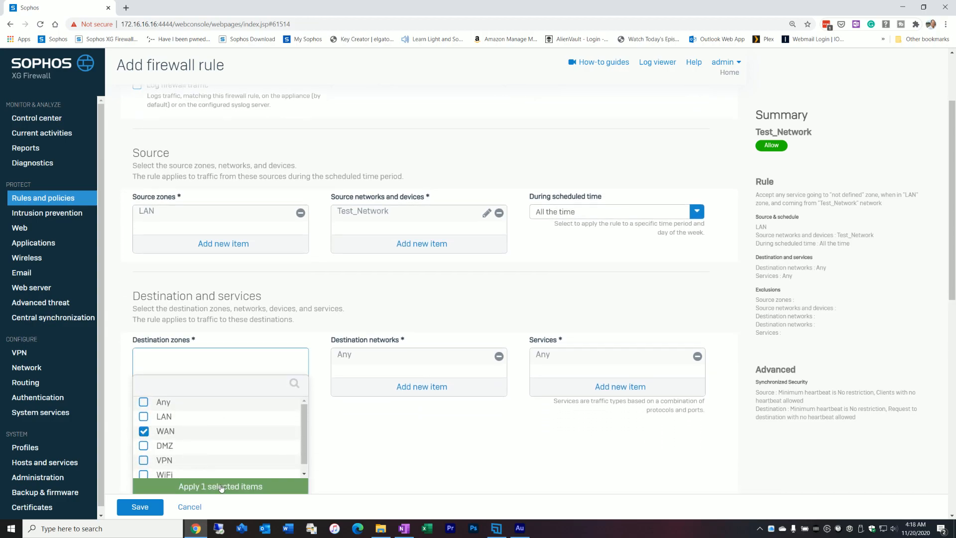
click(220, 486)
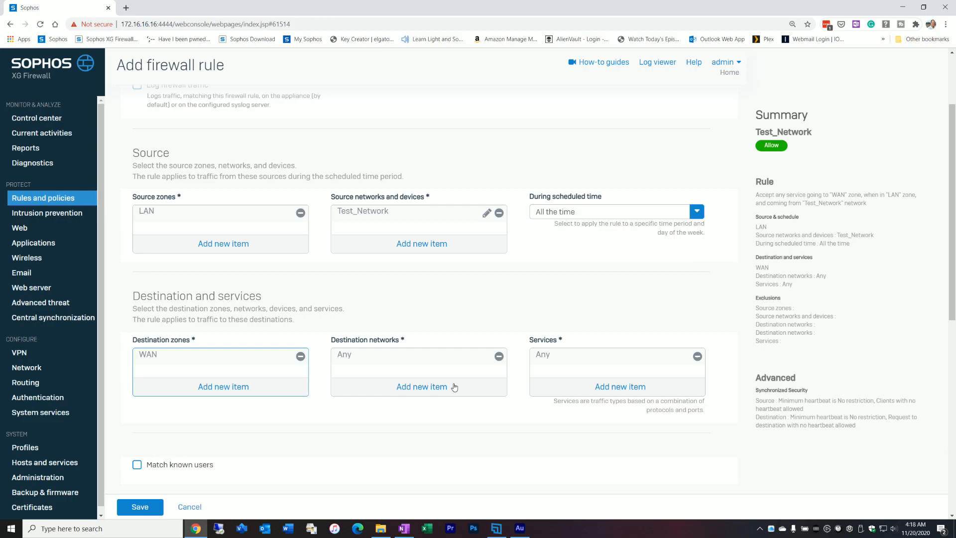
scroll(down, 3)
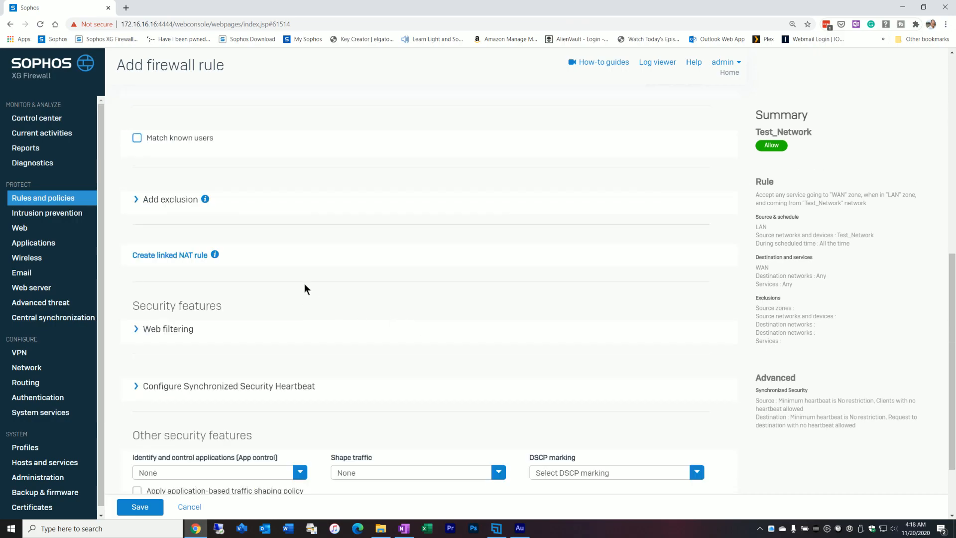
Under Other security features, set app control to MDF_Generic_Policy
scroll(down, 3)
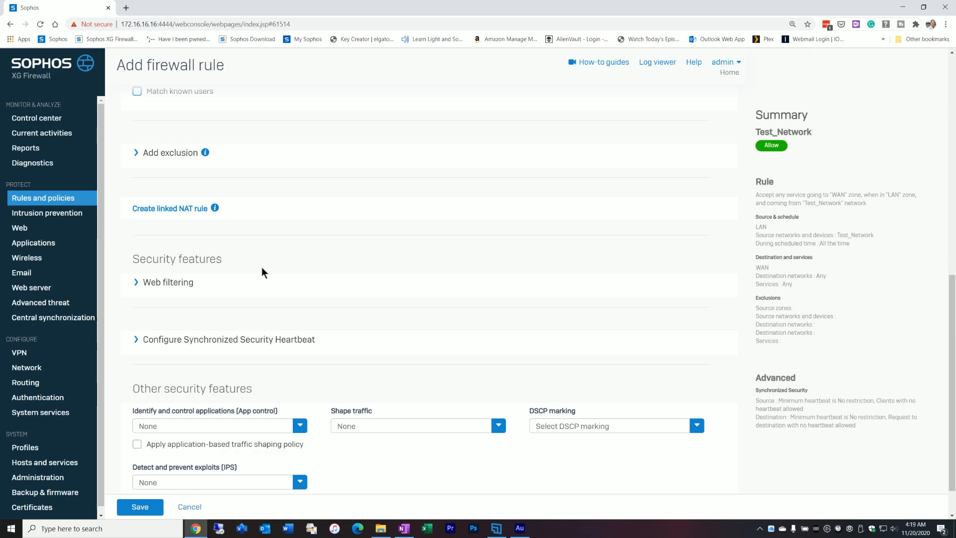
mouse_move(239, 423)
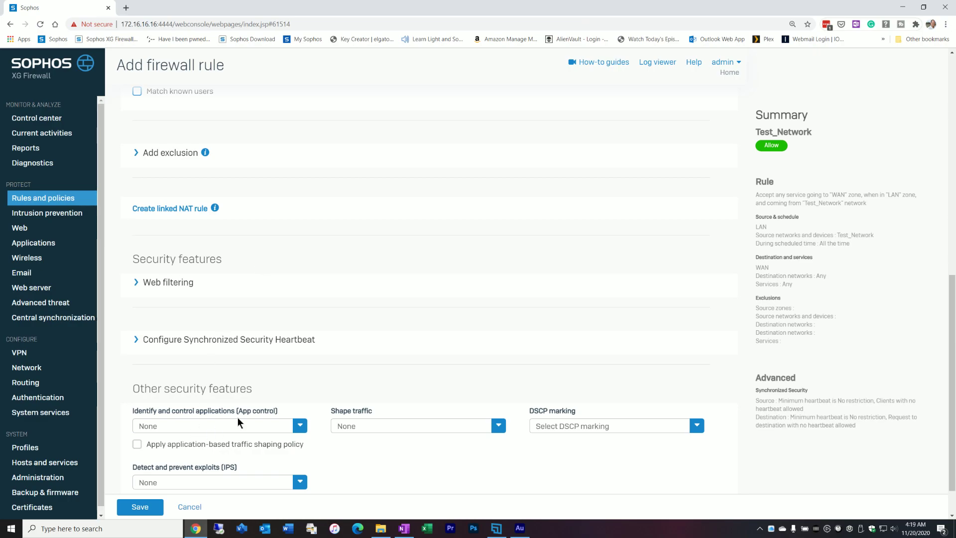
mouse_move(234, 442)
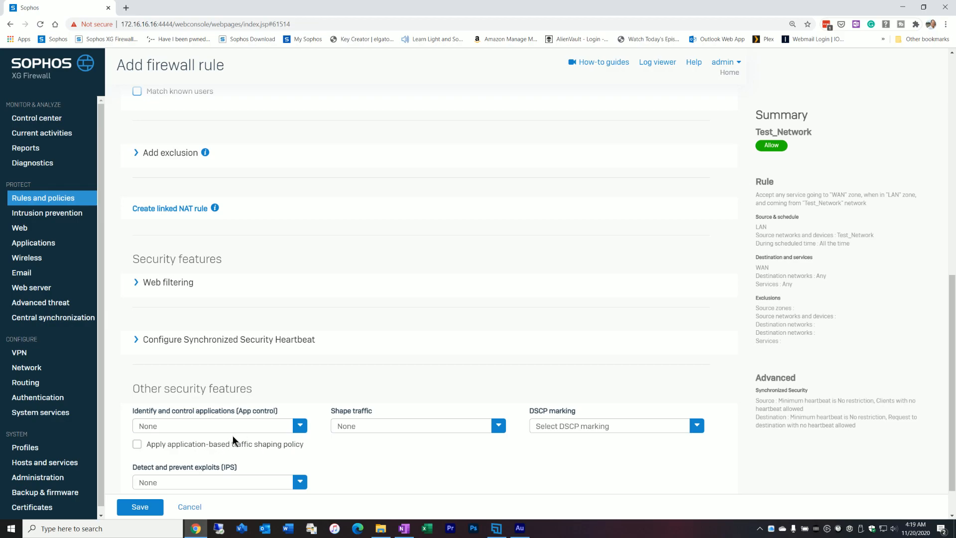
mouse_move(253, 434)
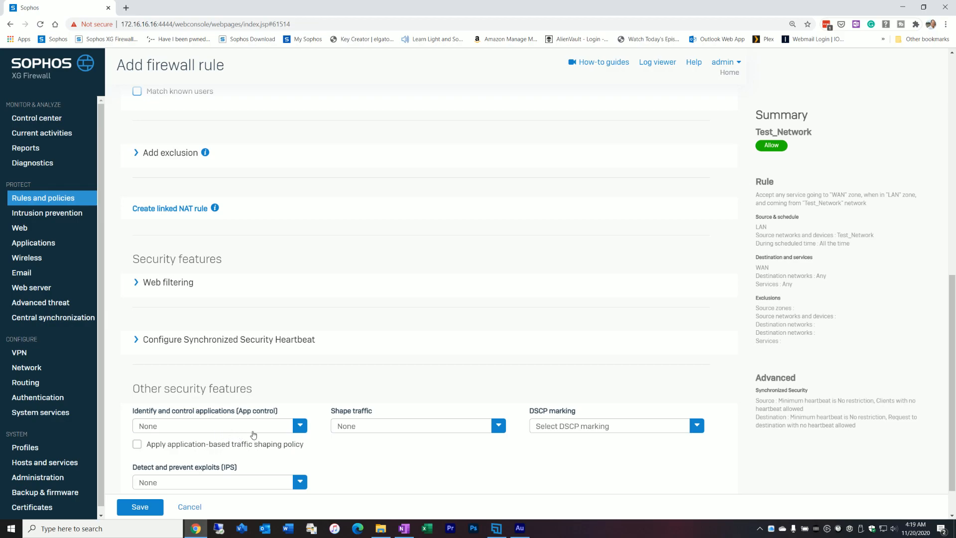
scroll(down, 3)
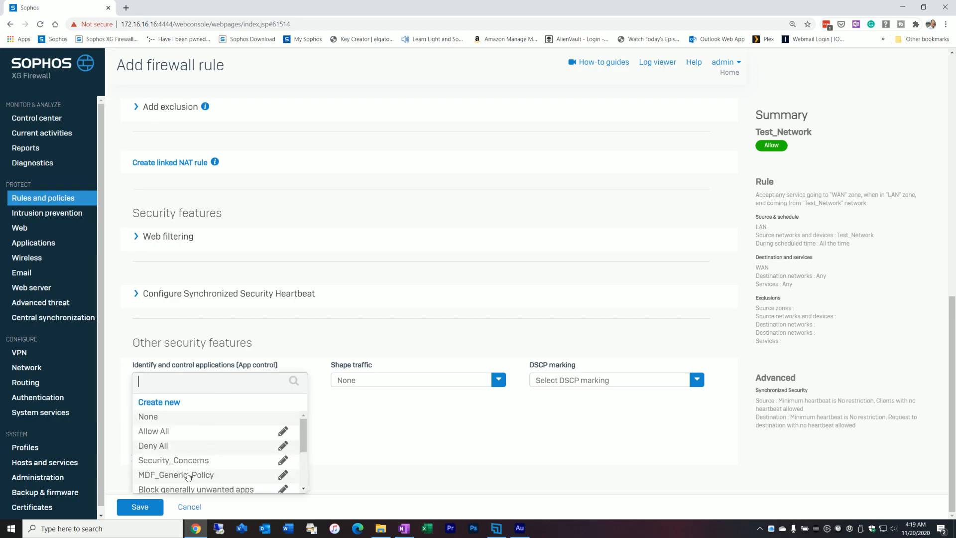
click(176, 475)
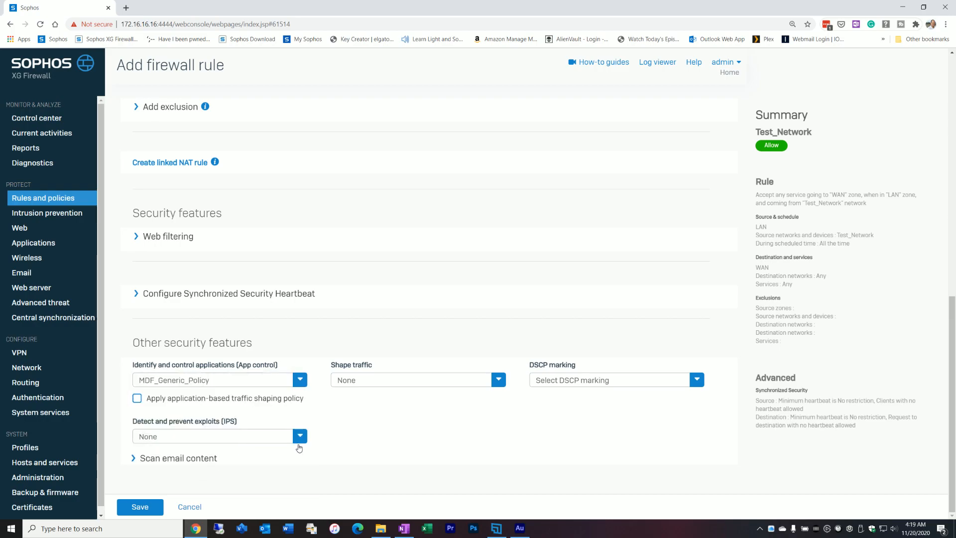
mouse_move(196, 475)
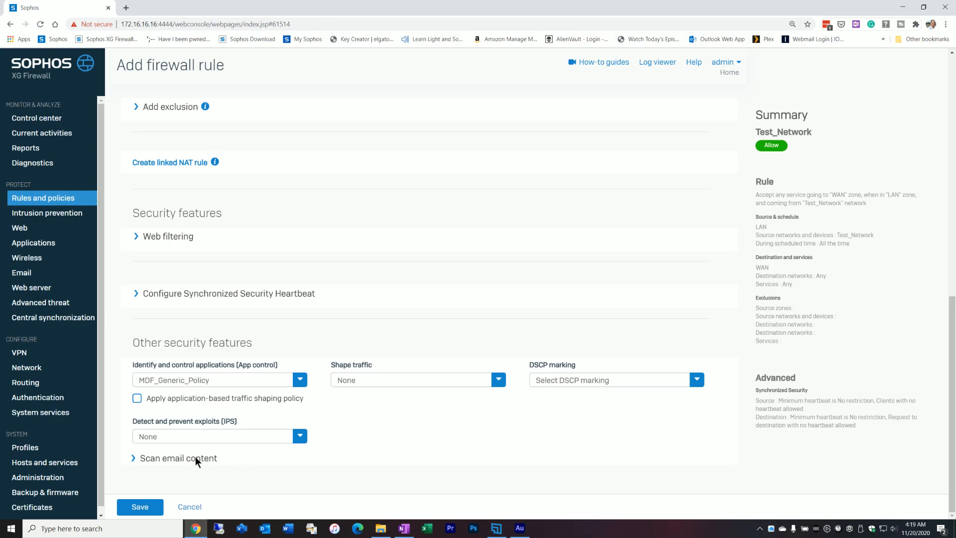
click(300, 436)
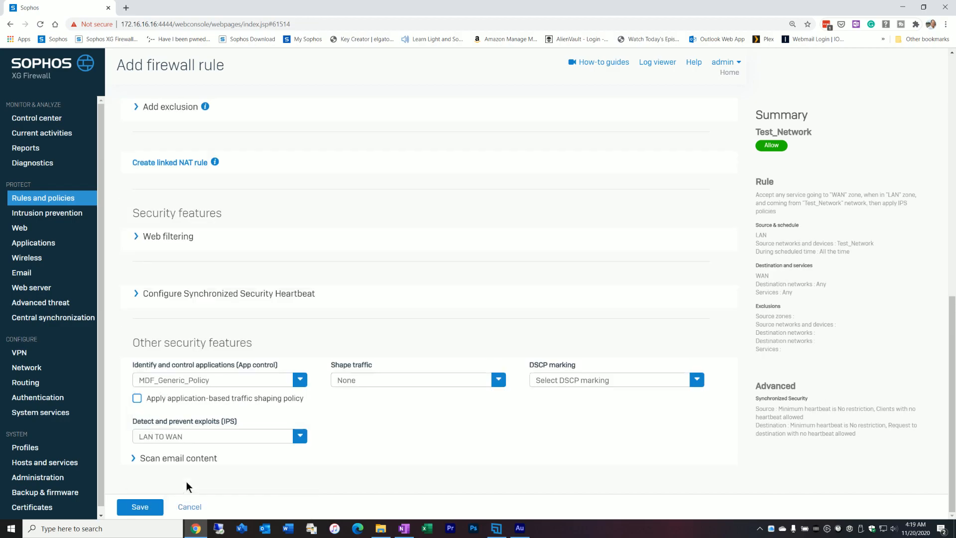
mouse_move(369, 426)
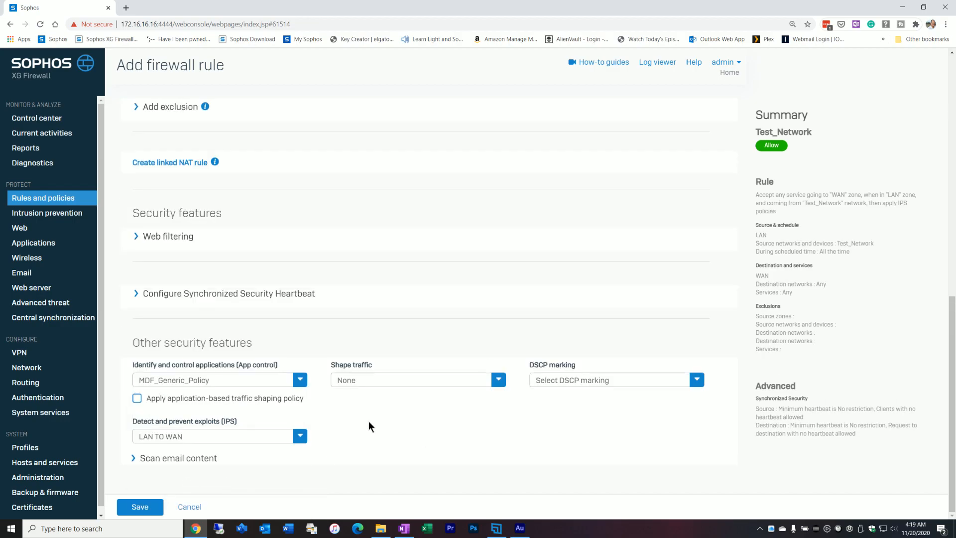
Expand the Test_Network rule's Web filtering section to review its settings
click(168, 236)
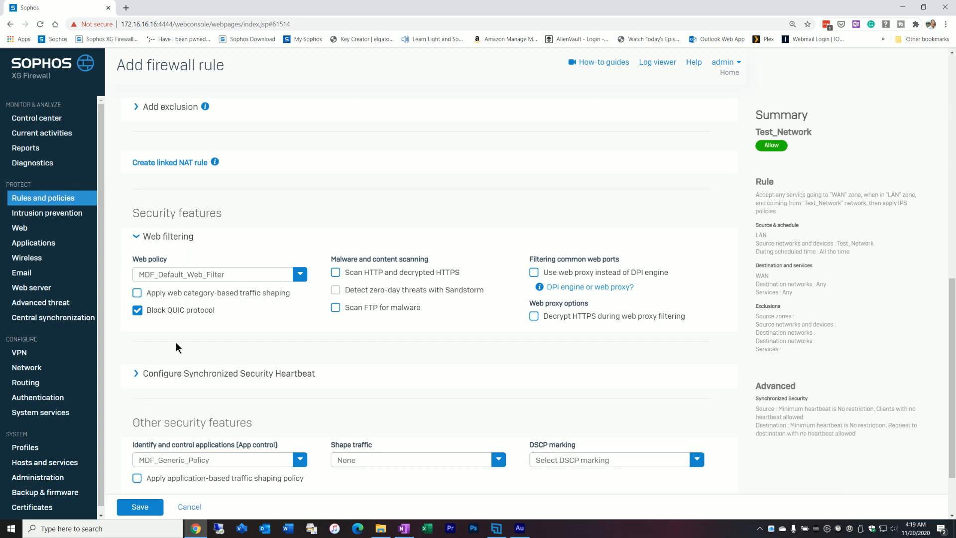
mouse_move(249, 520)
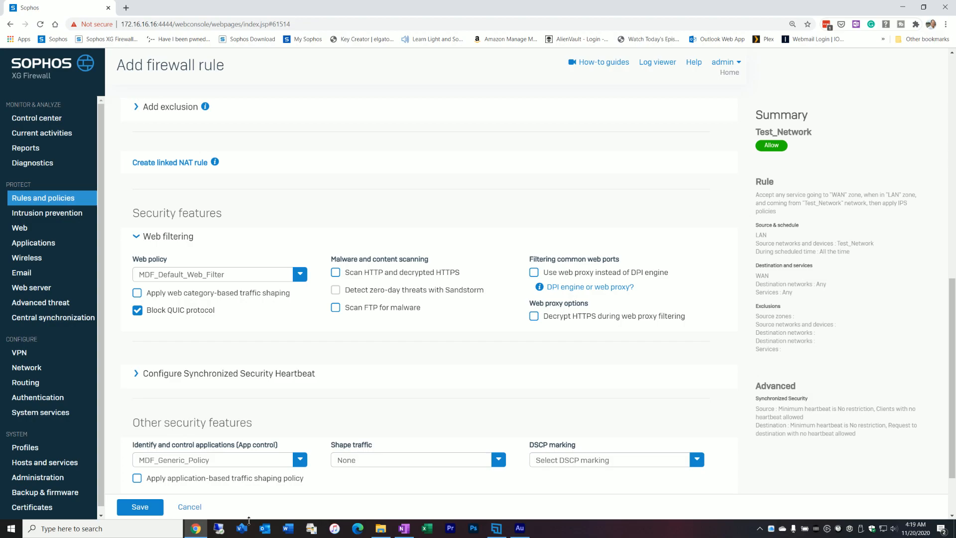
mouse_move(606, 432)
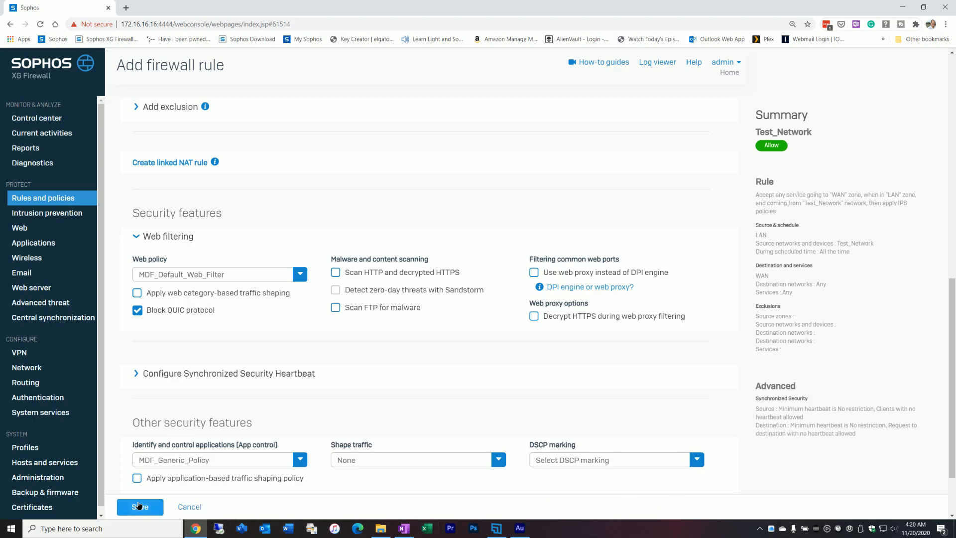
Save the Test_Network firewall rule, then move to the NAT rules tab
click(140, 506)
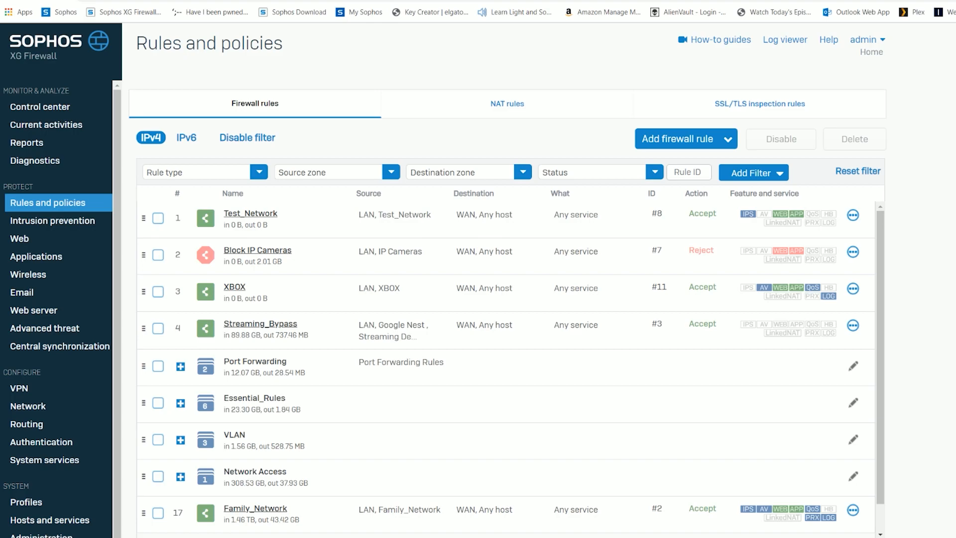
mouse_move(770, 133)
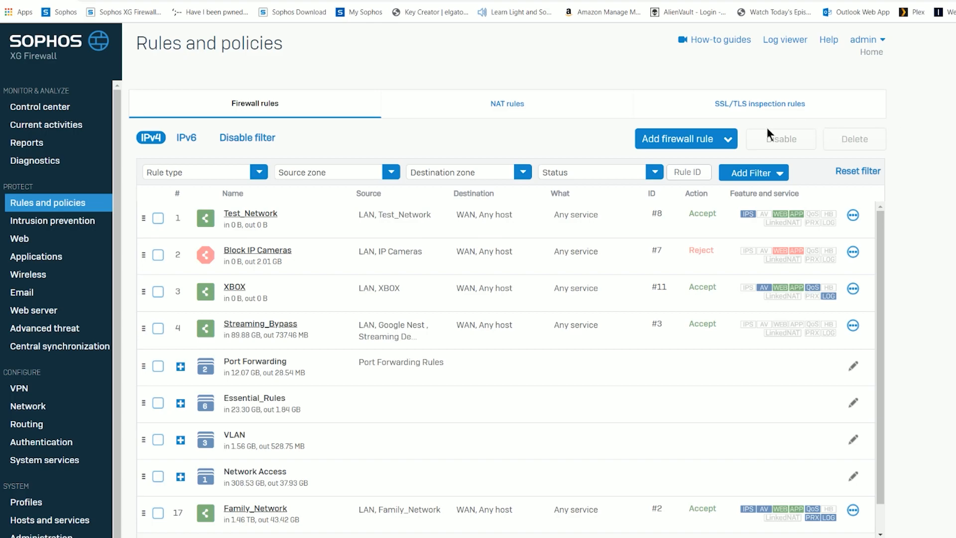
mouse_move(500, 113)
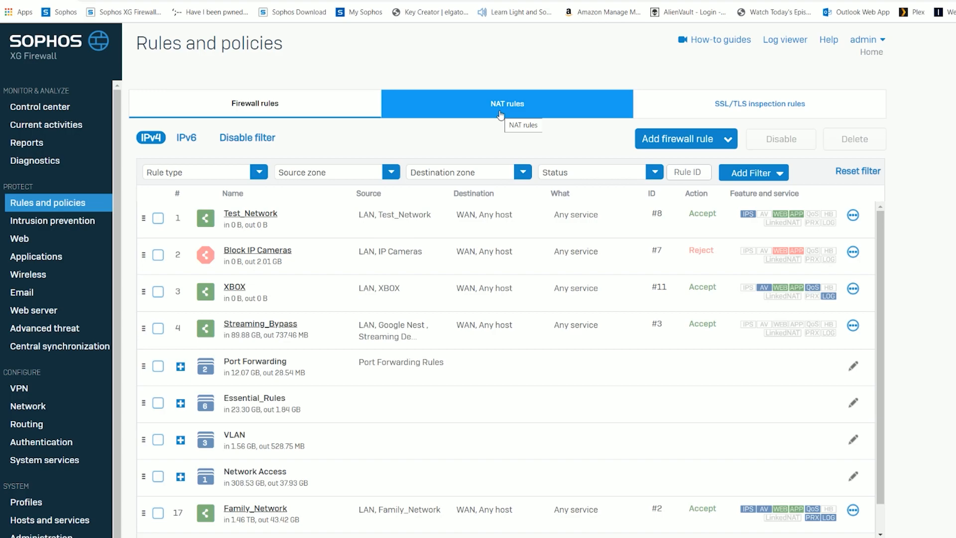
click(507, 104)
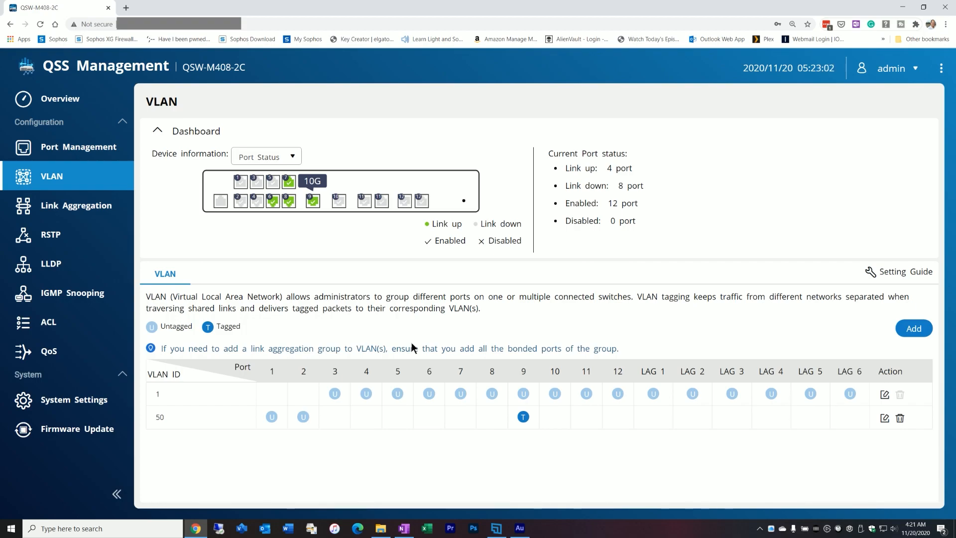
mouse_move(285, 369)
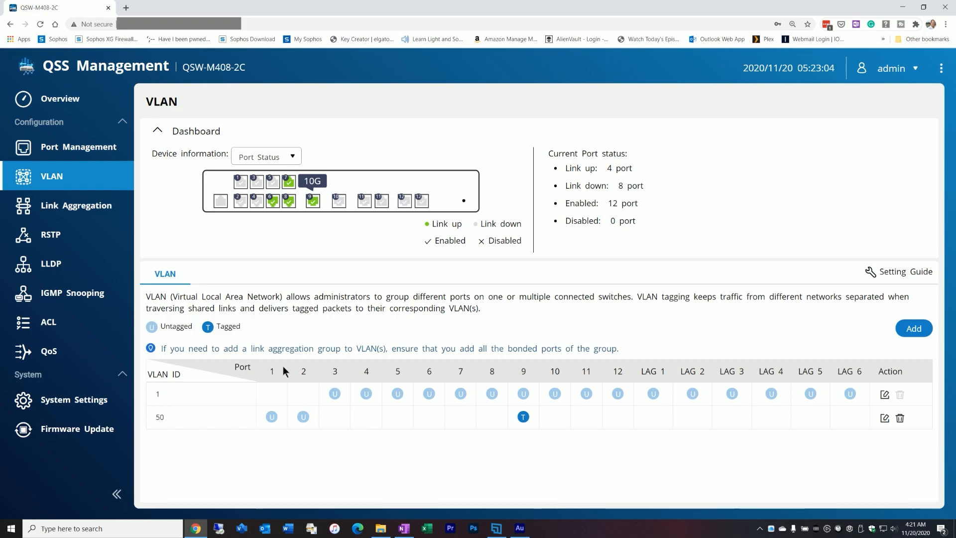
mouse_move(280, 295)
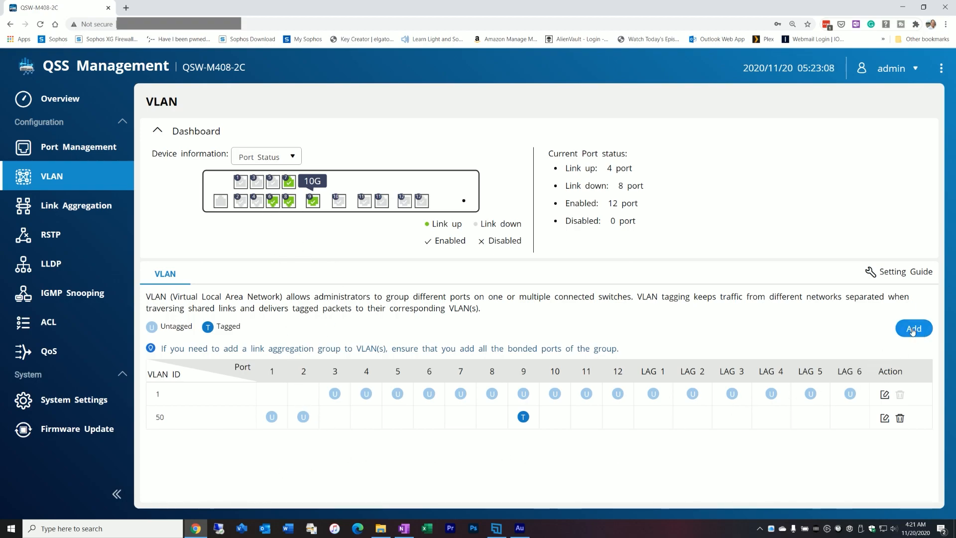
Open the Add VLAN dialog from the switch's VLAN table
click(913, 328)
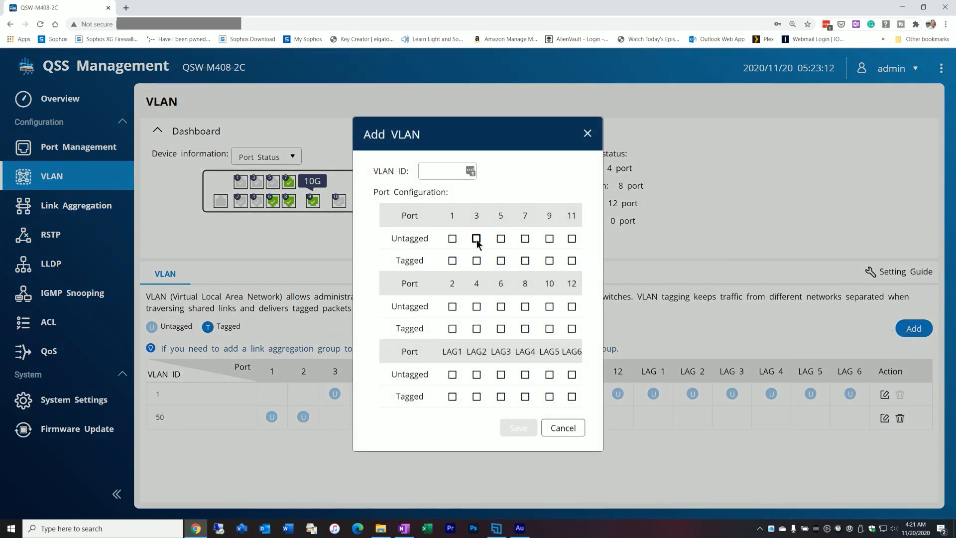
Save switch VLAN ID 100 with ports 3 and 4 untagged and port 9 tagged
click(476, 239)
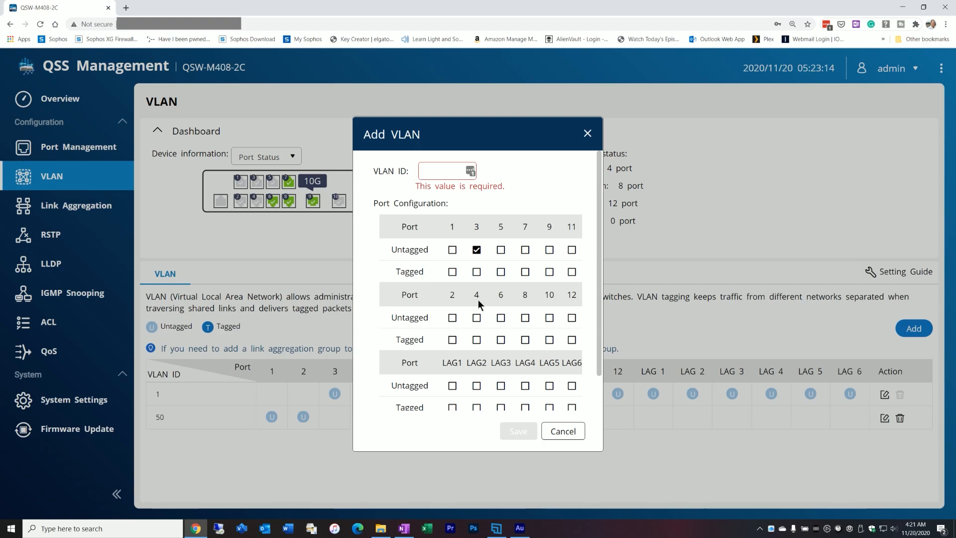
click(476, 318)
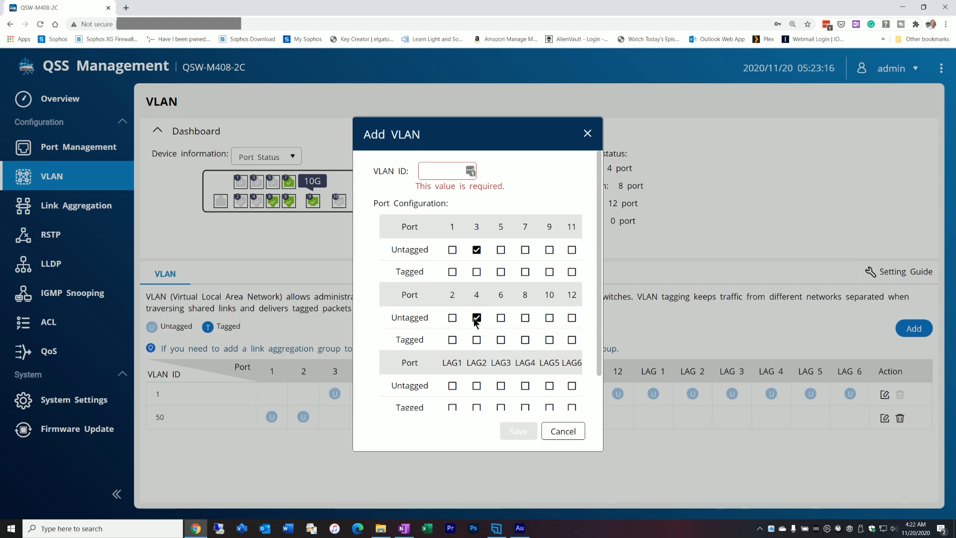
click(476, 318)
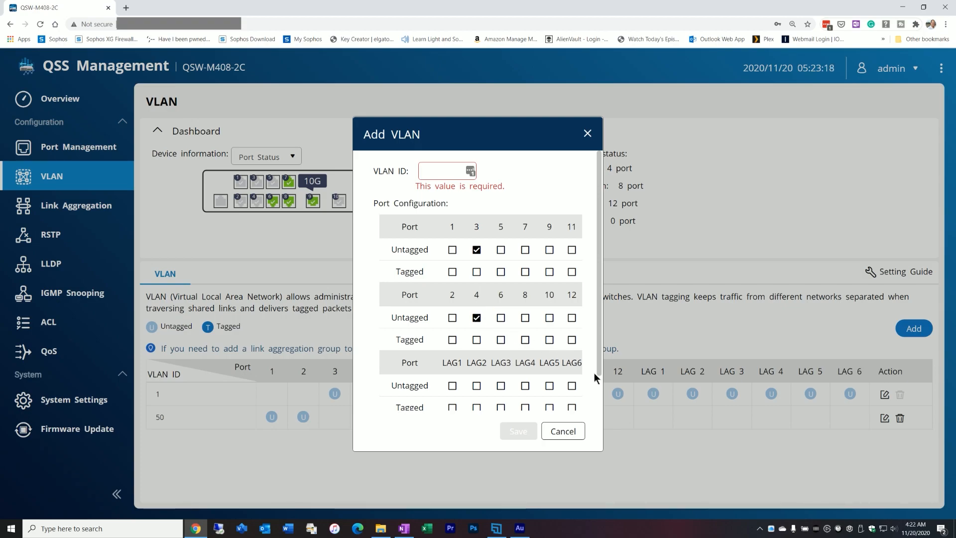
mouse_move(537, 290)
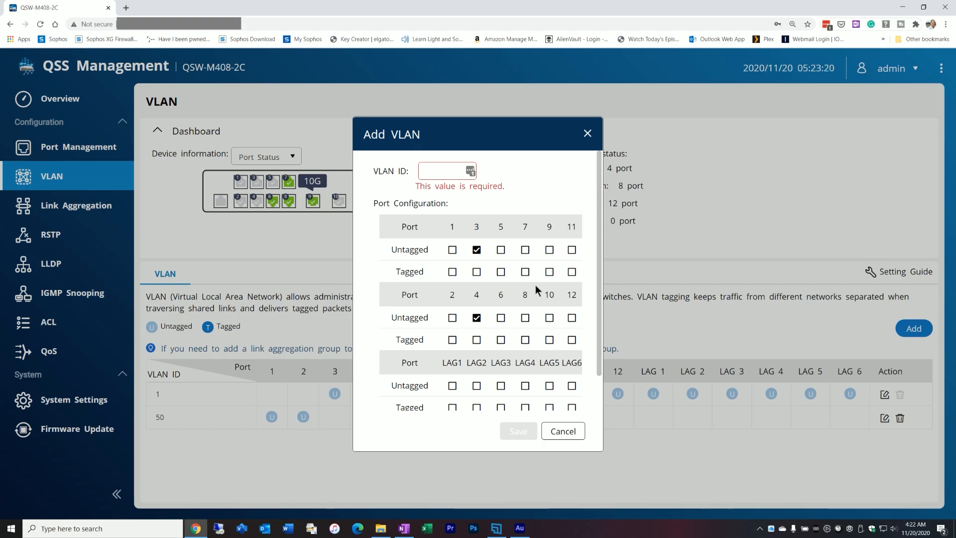
mouse_move(548, 261)
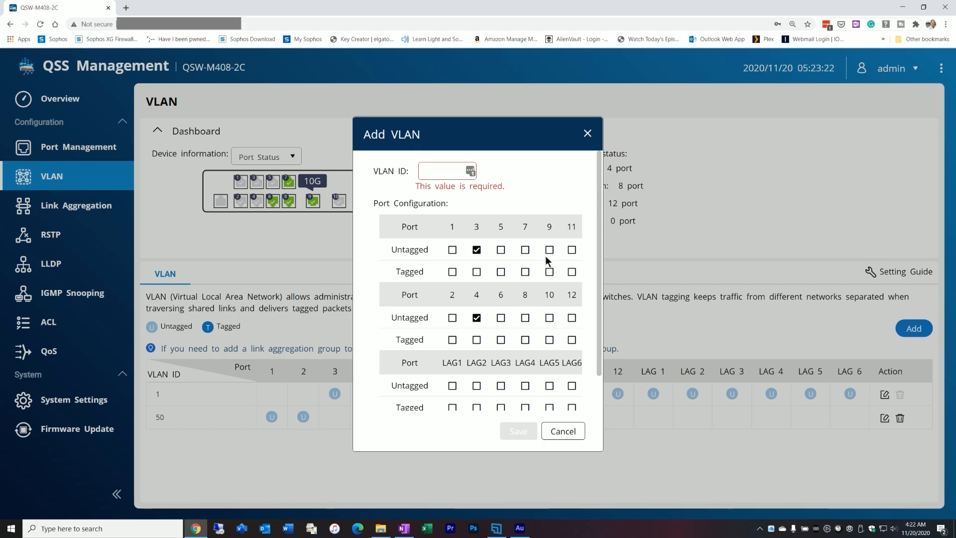
click(549, 271)
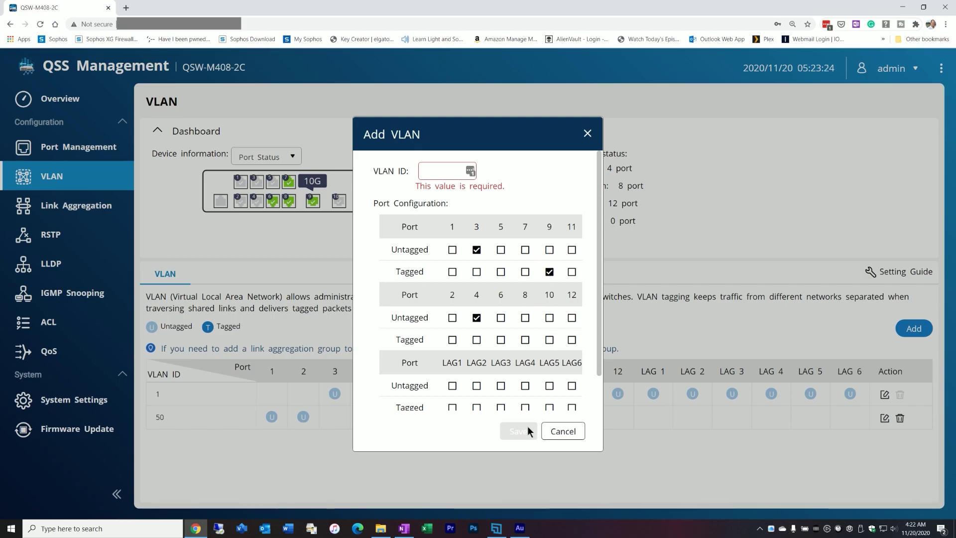
click(442, 171)
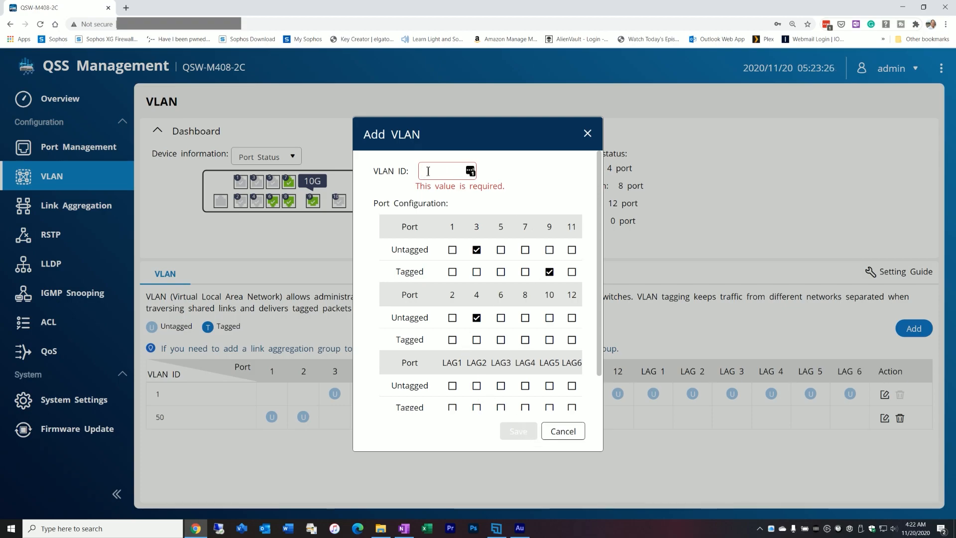
text(100)
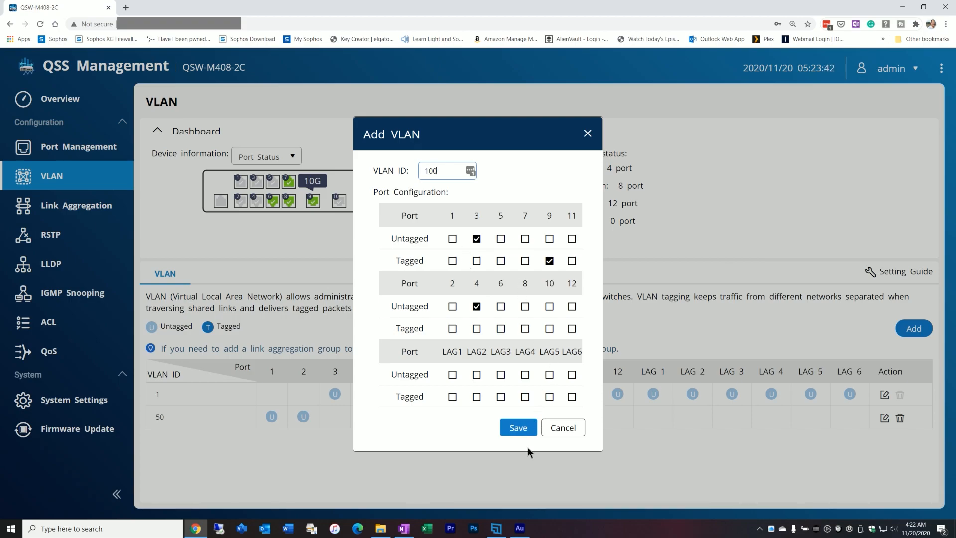
mouse_move(510, 439)
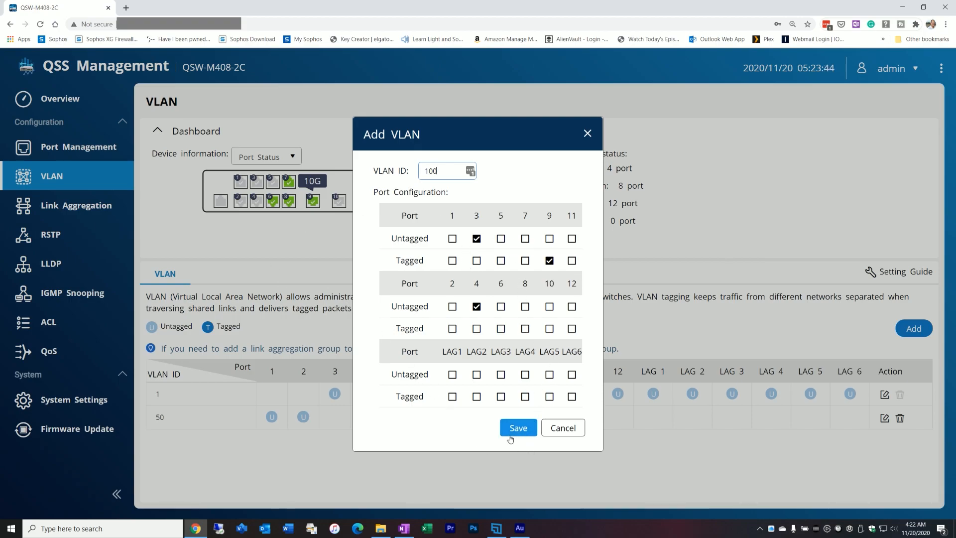
click(518, 428)
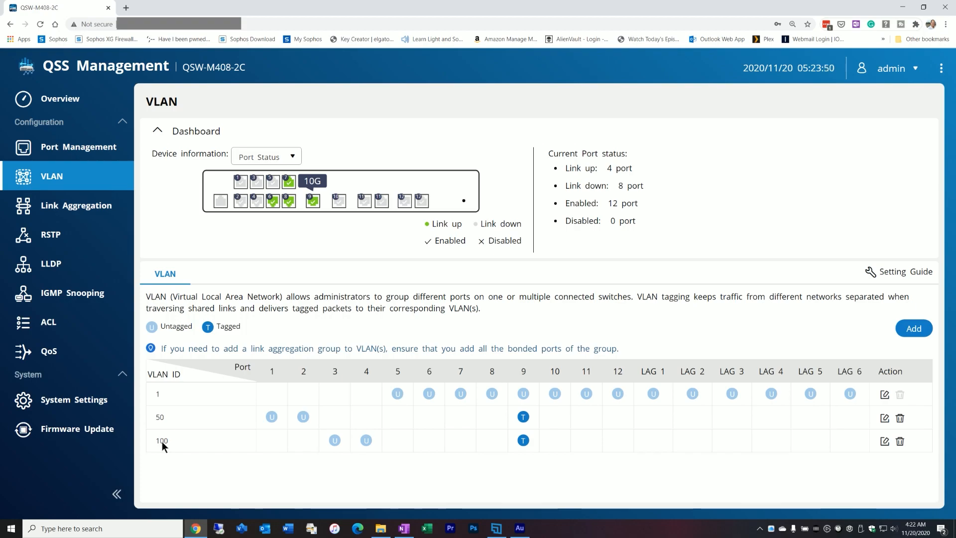
mouse_move(356, 449)
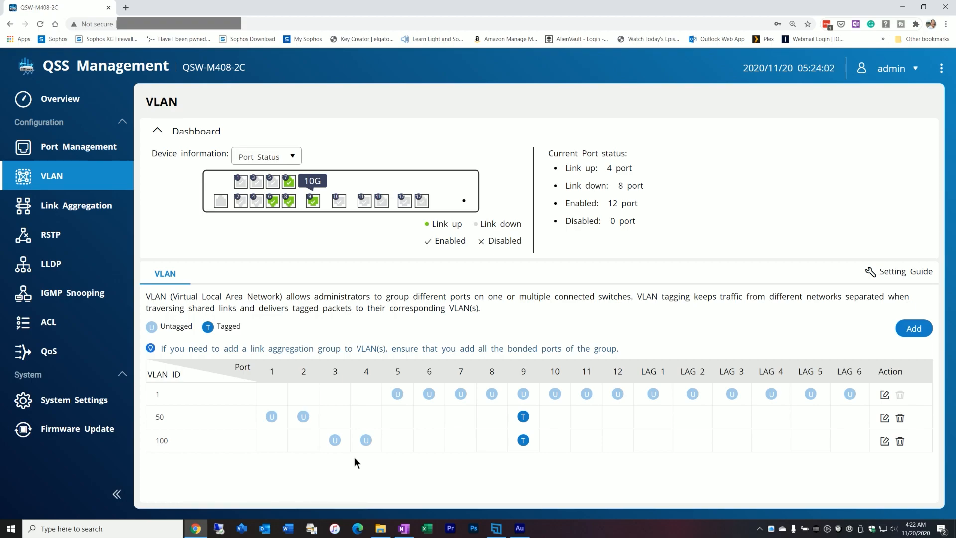
mouse_move(390, 456)
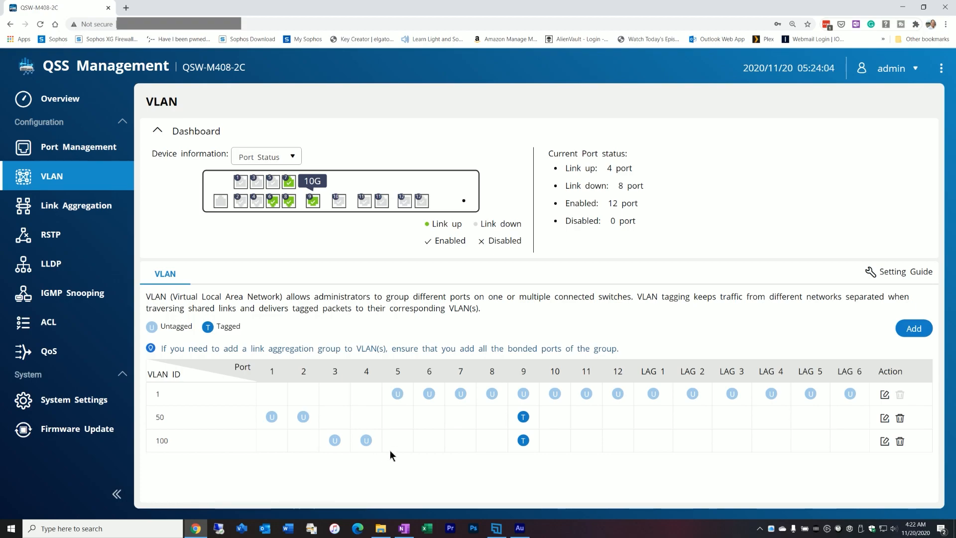
mouse_move(499, 450)
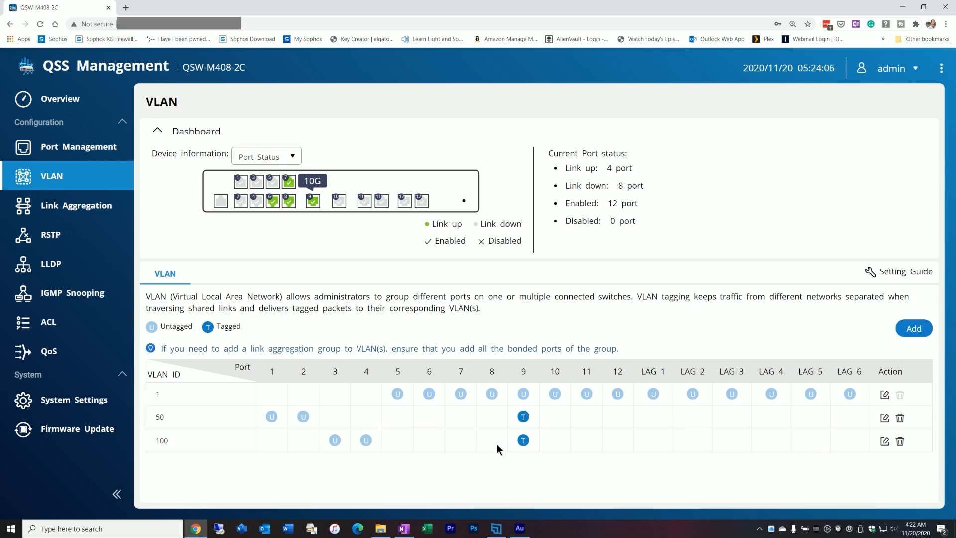
mouse_move(515, 428)
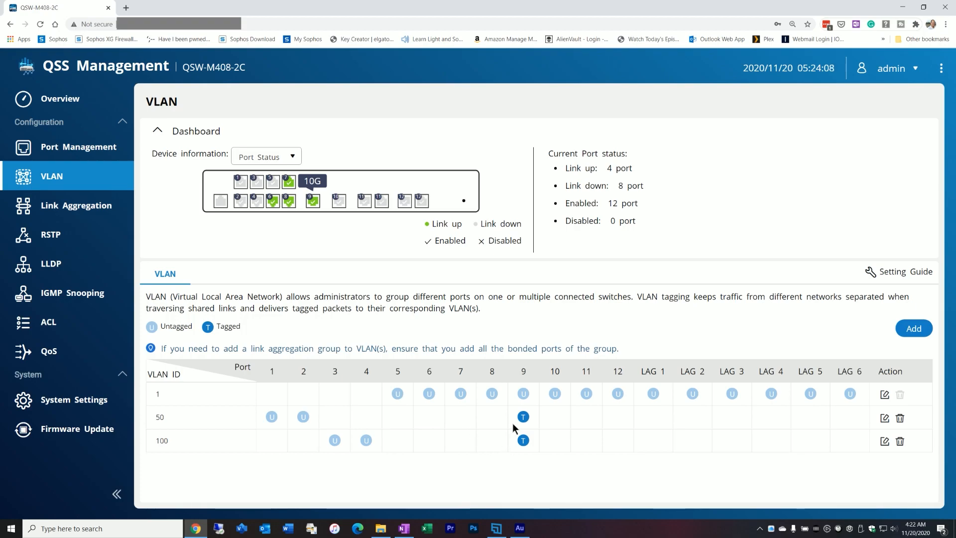
mouse_move(480, 211)
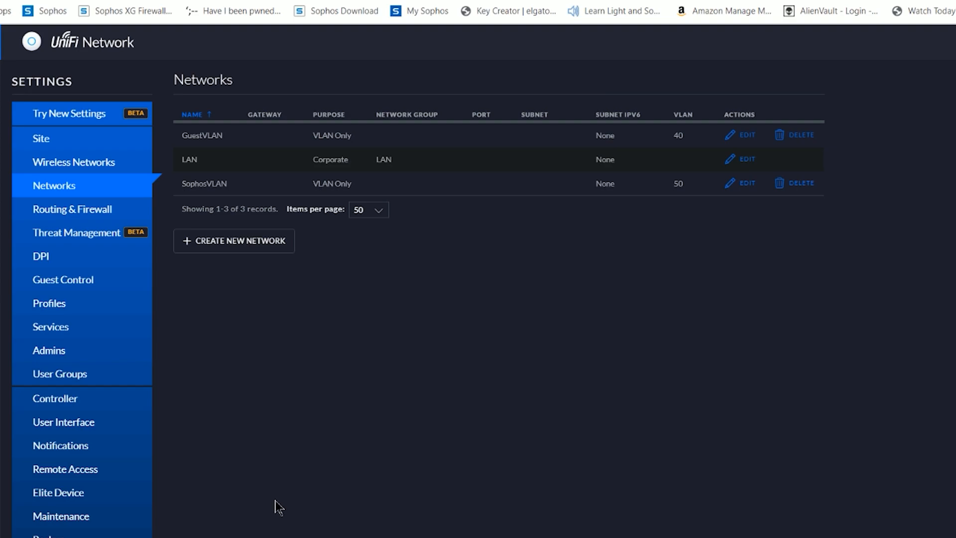
mouse_move(398, 373)
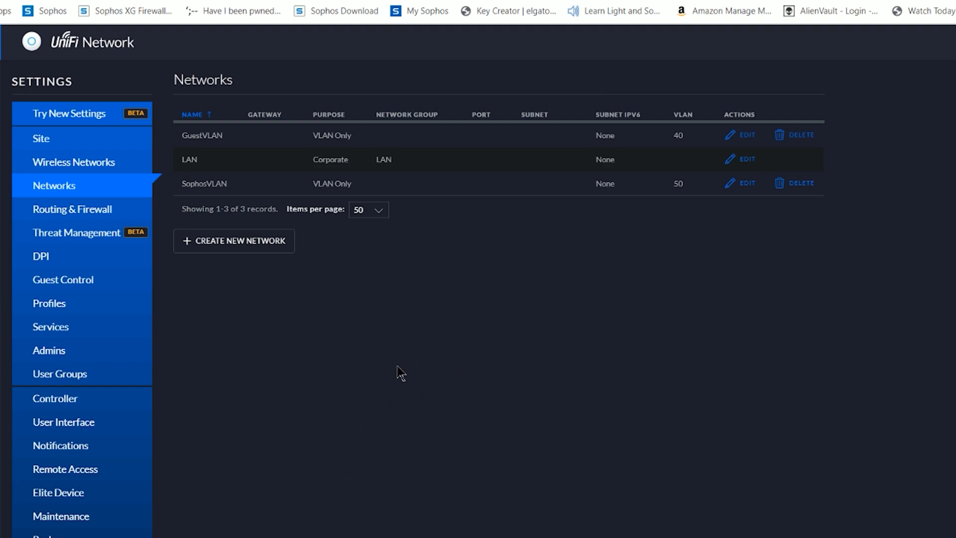
mouse_move(498, 345)
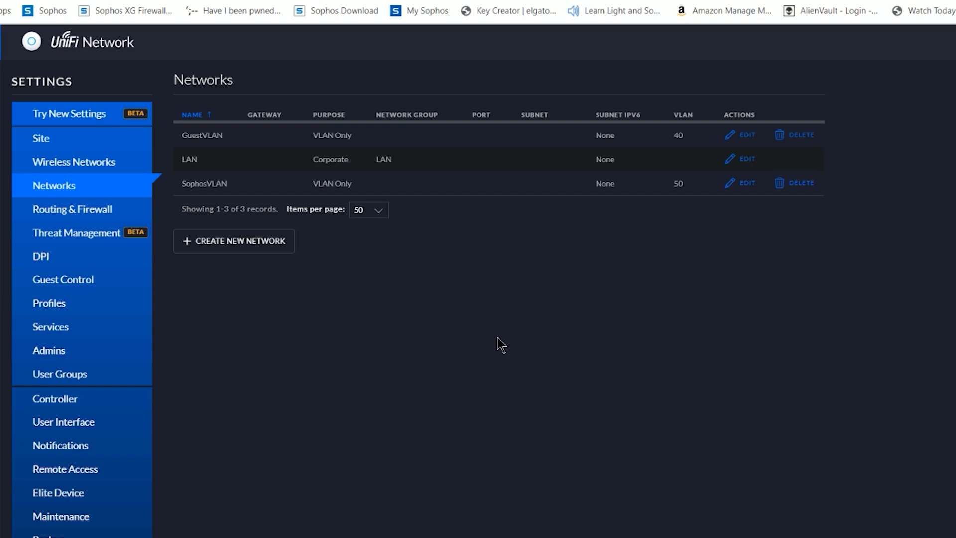
mouse_move(231, 243)
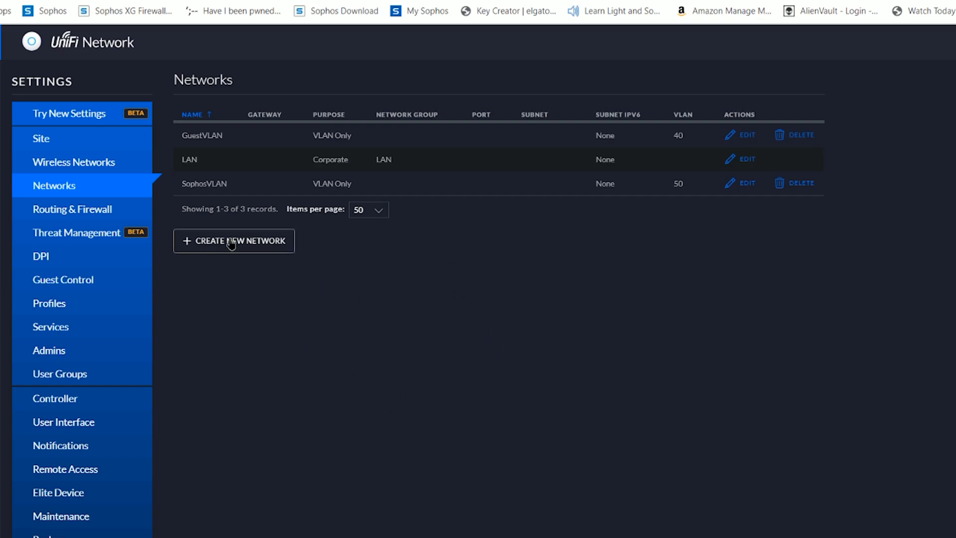
Open the Create New Network form from Settings > Networks
click(234, 240)
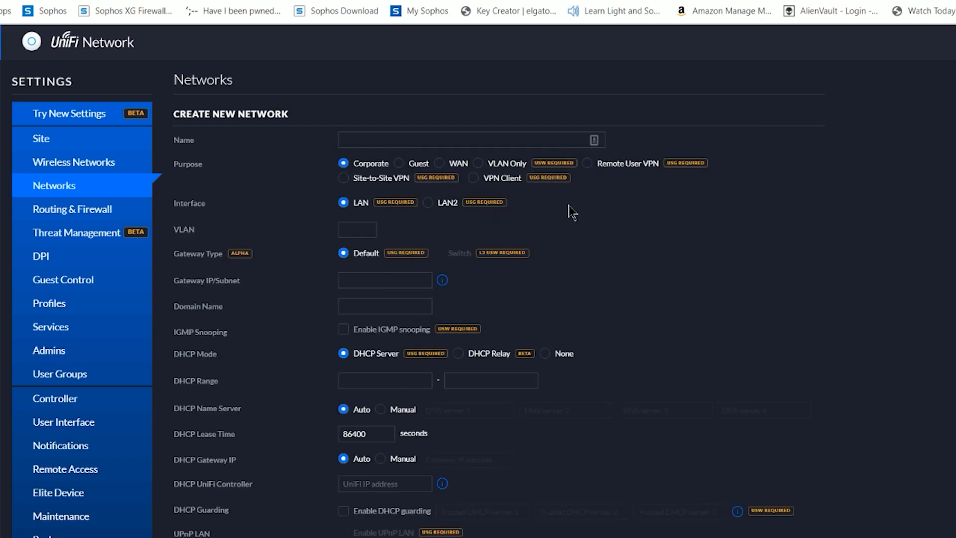
mouse_move(575, 206)
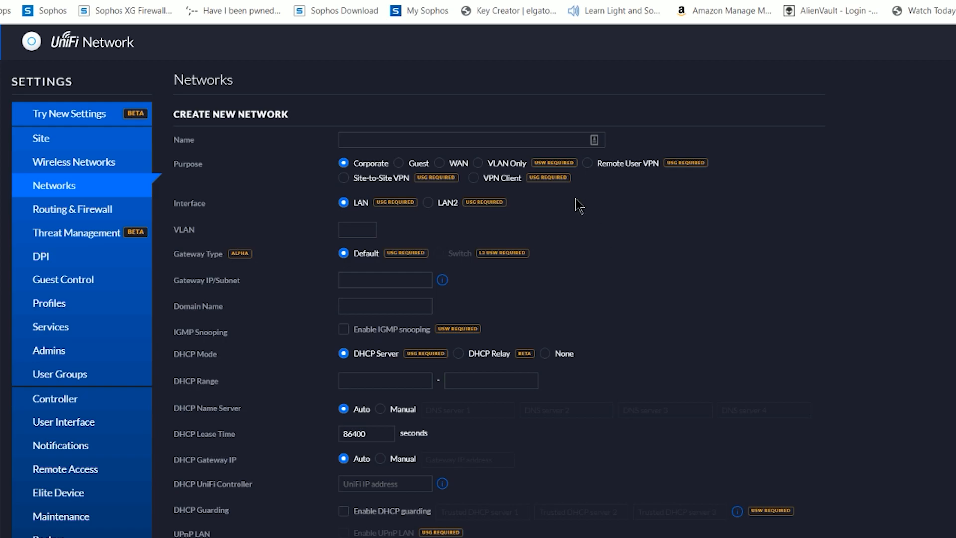
Save a VLAN Only network named Test_Network with VLAN ID 100
click(478, 163)
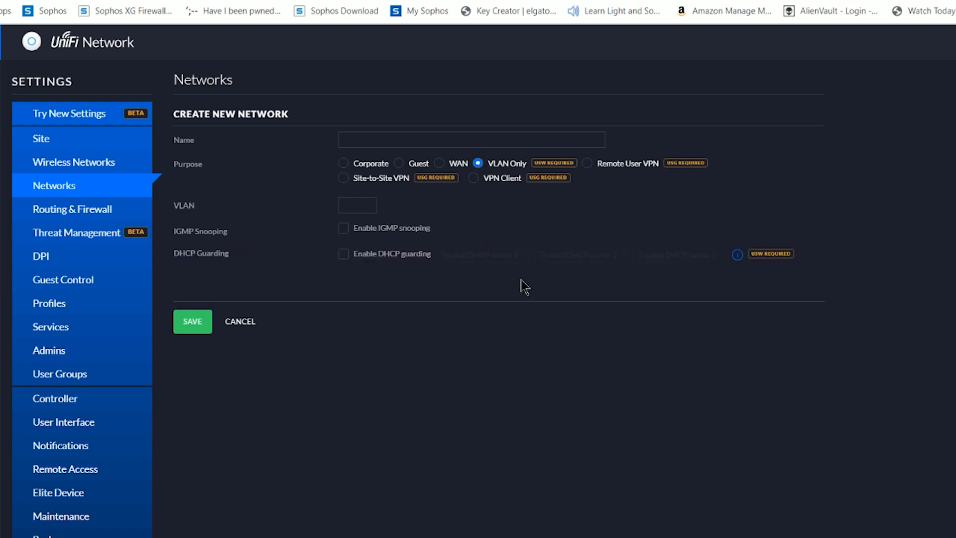
click(357, 206)
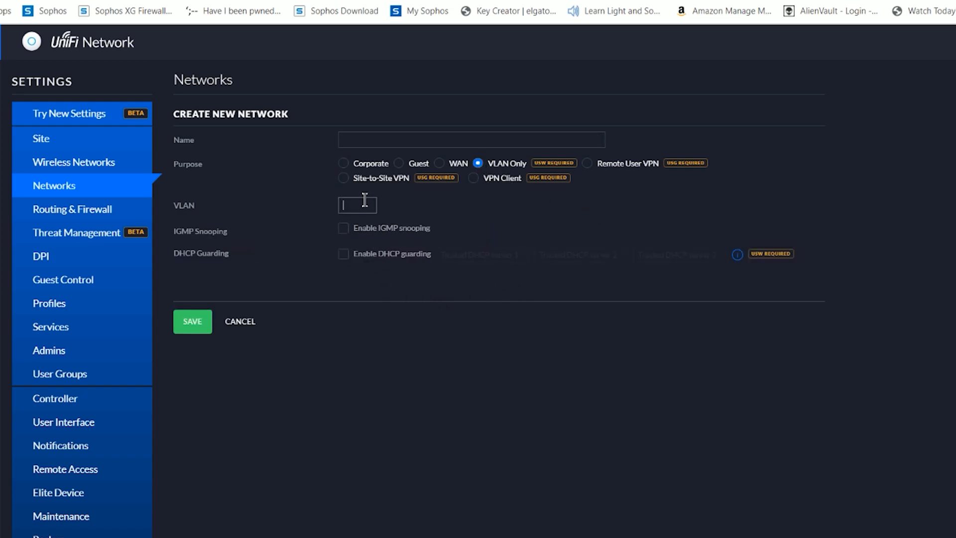
text(100)
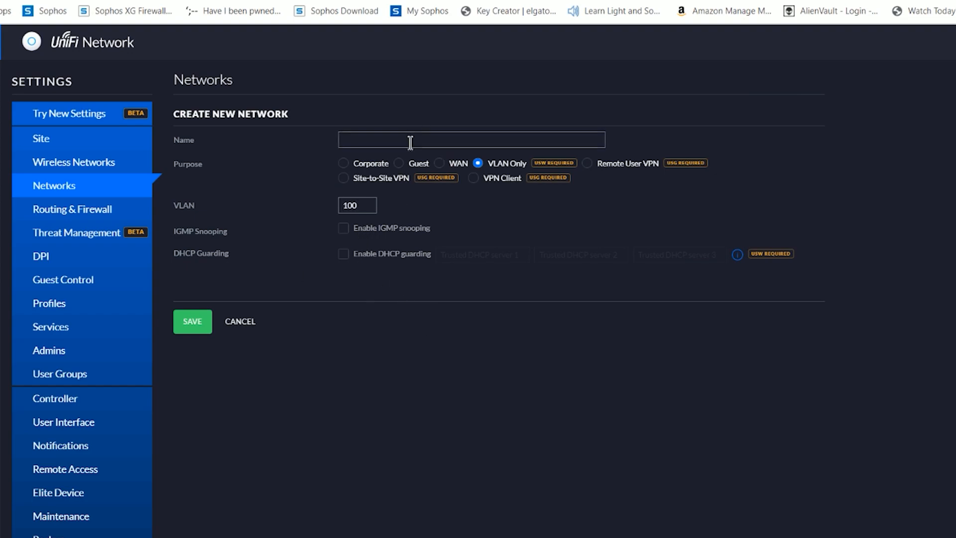
text(Test_Network)
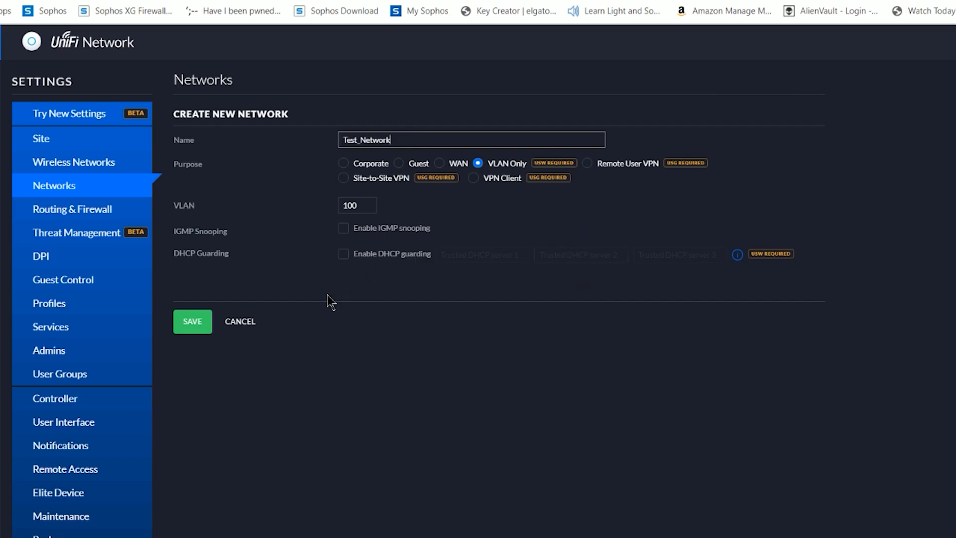
click(192, 322)
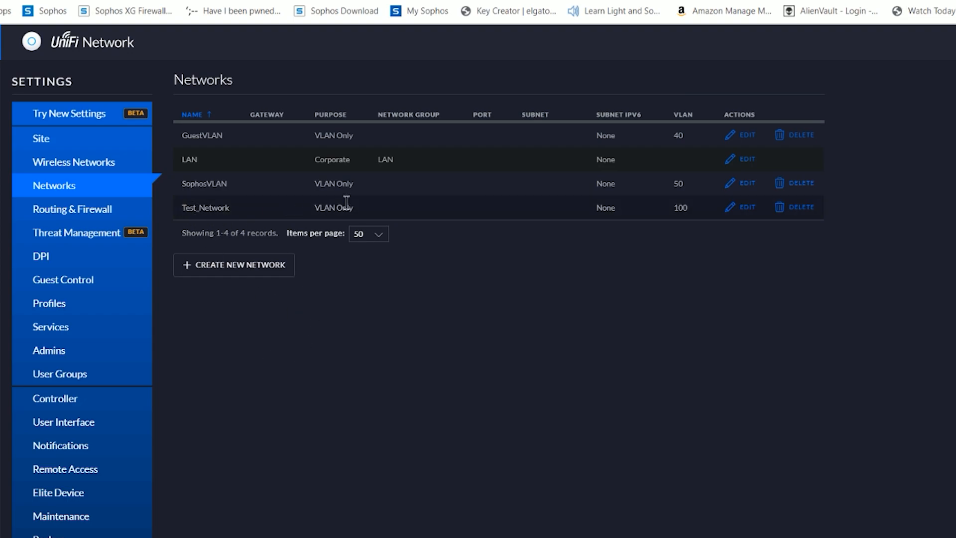
mouse_move(338, 230)
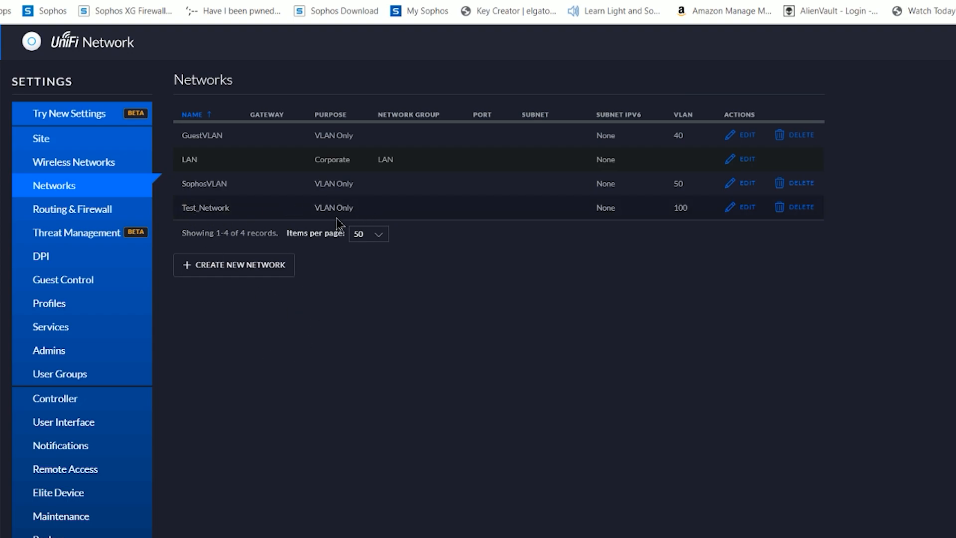
mouse_move(357, 217)
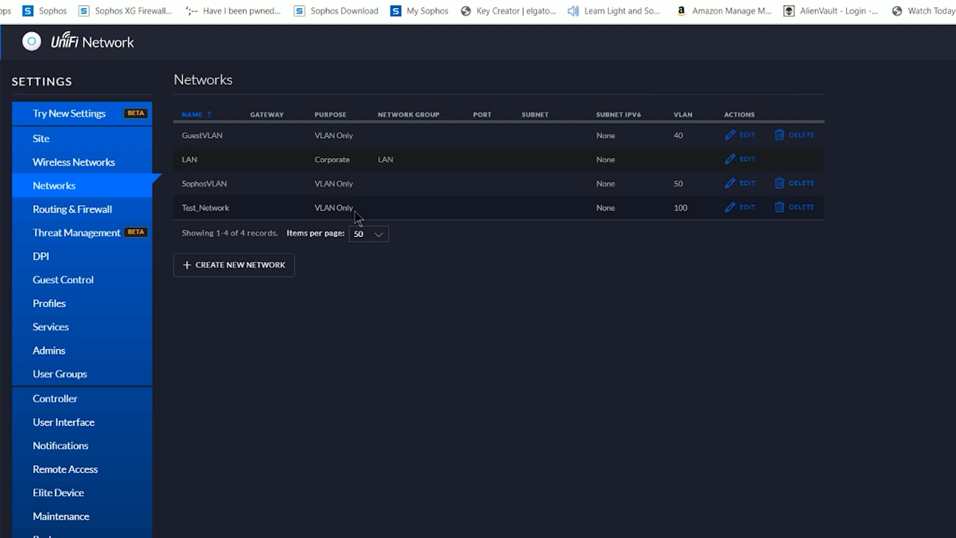
mouse_move(656, 229)
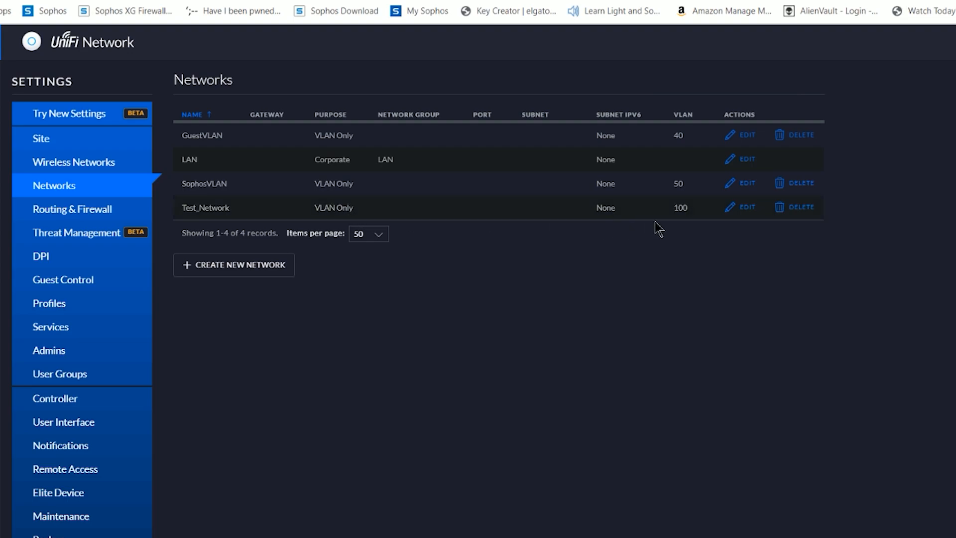
mouse_move(693, 201)
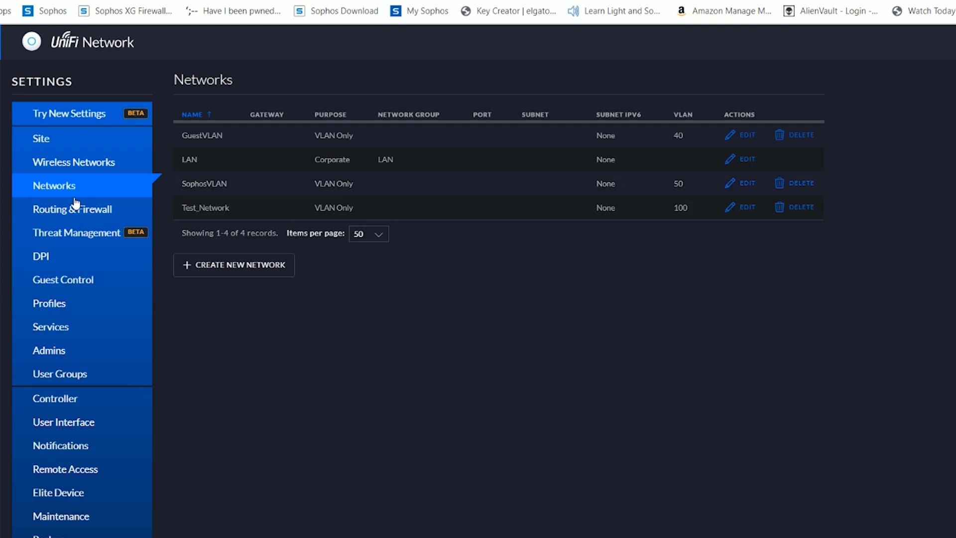
mouse_move(73, 163)
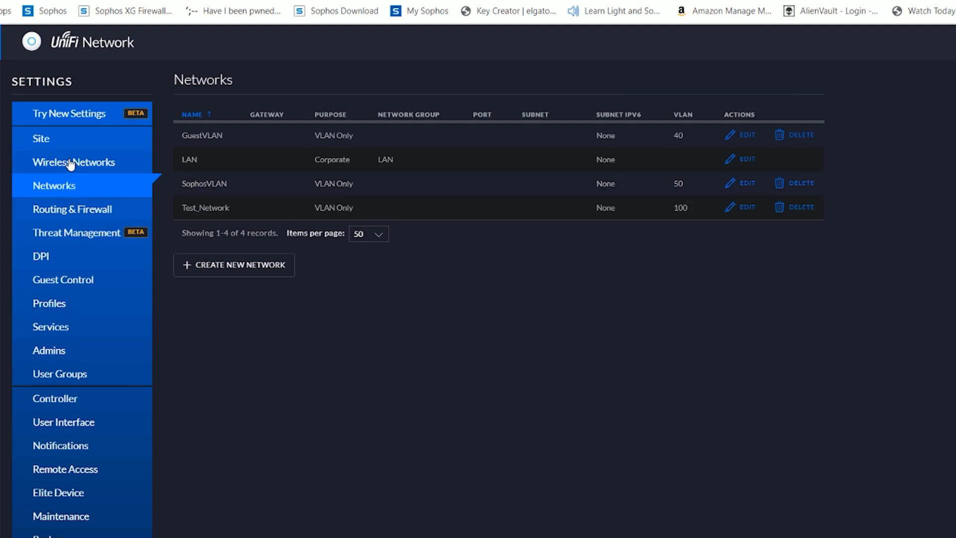
Begin a new wireless network and enter the SSID Test_Network
click(74, 162)
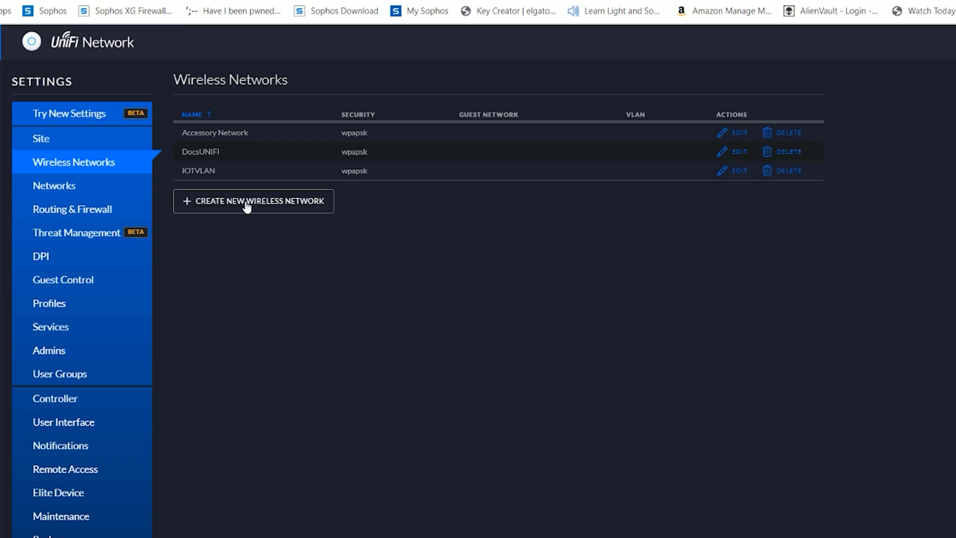
click(254, 201)
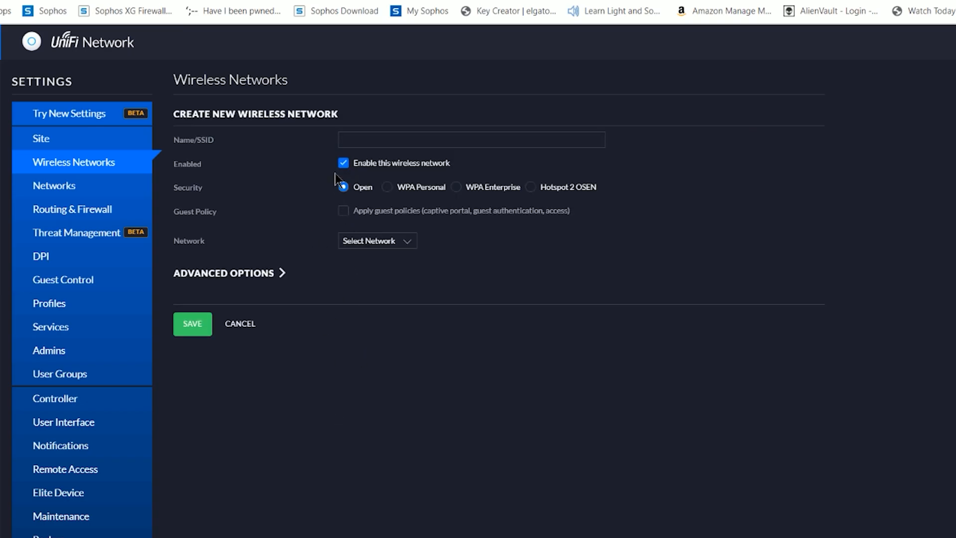
text(Test_Network)
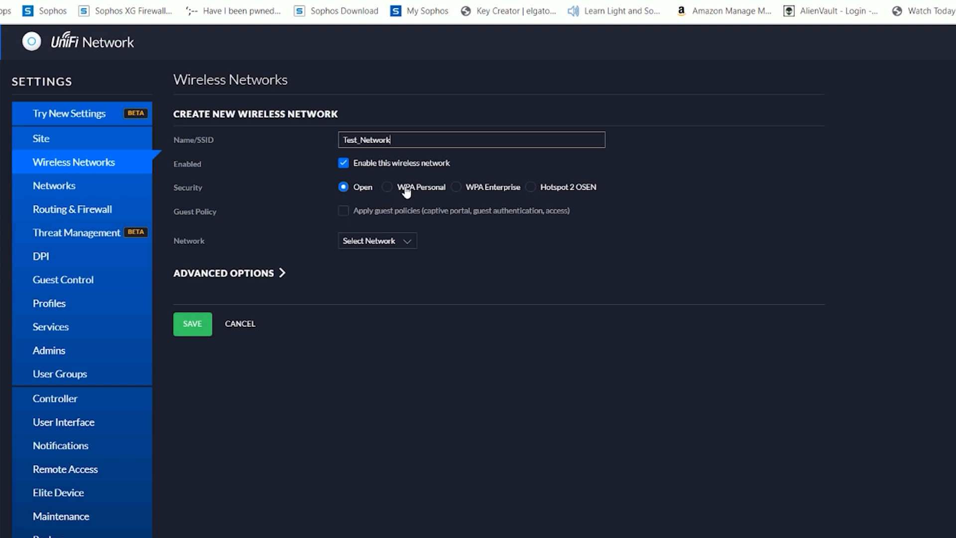
Secure the SSID with WPA Personal, attach it to Test_Network, and review Advanced Options
click(387, 187)
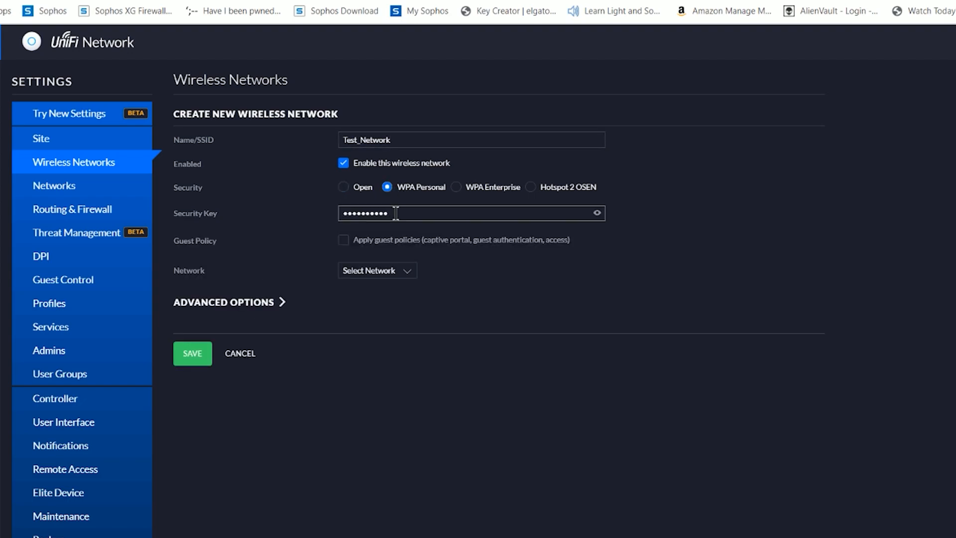
click(377, 270)
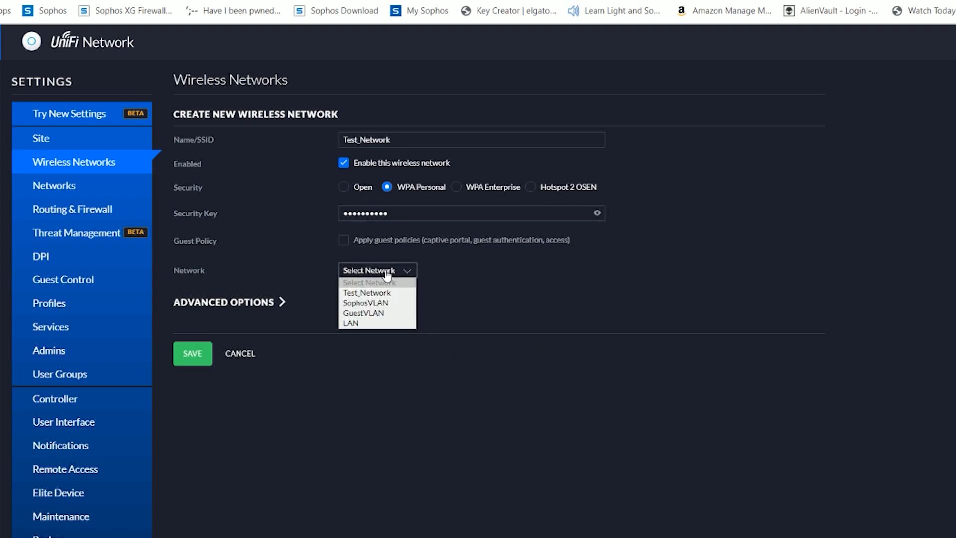
click(366, 293)
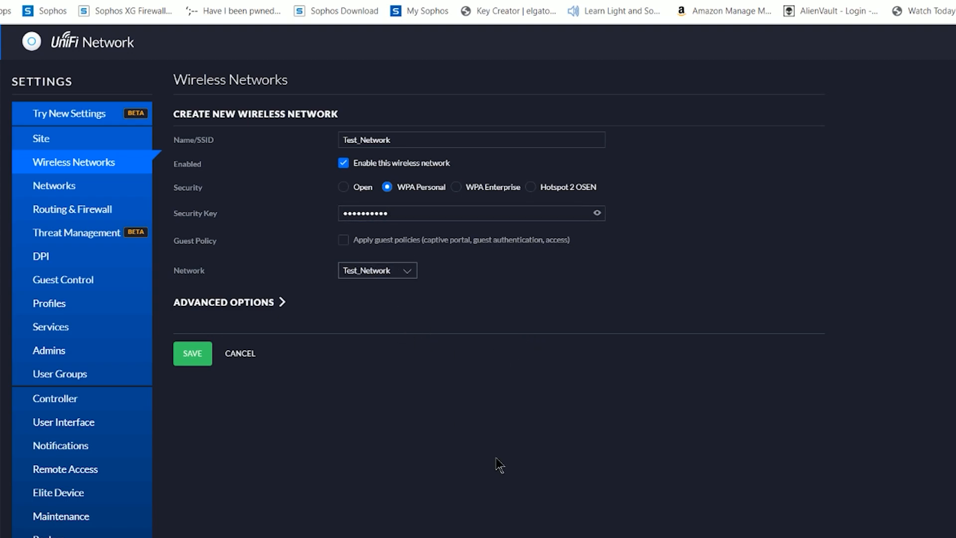
click(226, 302)
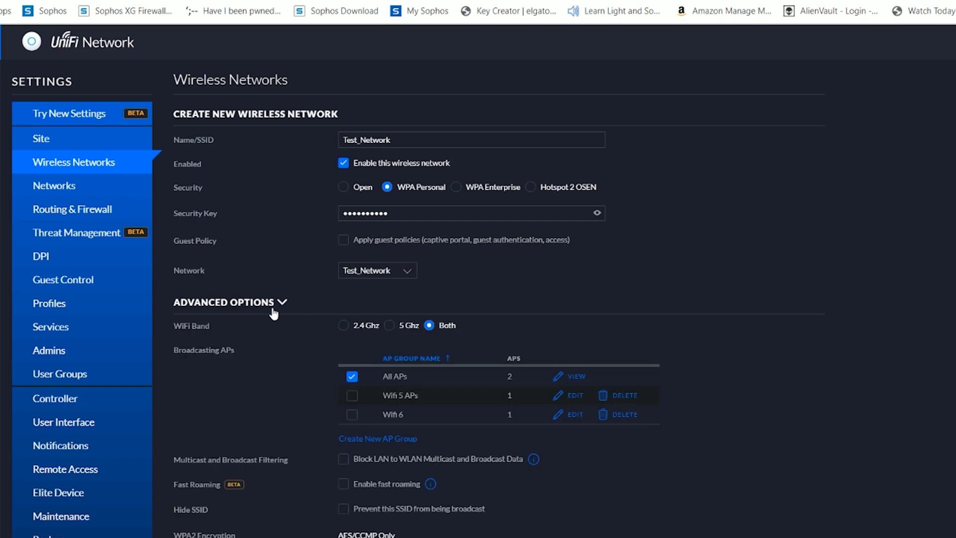
scroll(down, 3)
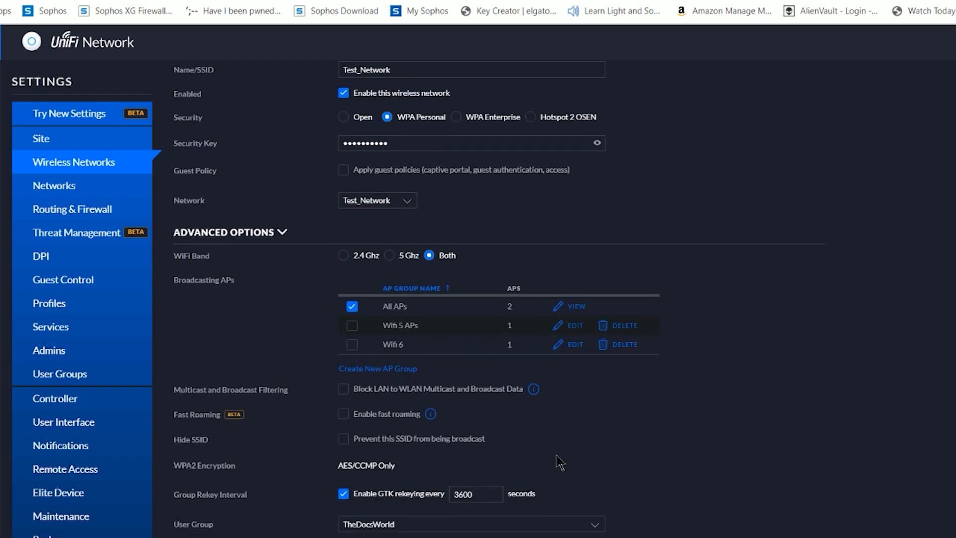
mouse_move(572, 419)
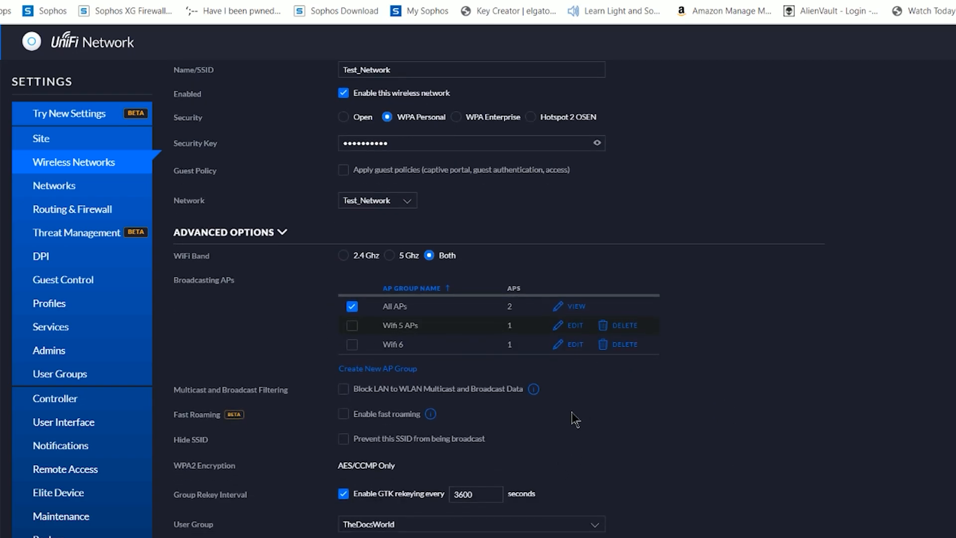
mouse_move(448, 331)
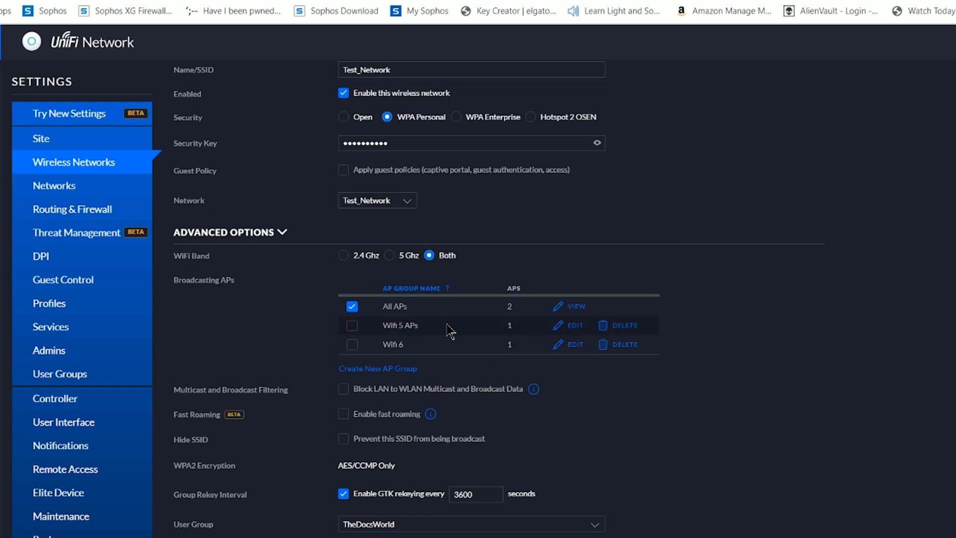
mouse_move(451, 367)
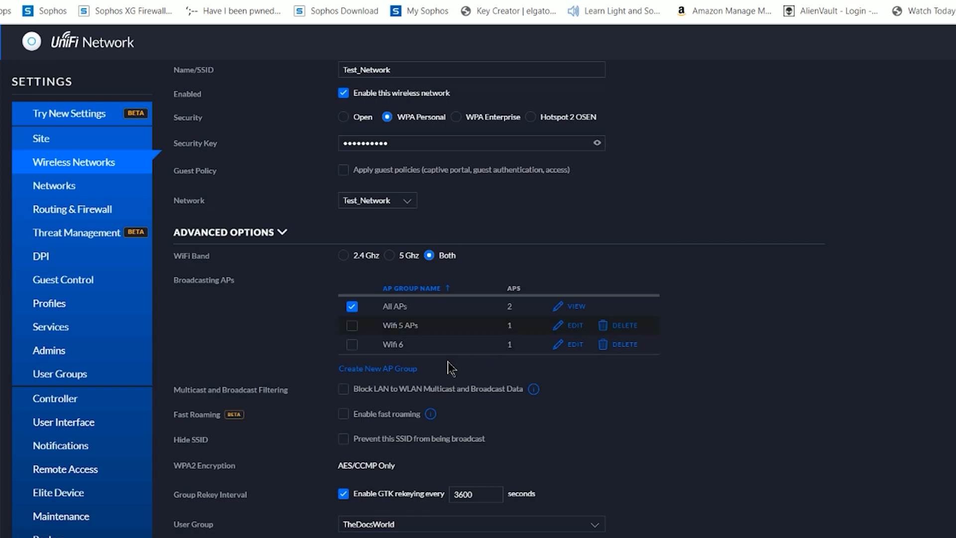
mouse_move(508, 347)
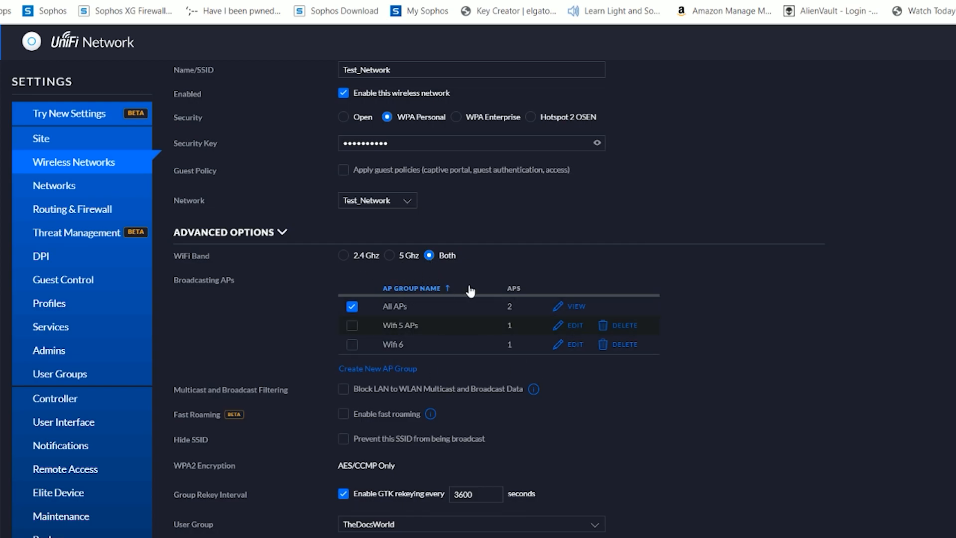
mouse_move(606, 439)
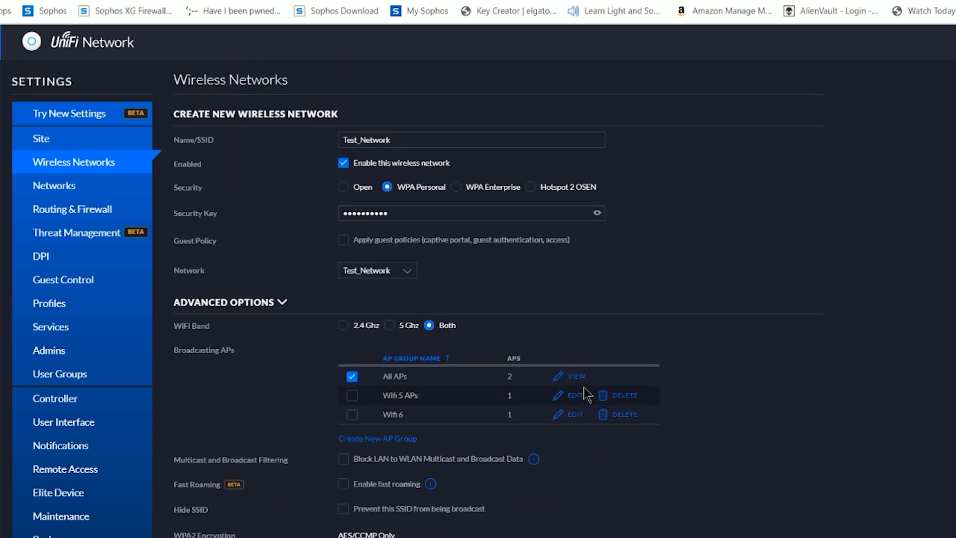
scroll(down, 3)
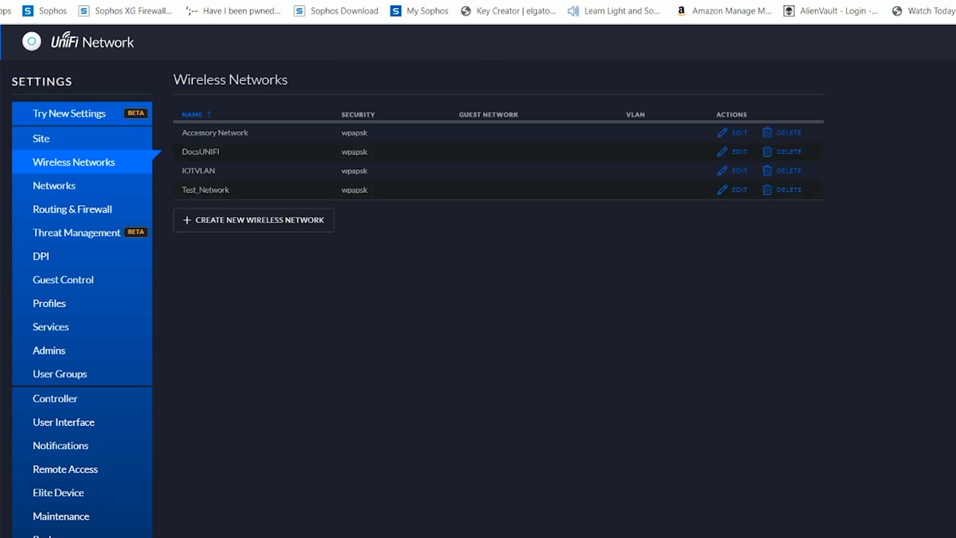
mouse_move(468, 230)
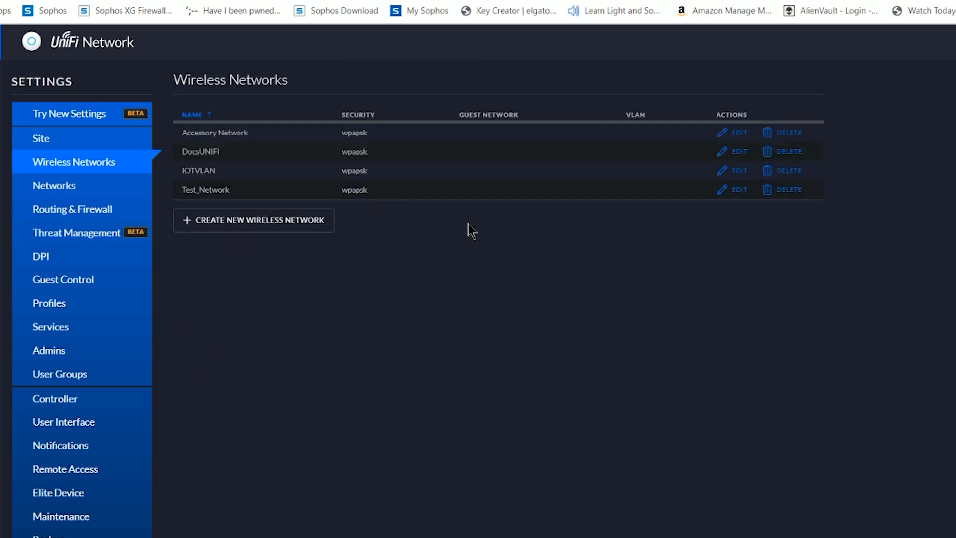
mouse_move(390, 199)
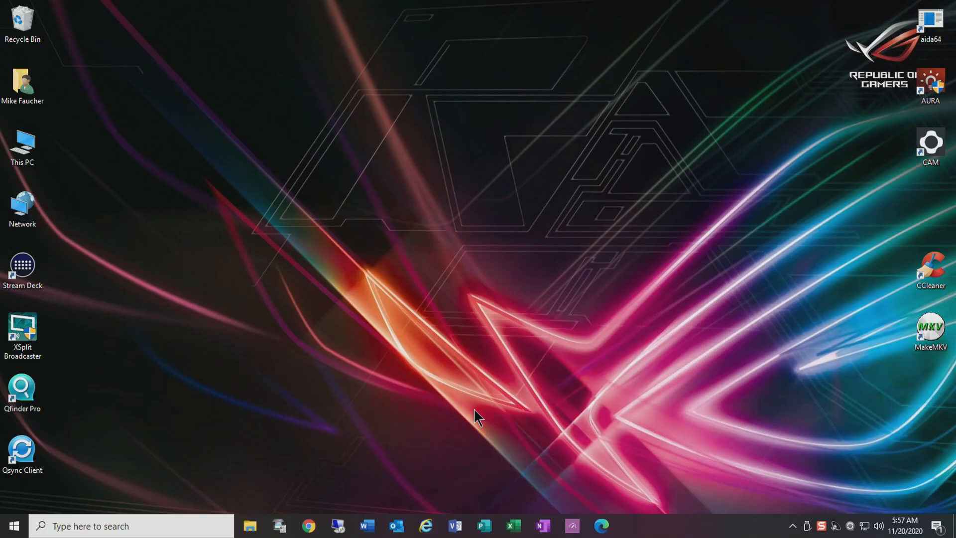
mouse_move(446, 422)
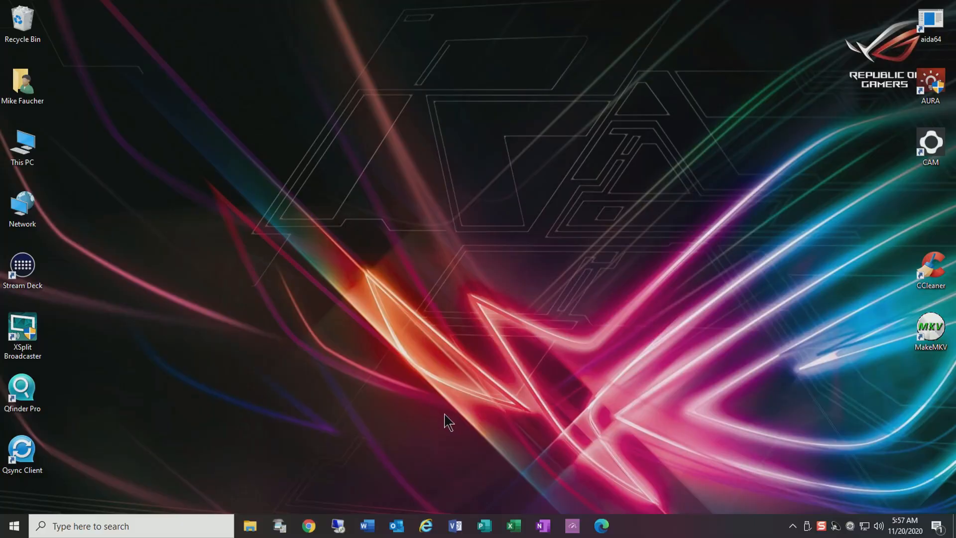
mouse_move(528, 419)
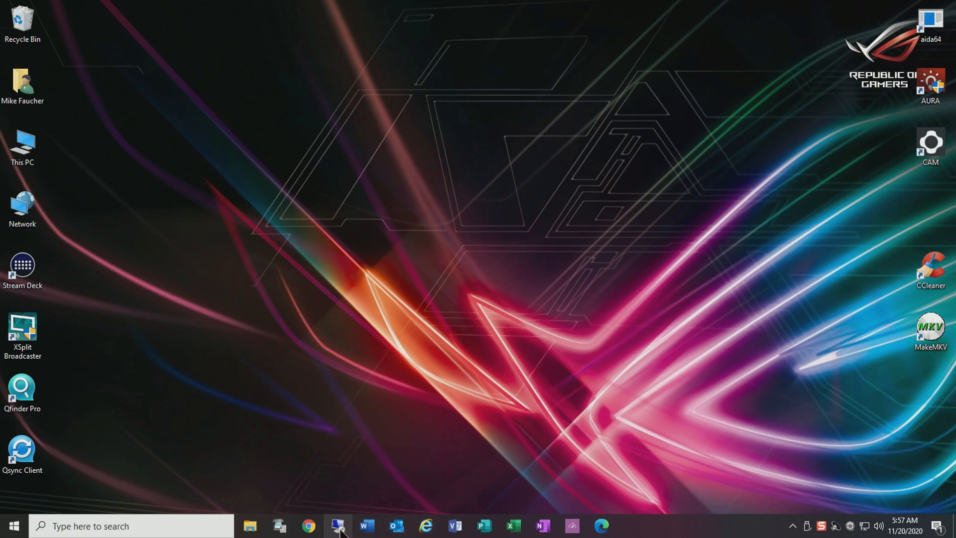
Bring back the Chrome window showing TheDocsWorld site from the taskbar
click(306, 526)
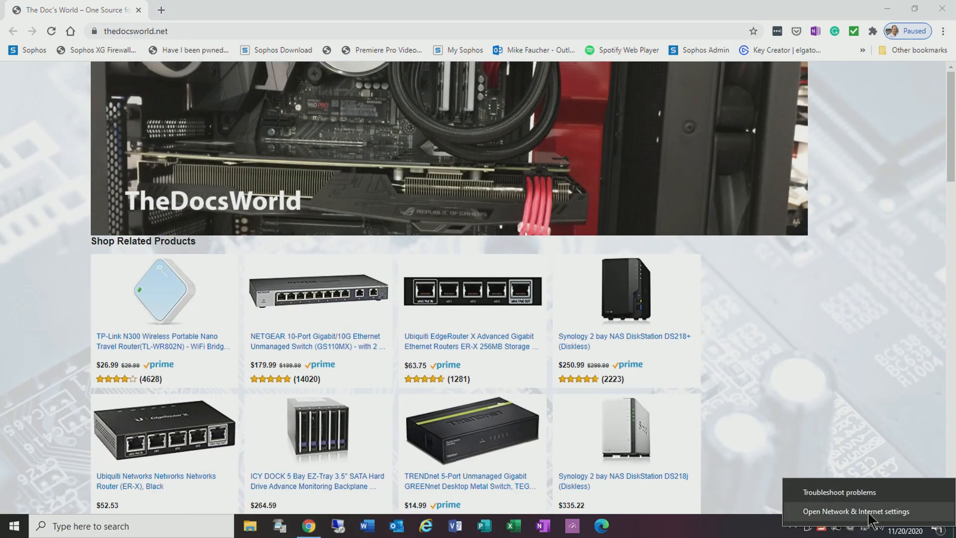
Open Network & Internet settings from the network tray menu
click(856, 512)
text(ping 192.168.0.10)
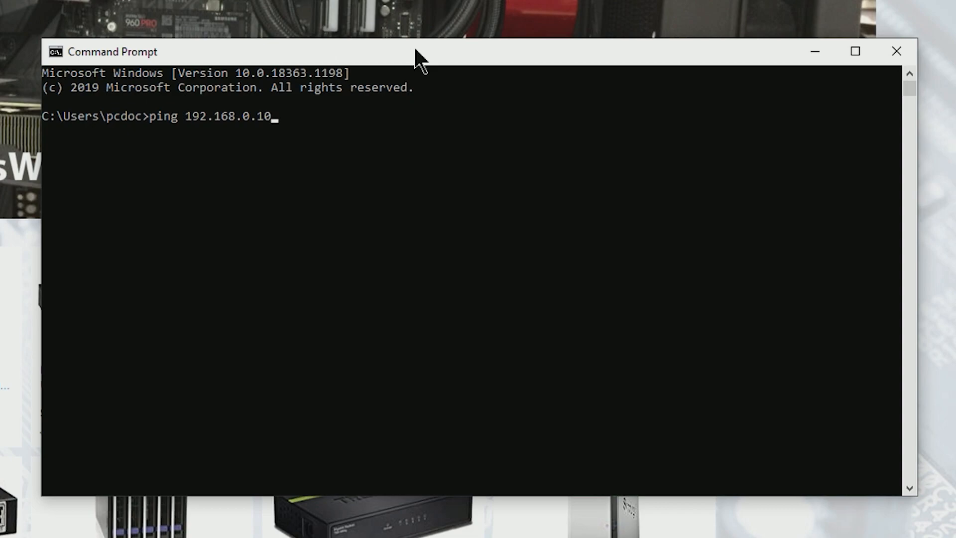
key(Enter)
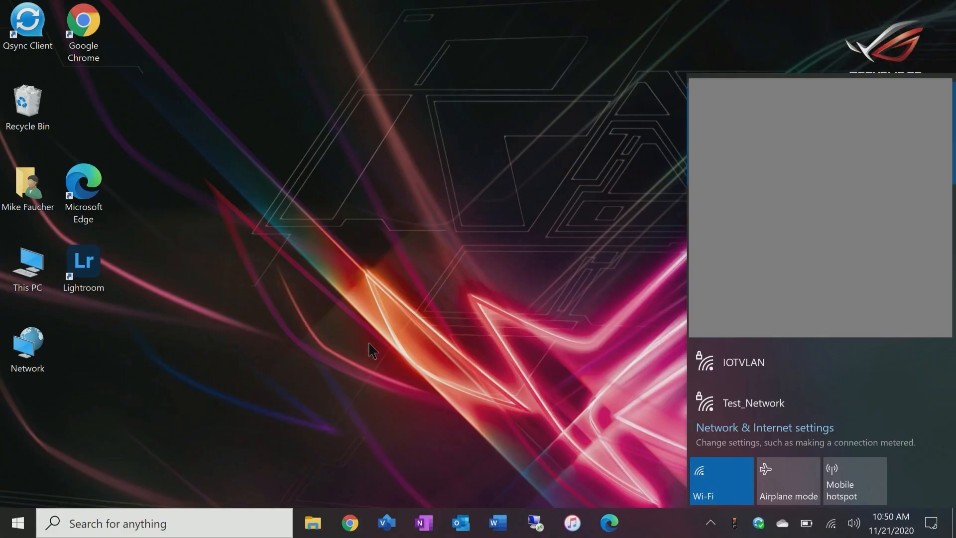
mouse_move(411, 273)
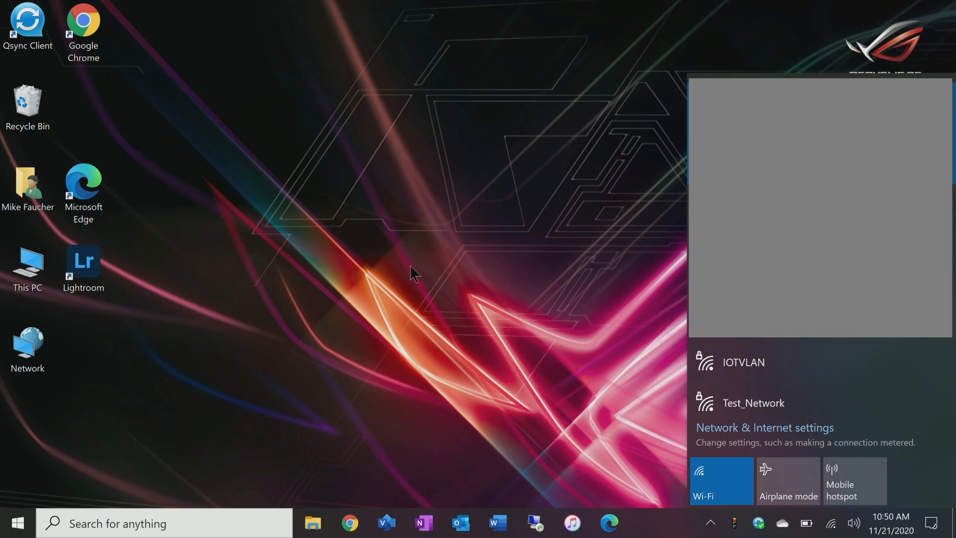
mouse_move(650, 408)
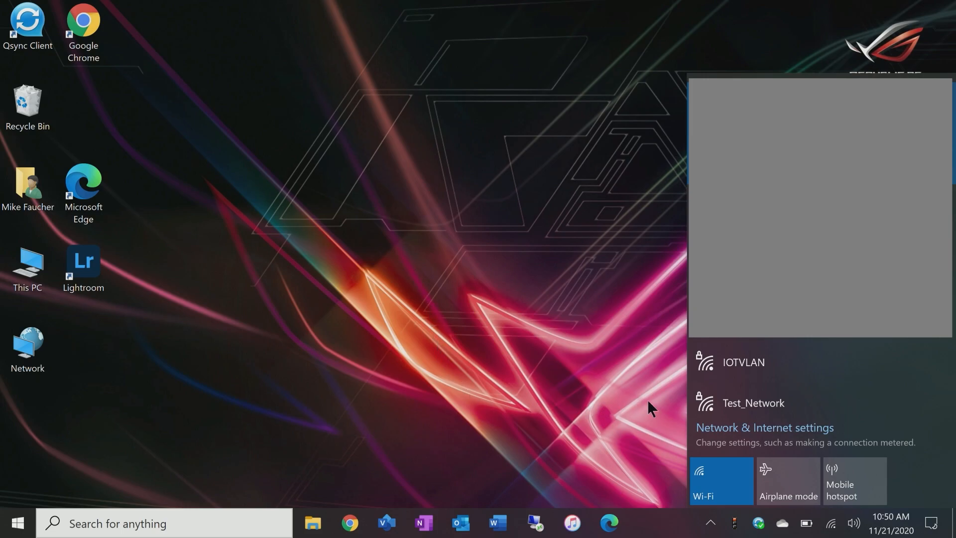
Join Test_Network Wi-Fi with auto-connect off, submitting the key and declining discoverability
click(753, 403)
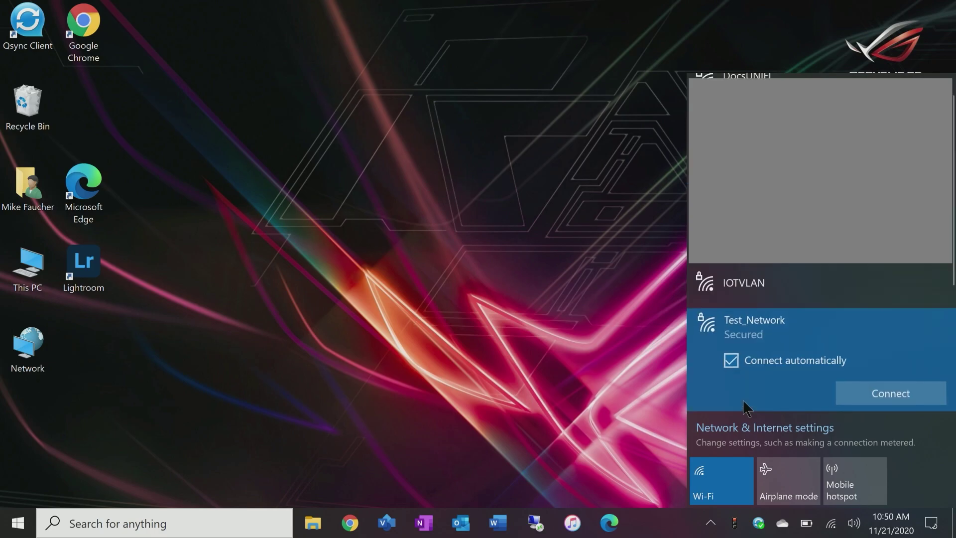
mouse_move(729, 386)
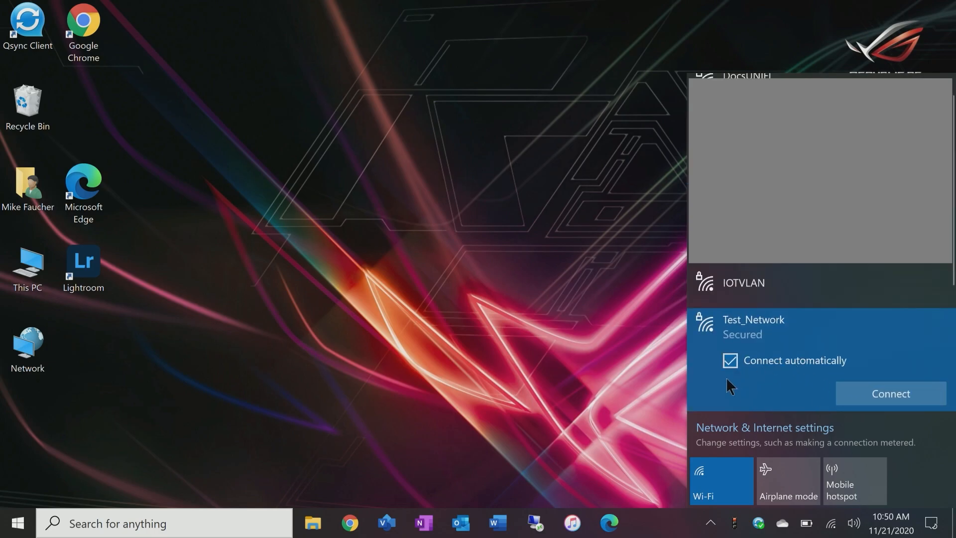
click(730, 360)
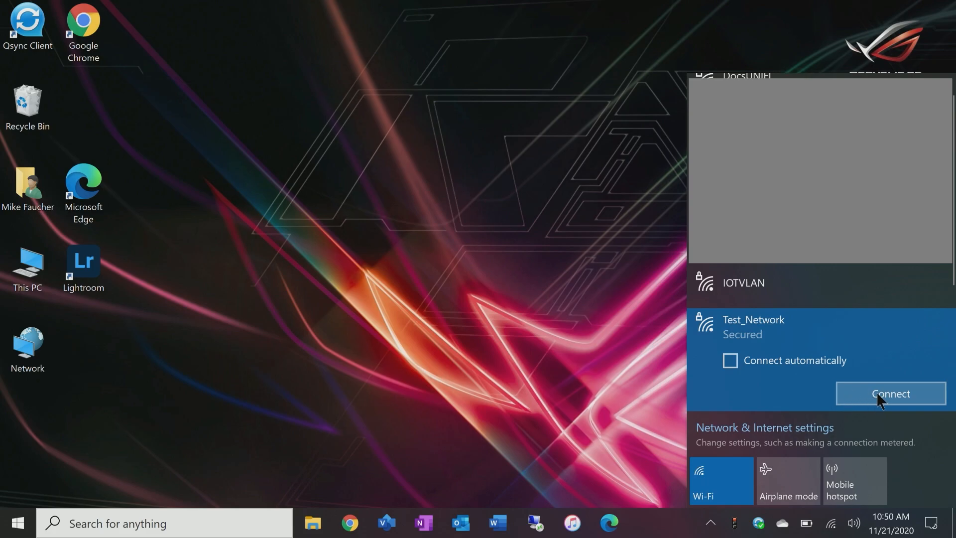
click(891, 393)
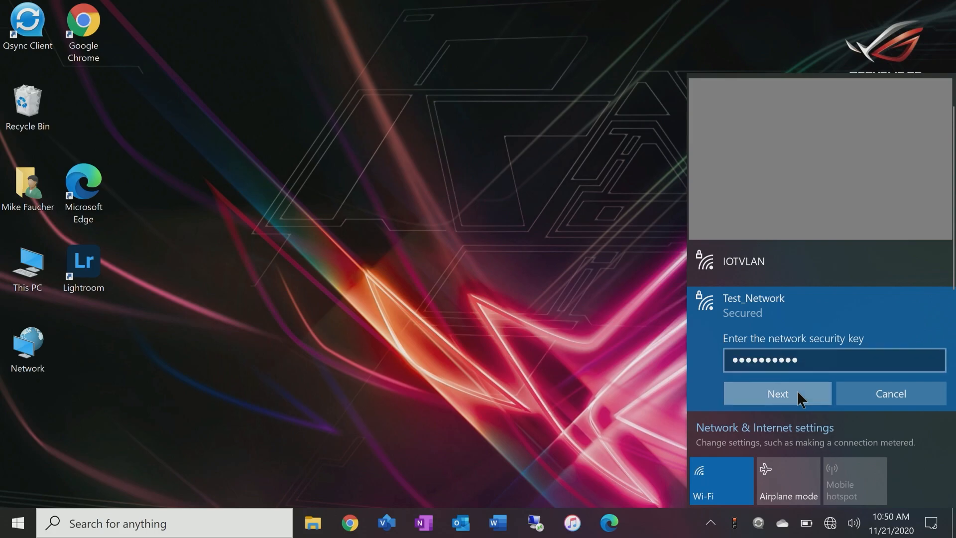
click(778, 393)
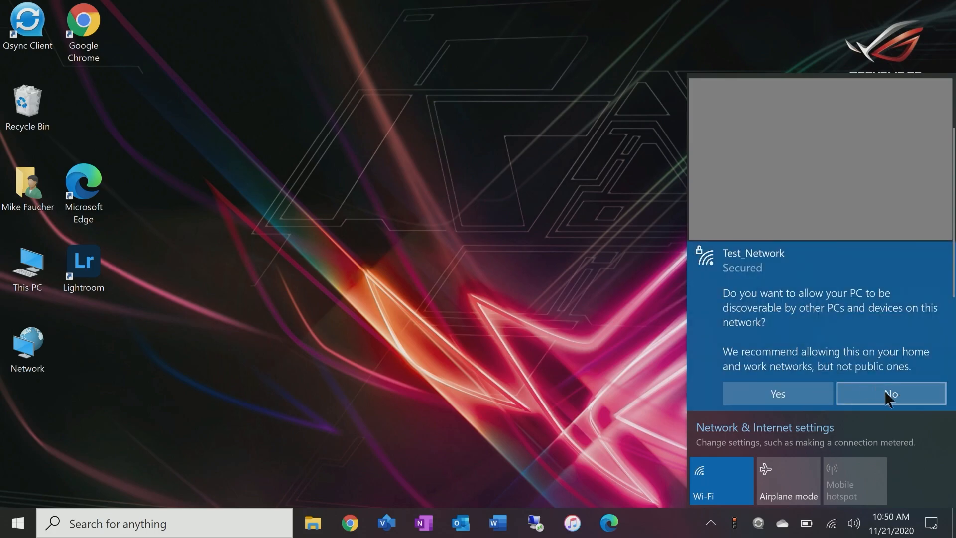
click(891, 392)
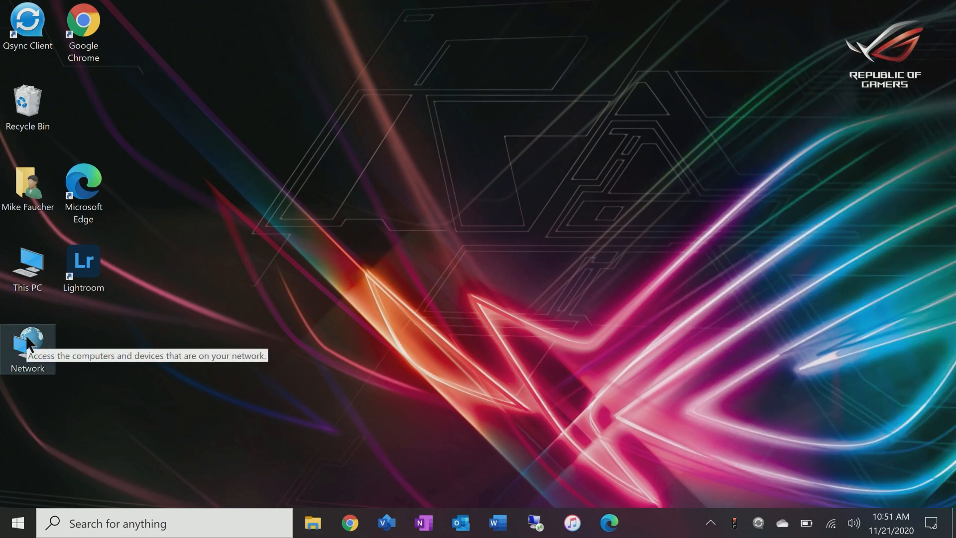
Confirm the Test_Network Wi-Fi connection has IPv4 internet access and view its address details
right_click(28, 341)
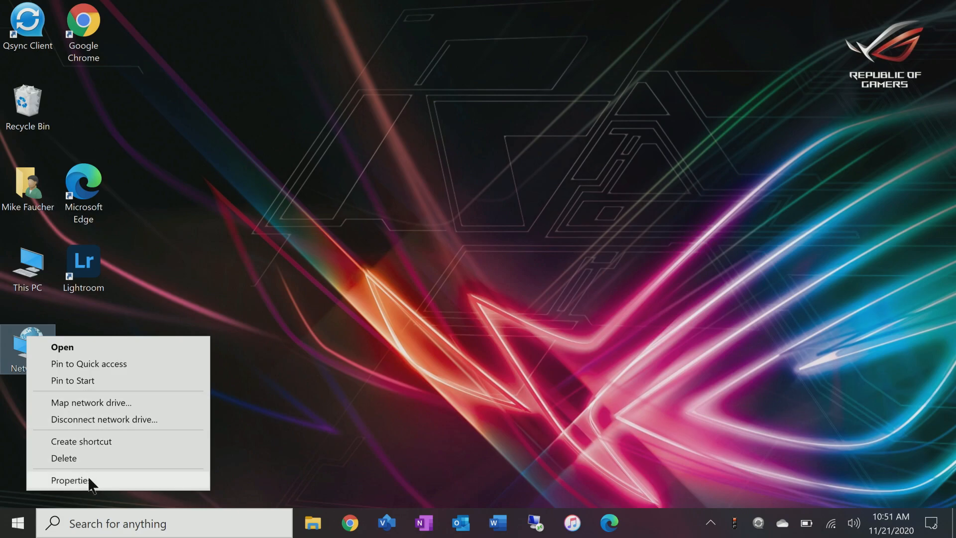
click(68, 479)
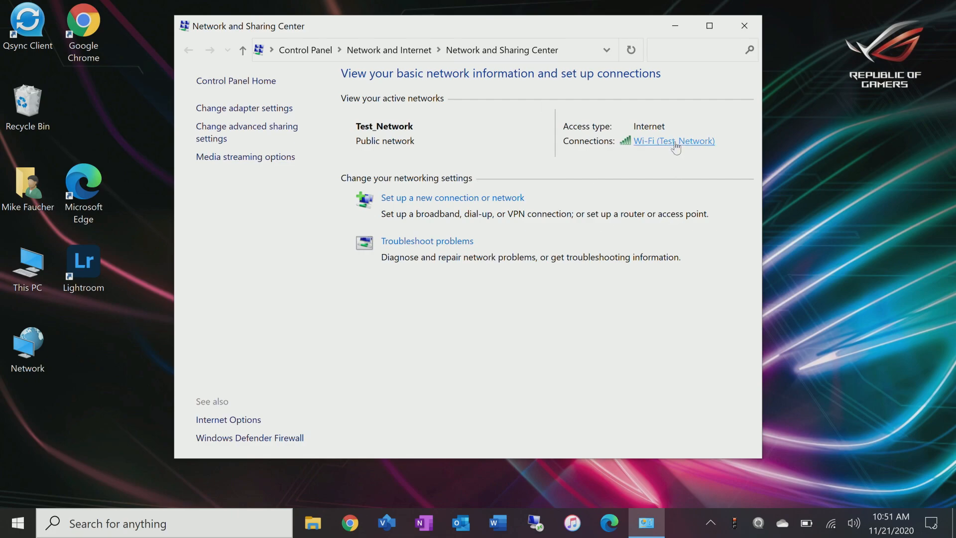
click(674, 144)
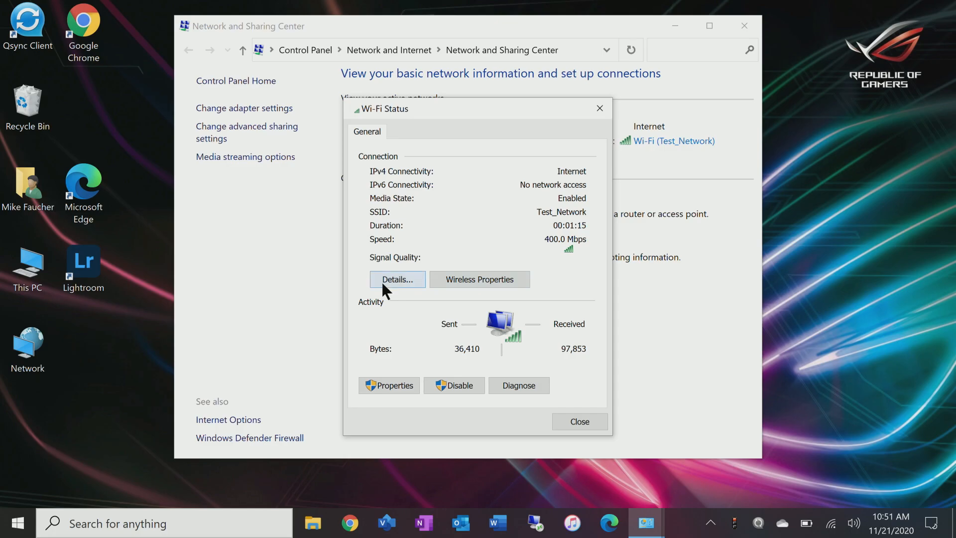
click(397, 279)
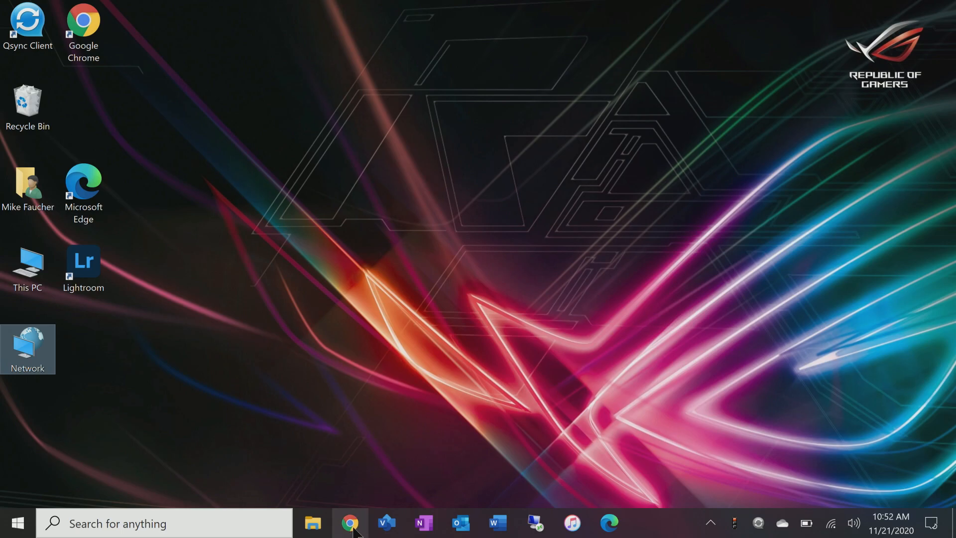
Search Google for 'verizon login' in Chrome
click(347, 531)
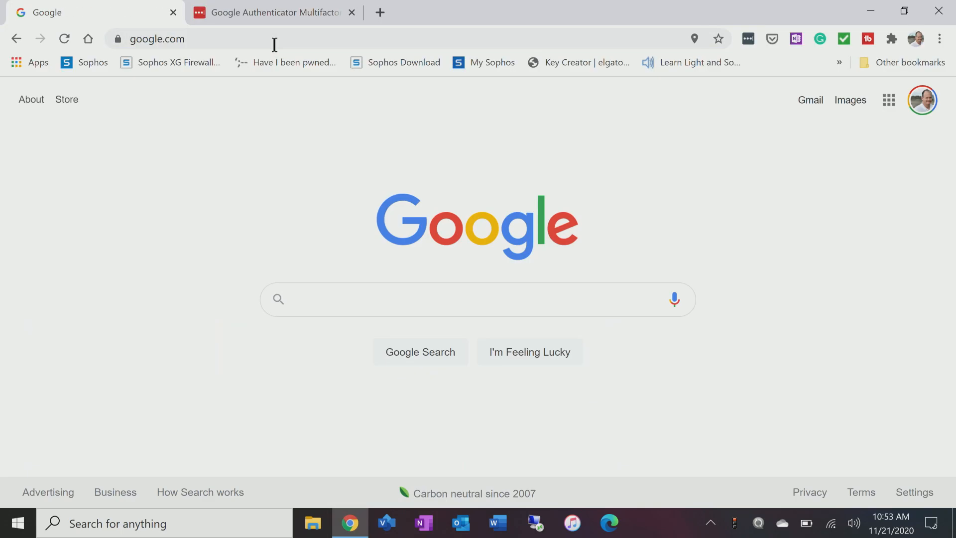
mouse_move(121, 8)
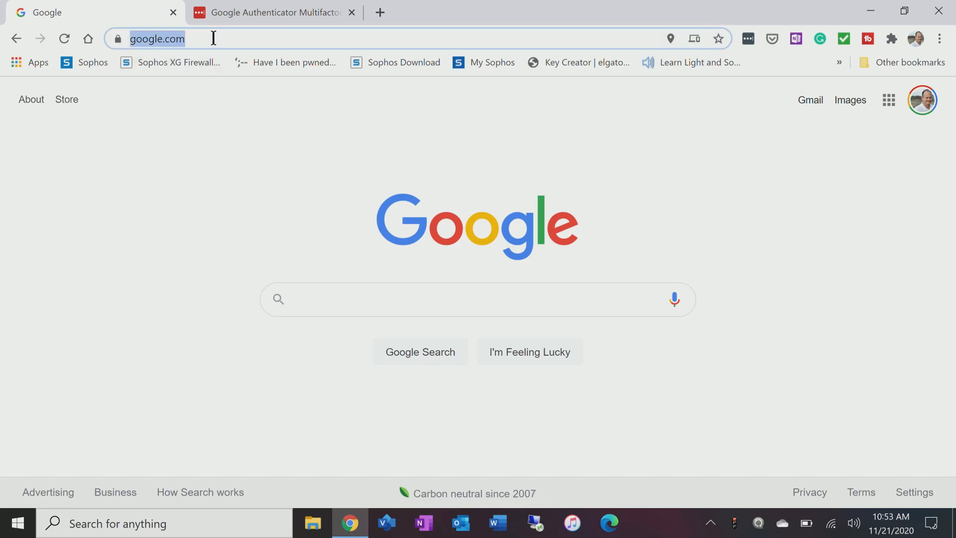
text(ver)
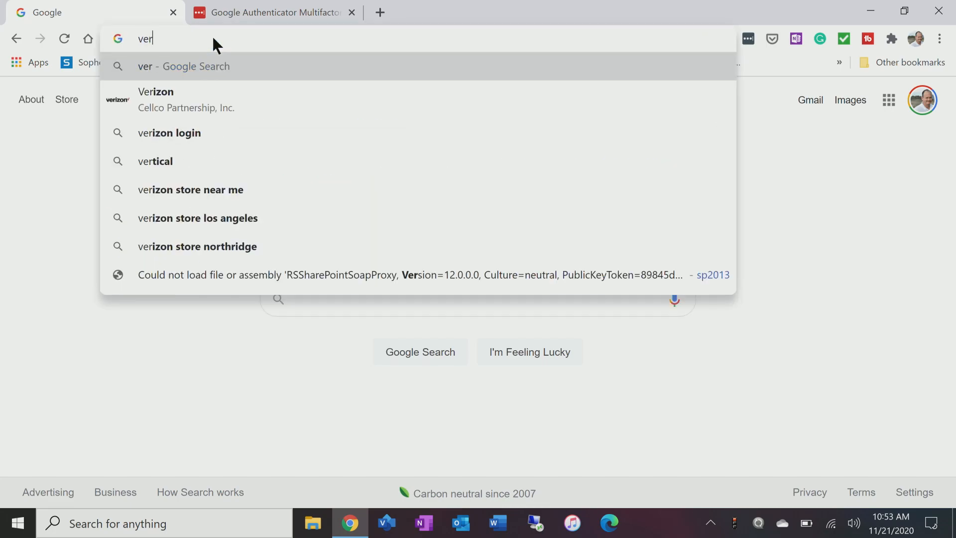
click(169, 133)
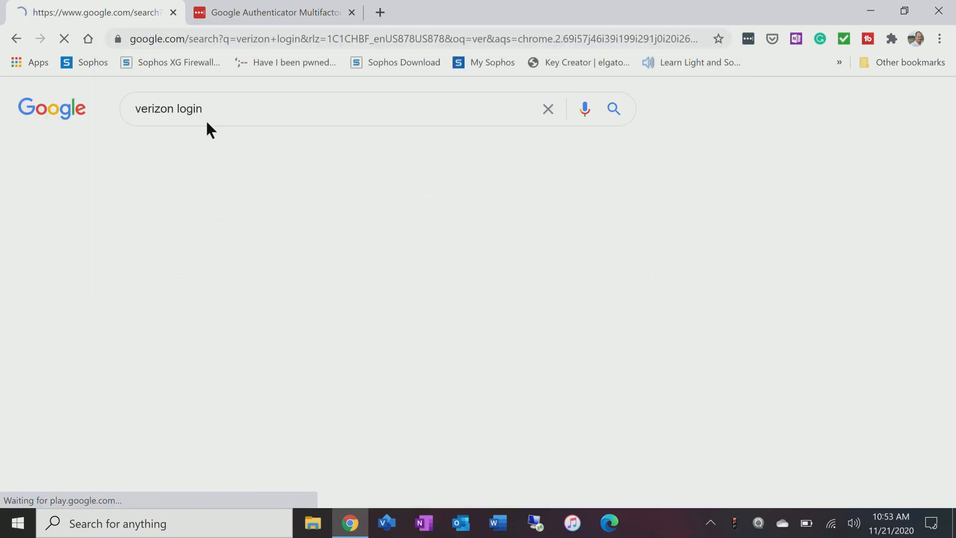